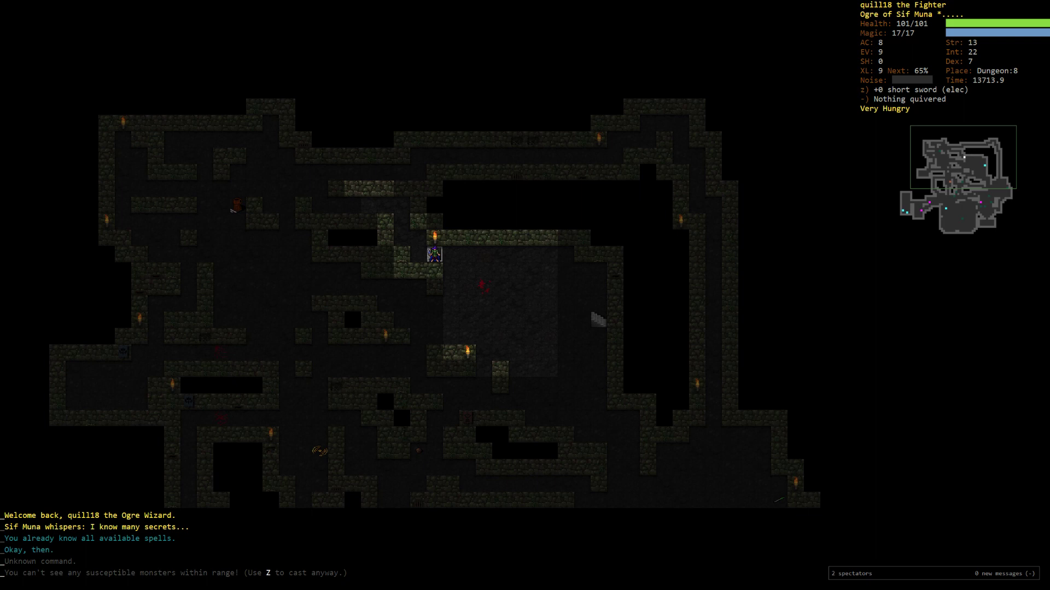
mouse_move(994, 384)
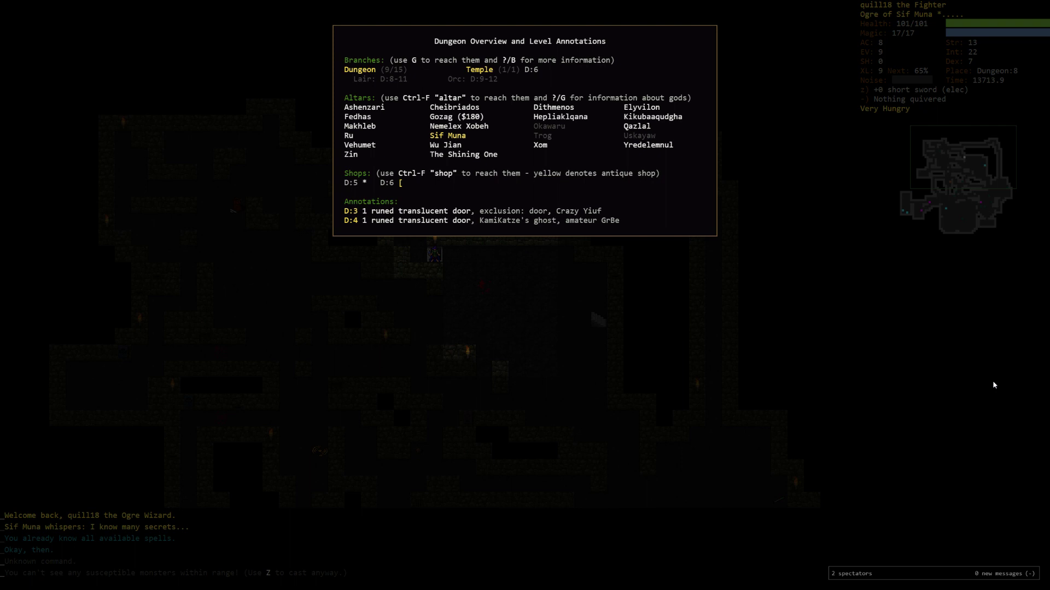
Step: Look over the whole level map, then return to play and eat a ration
key("Escape")
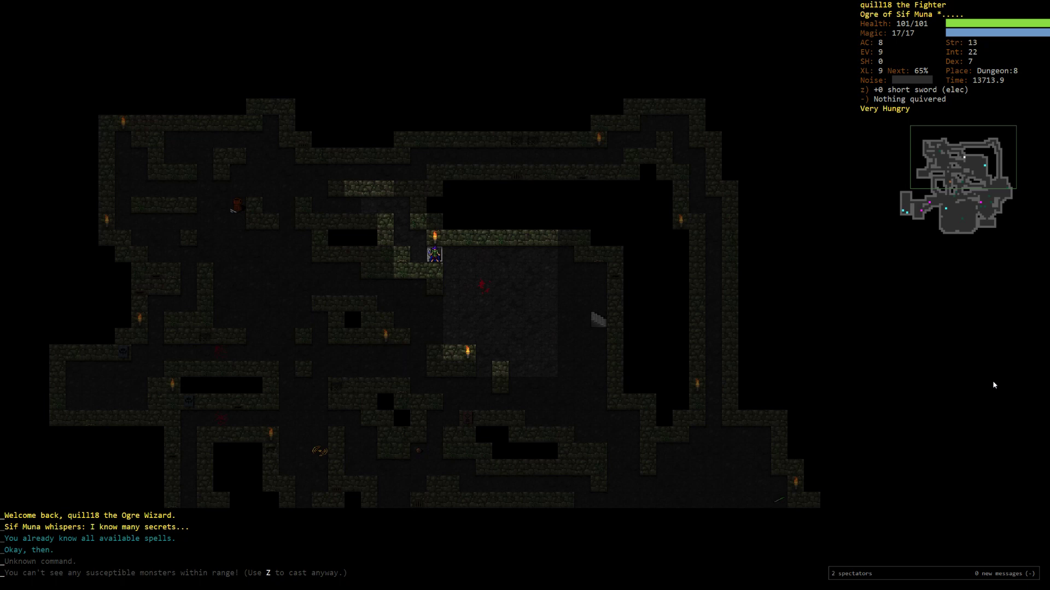
key("down")
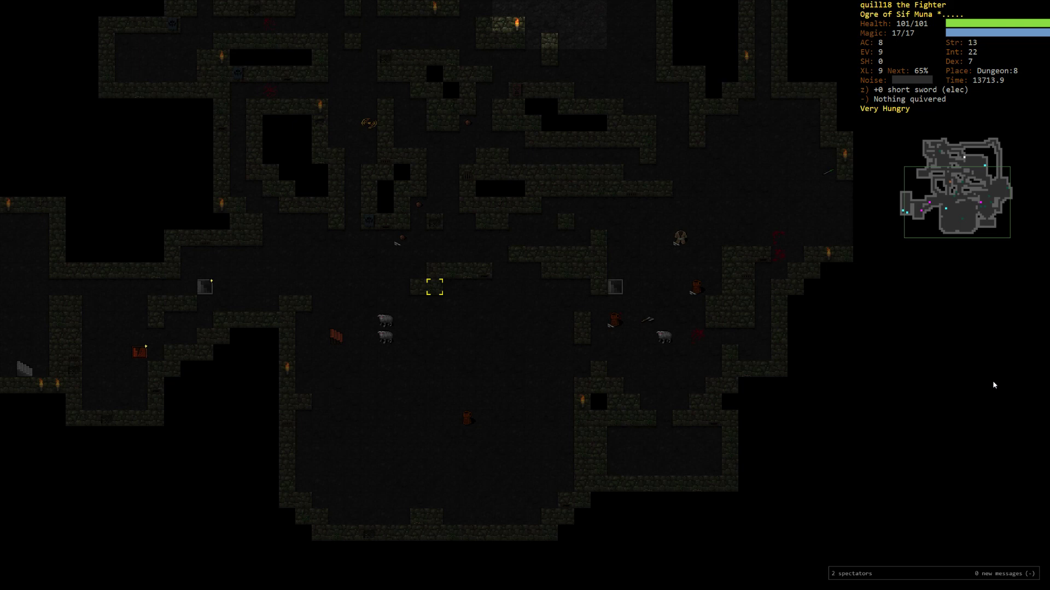
key(">")
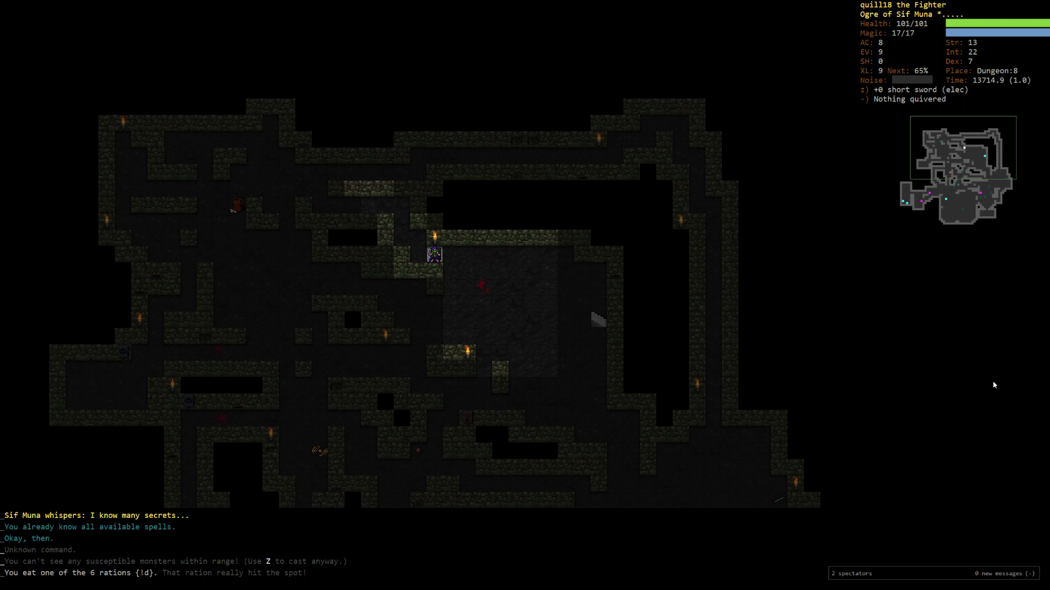
Step: Descend to Dungeon:9, then climb straight back up to Dungeon:8 away from the death yaks
key(">")
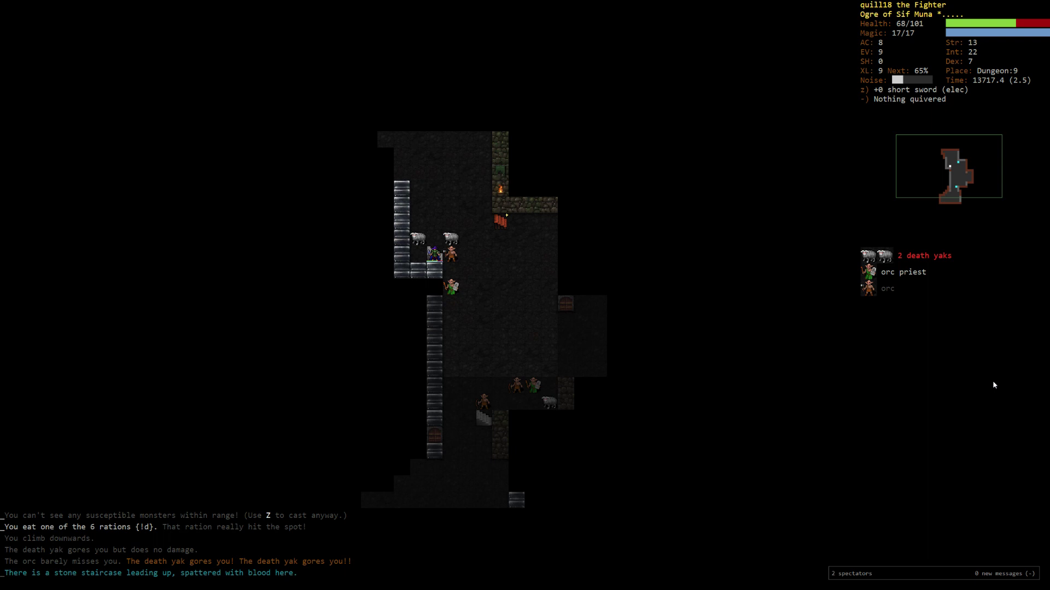
key("<")
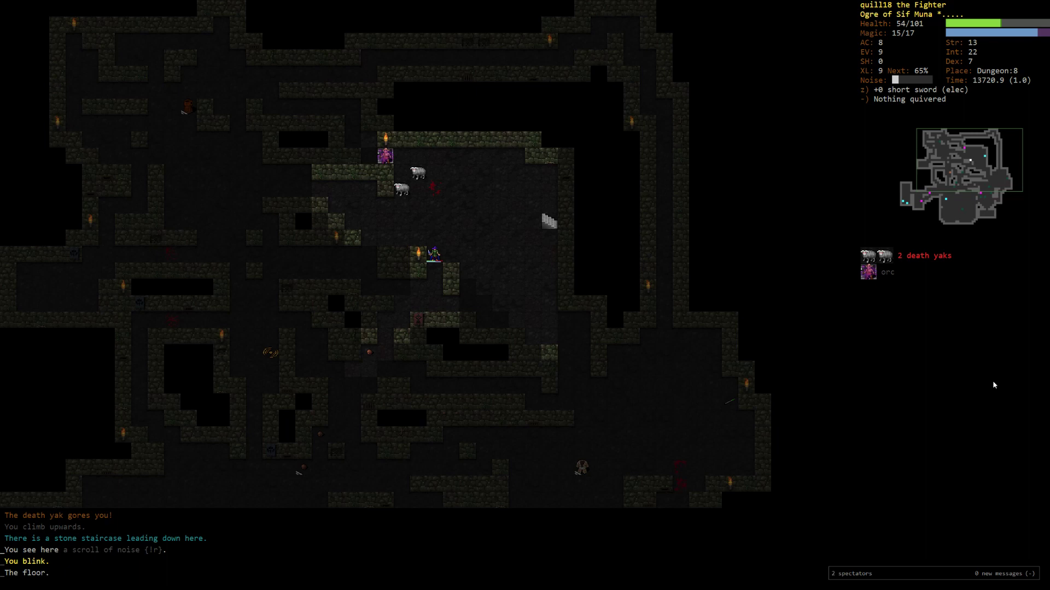
Step: Review the carried weapons in the inventory before retreating up to Dungeon:7
key("i")
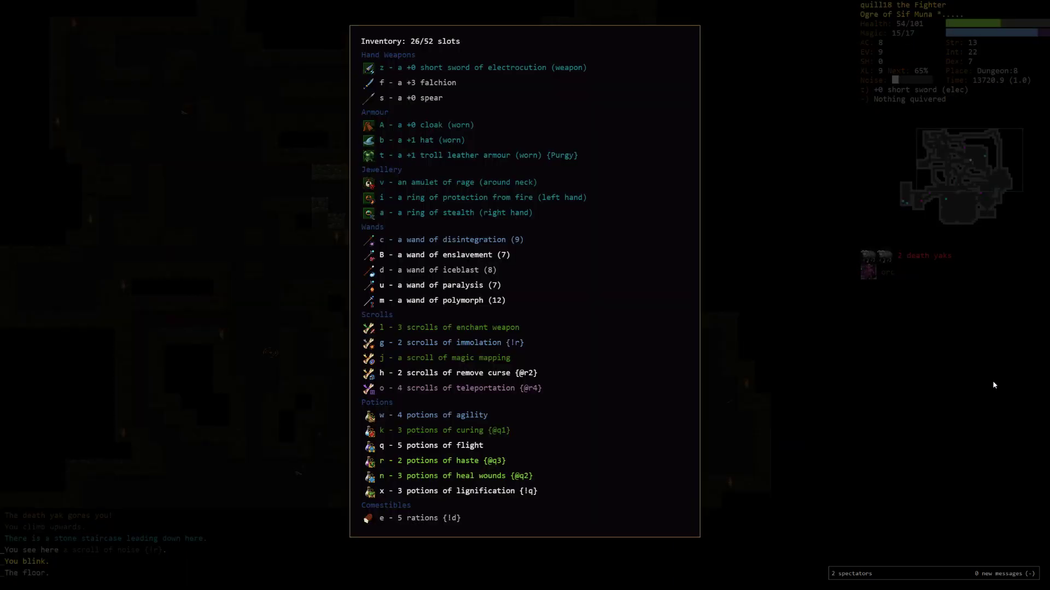
key("Escape")
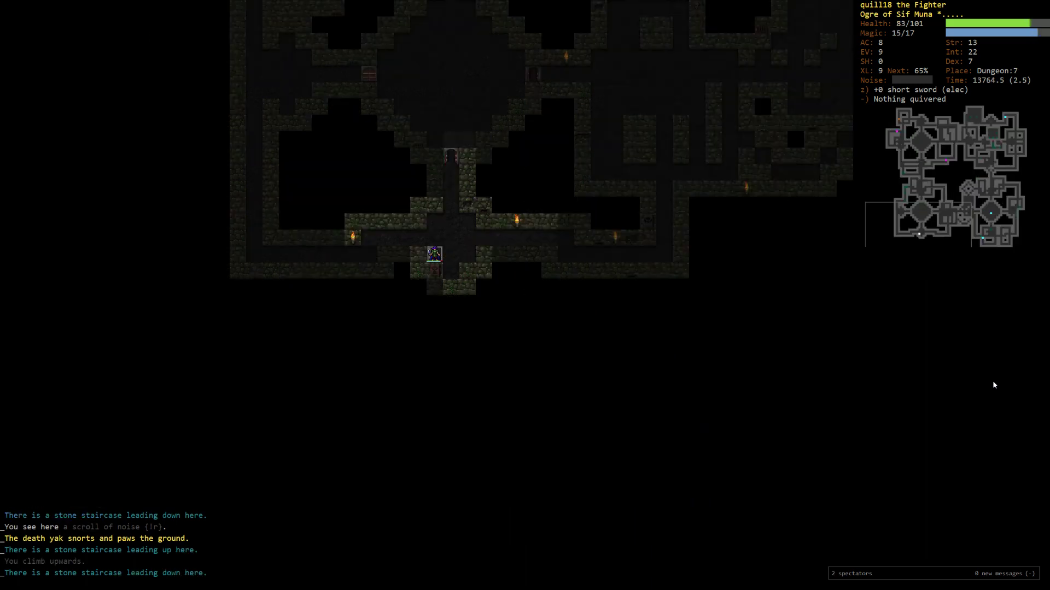
Step: Rest until healed to 101/101, then head back down the stairs to Dungeon:8
key("5")
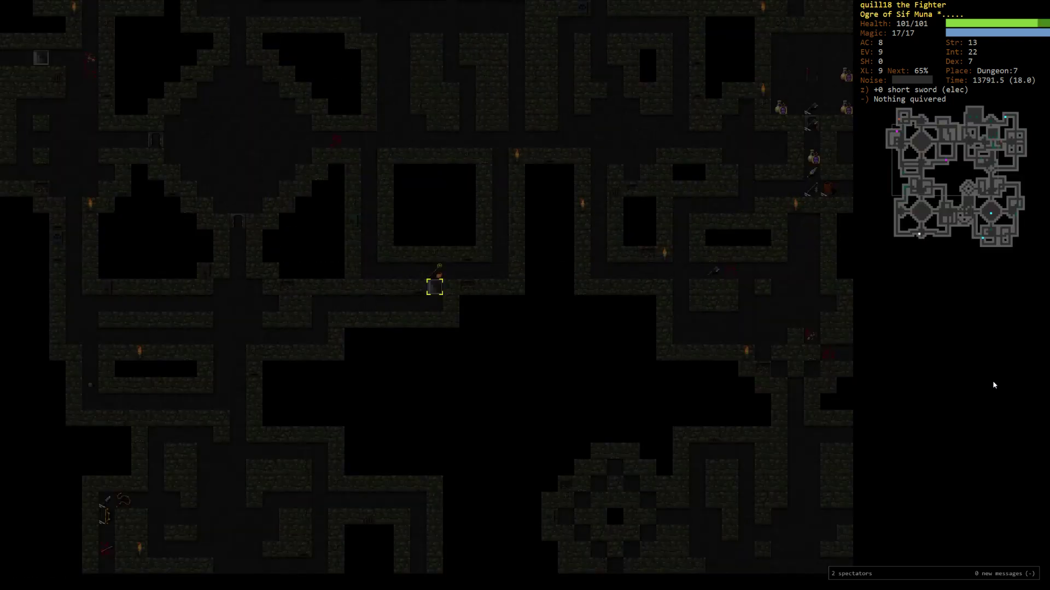
key(">")
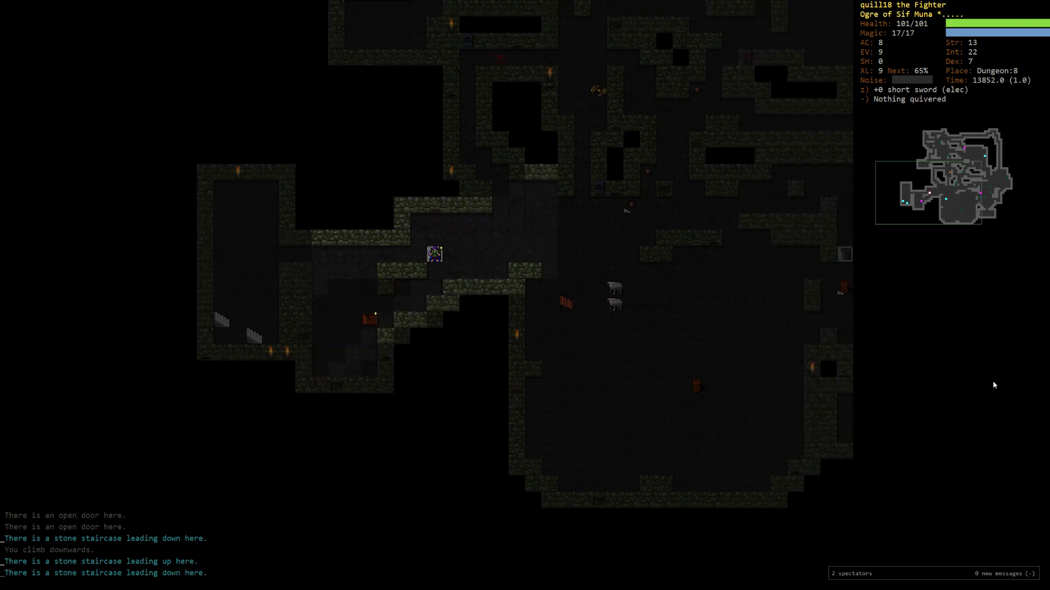
Step: Descend to Dungeon:9 and explore, picking up a wand of digging and a ration
key(">")
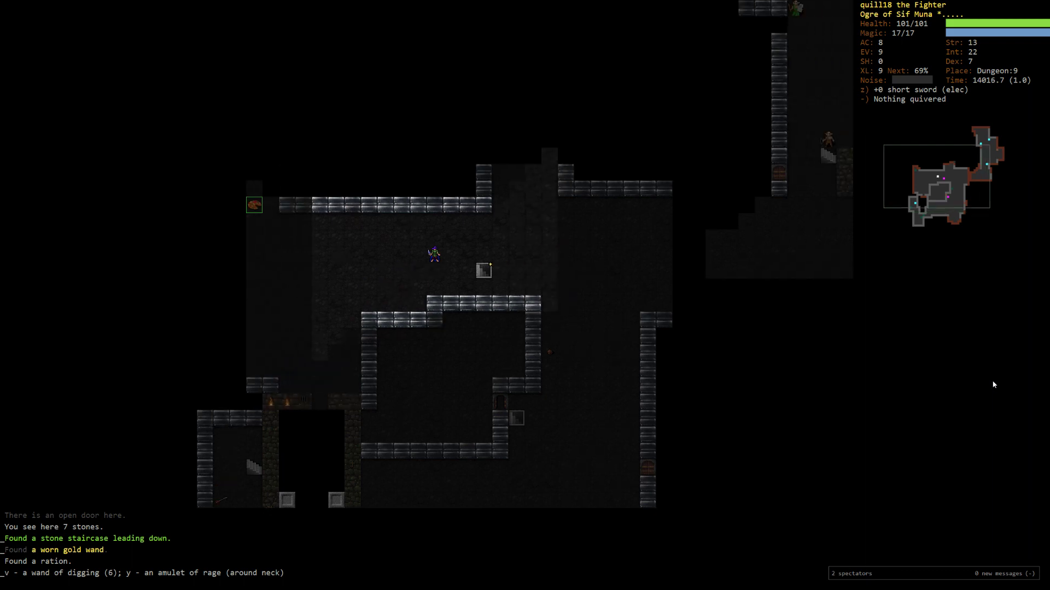
mouse_move(159, 584)
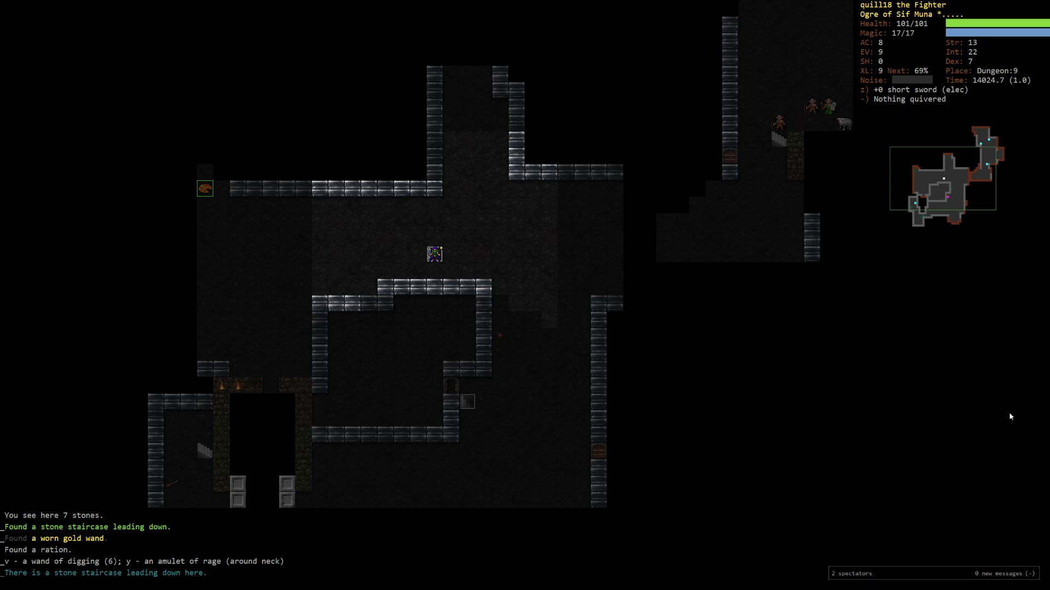
mouse_move(907, 392)
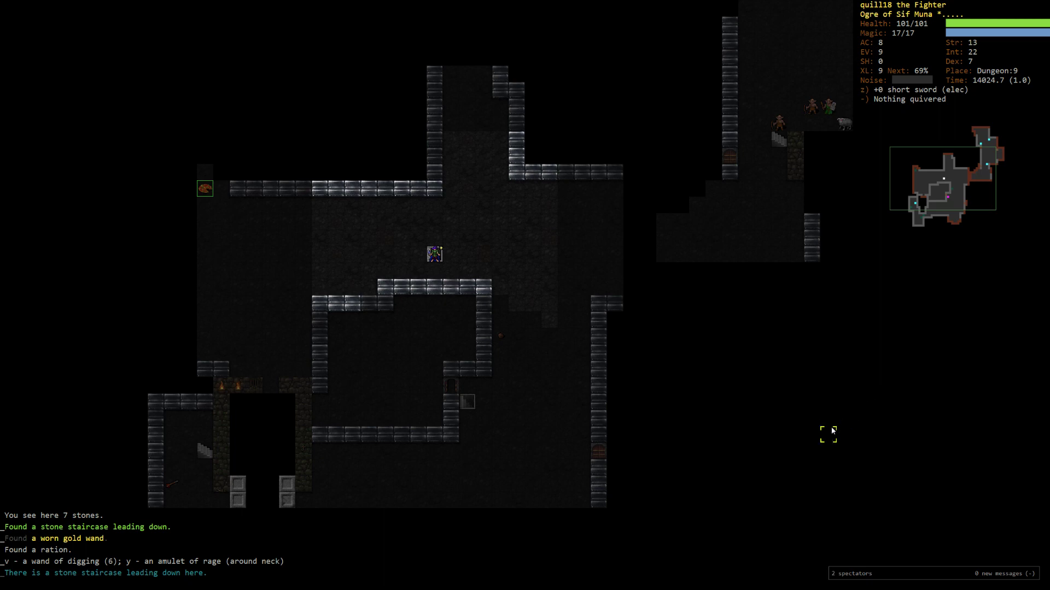
mouse_move(967, 369)
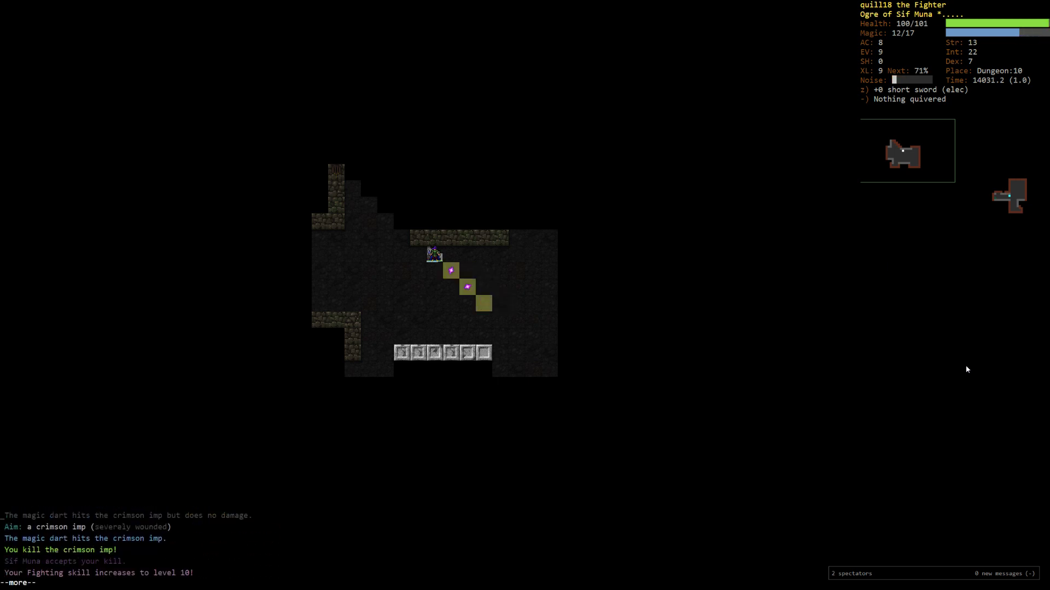
key("space")
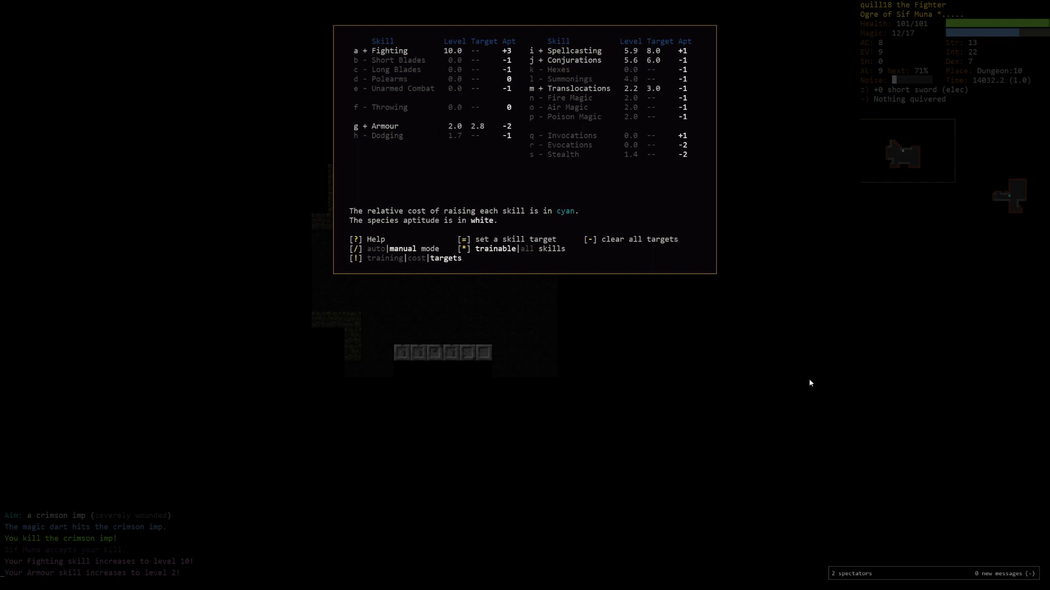
Step: Close the skill training overview so the ogre can rest on Dungeon:10
key("Escape")
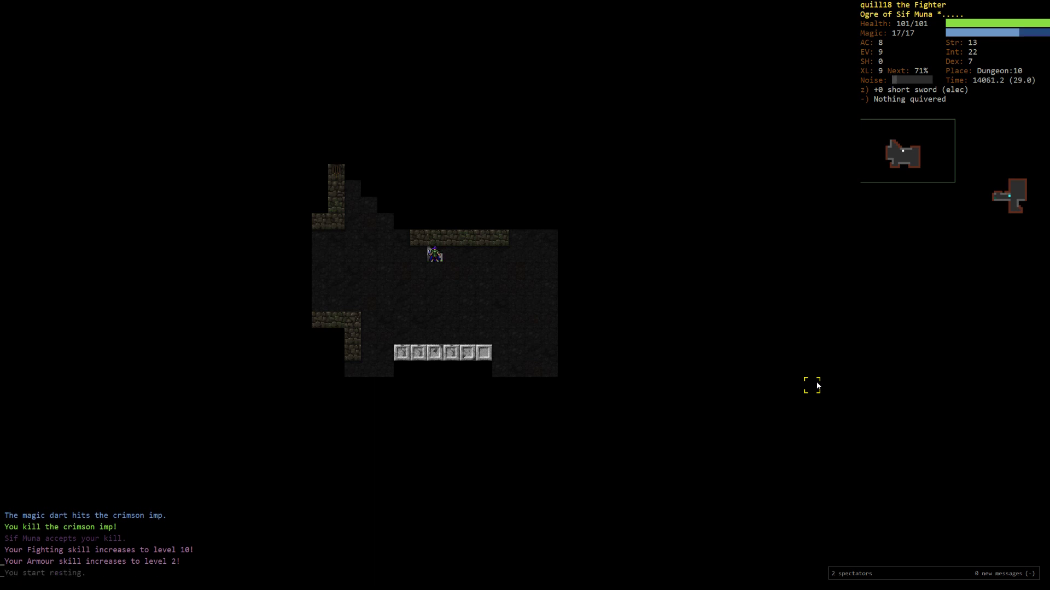
key("<")
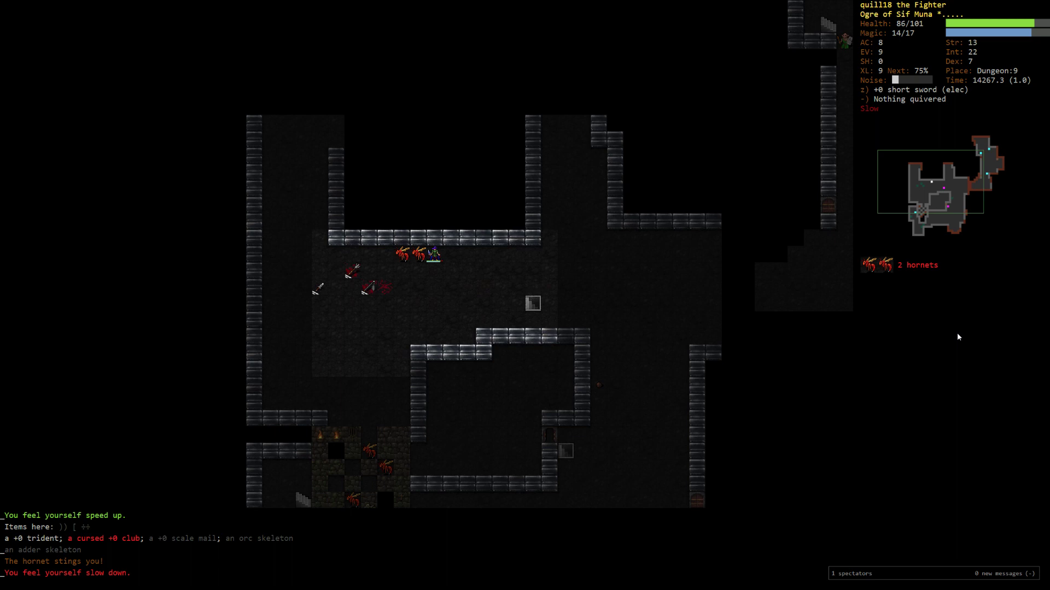
key("r")
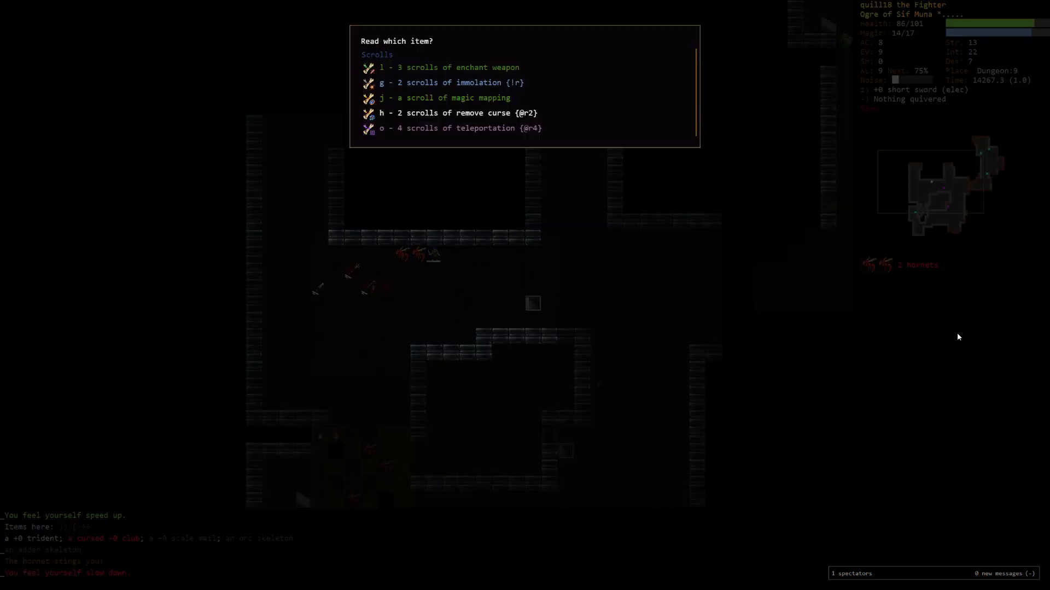
key("Escape")
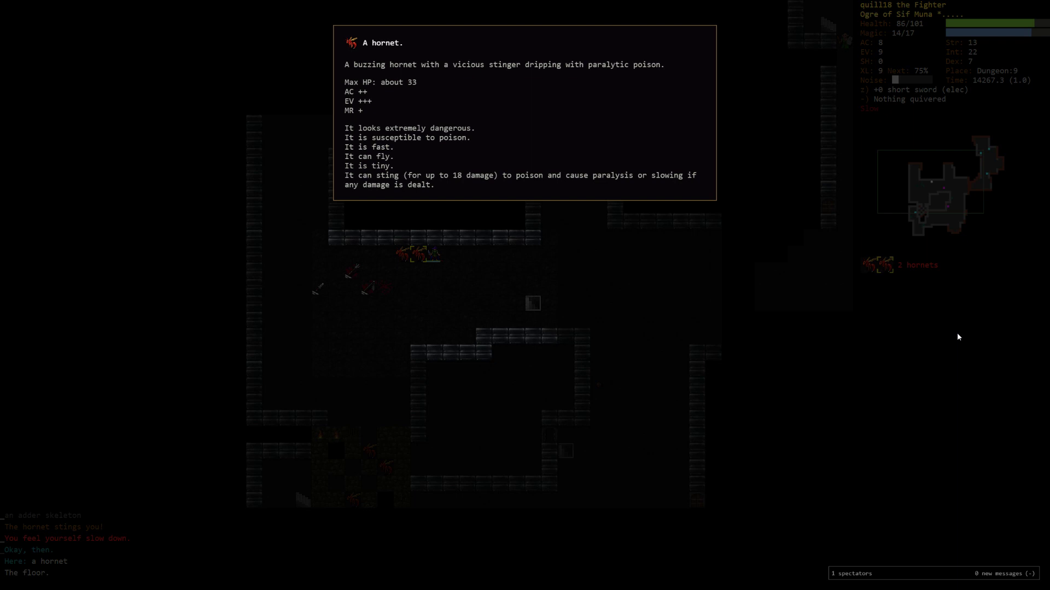
key("escape")
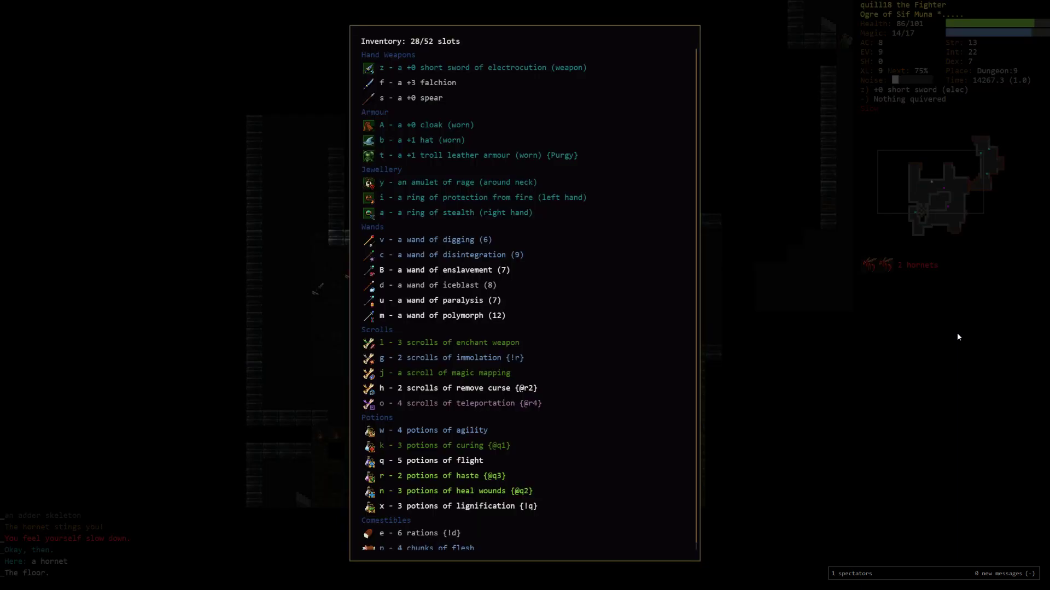
key("V")
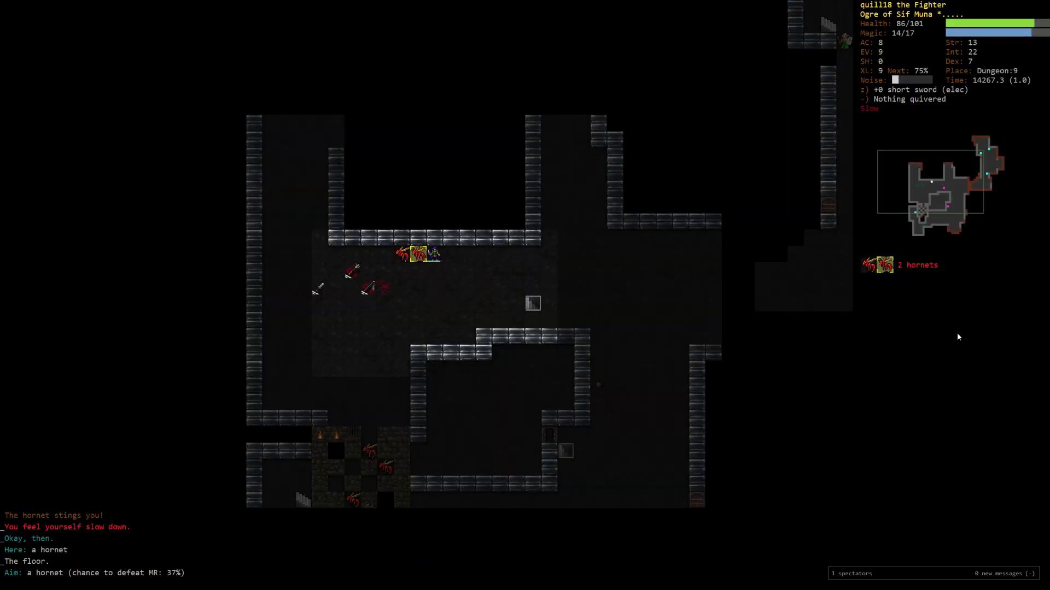
key("i")
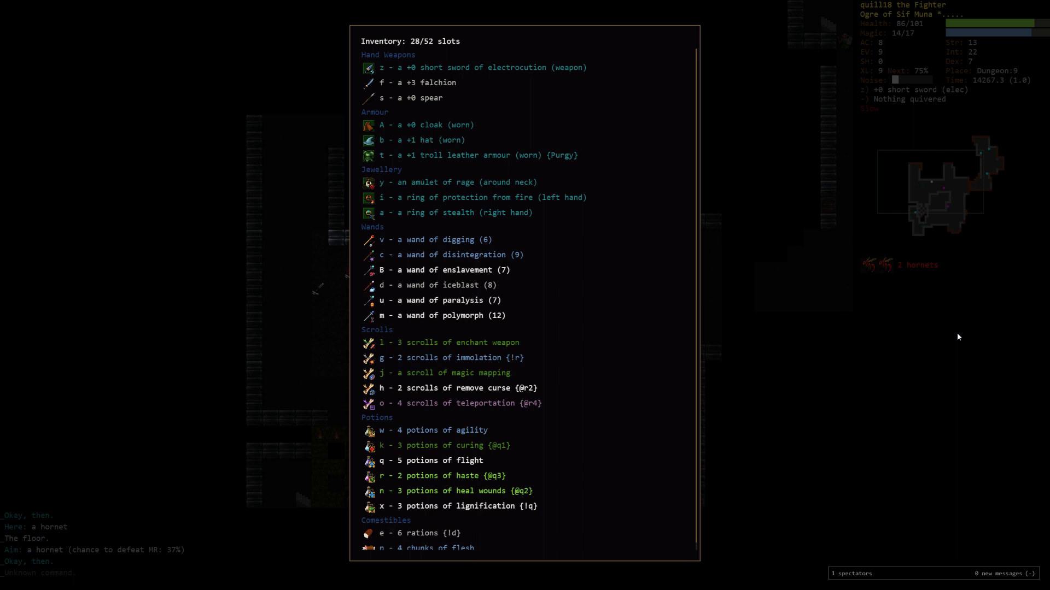
key("Escape")
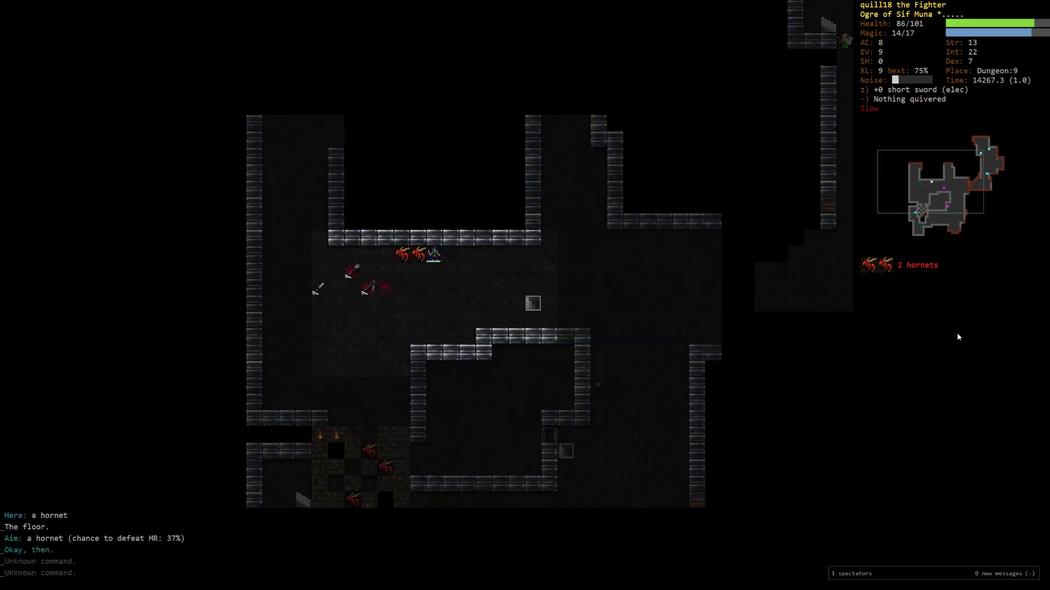
key("i")
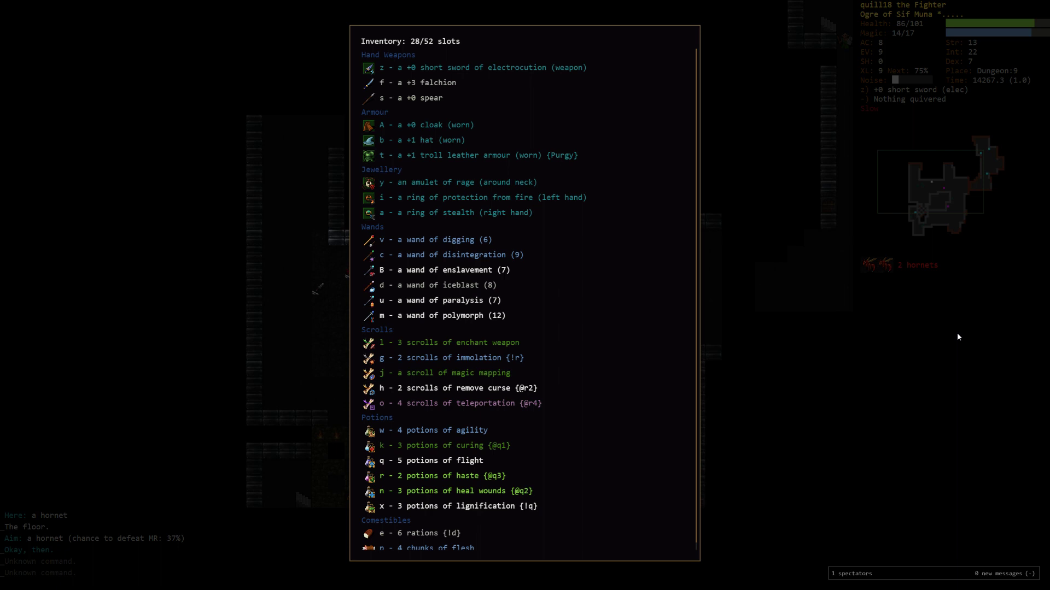
key("Escape")
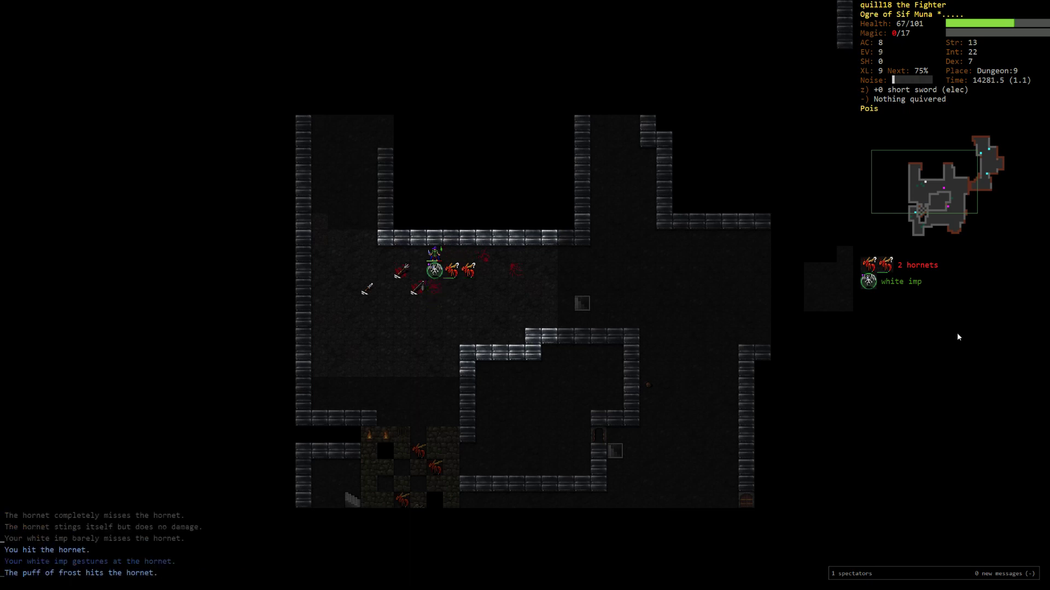
Step: Drink a potion of agility, then a potion of curing to remove the hornets' poison
key("q")
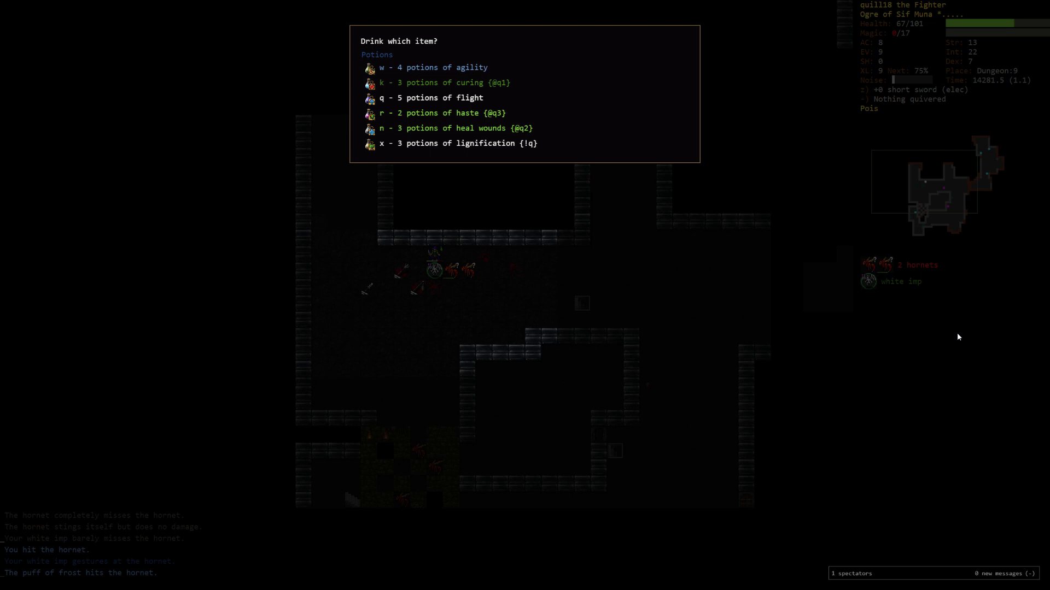
key("w")
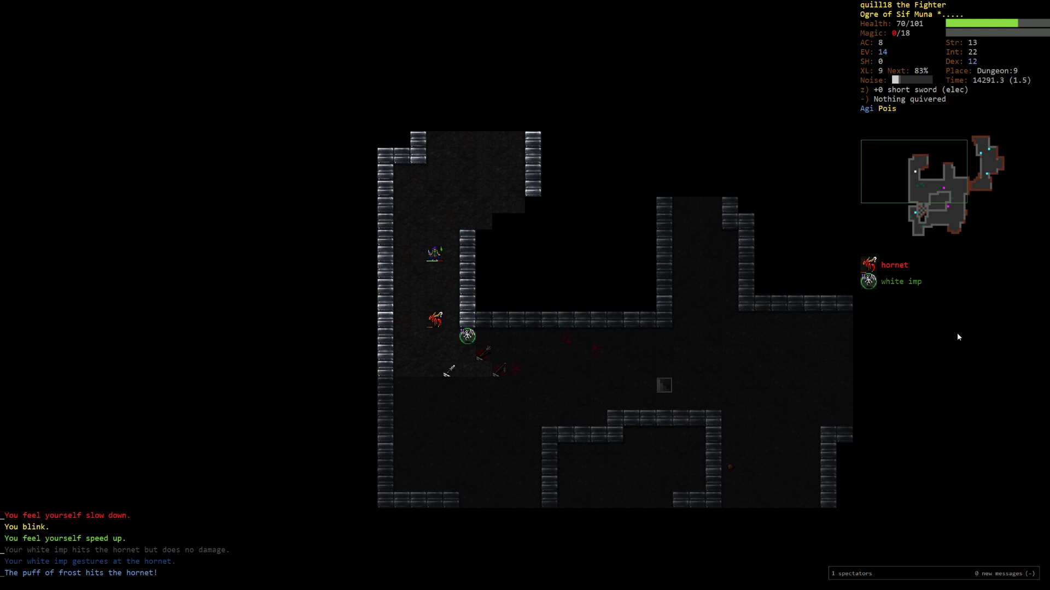
key("q")
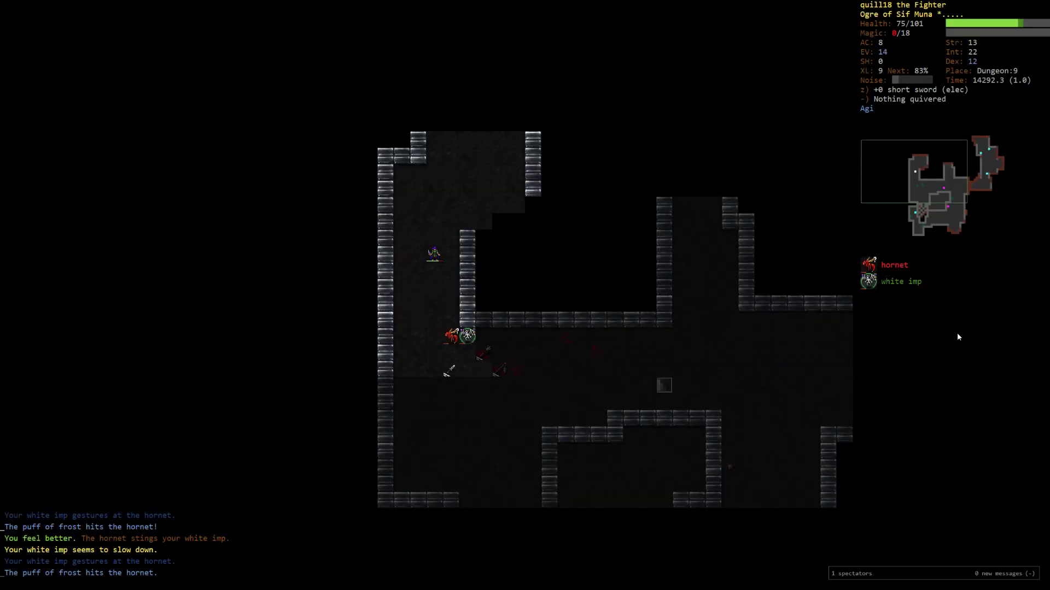
Step: Check the skill training overview and the inventory after reaching level 10
key("m")
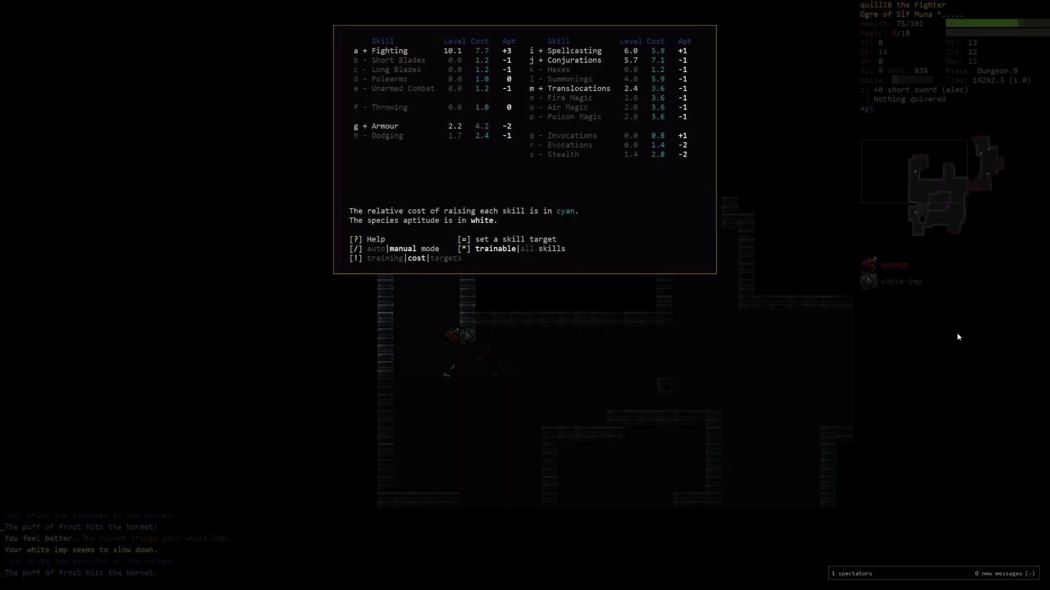
key("i")
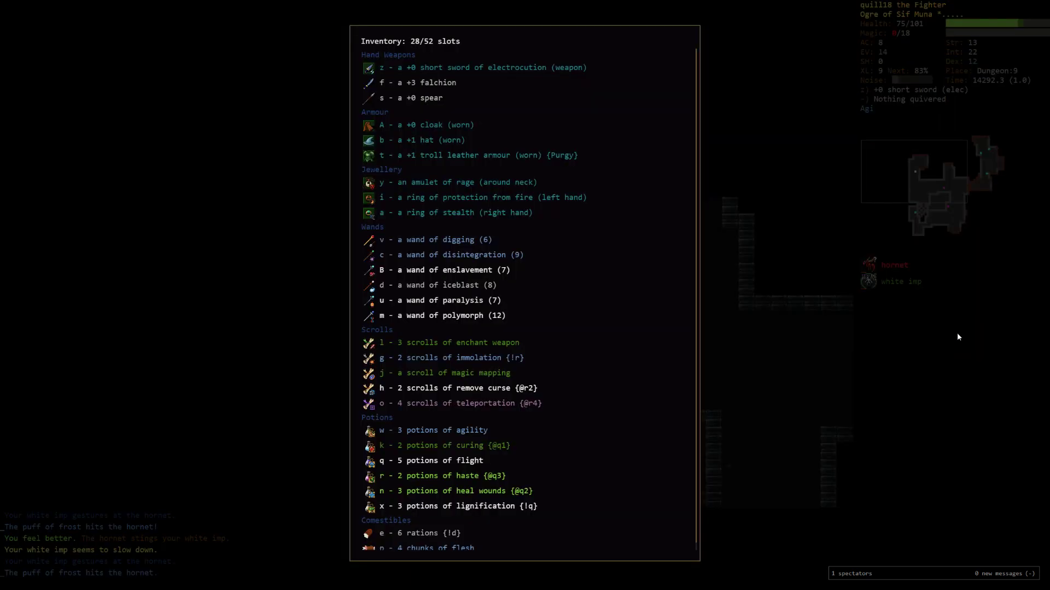
key("V")
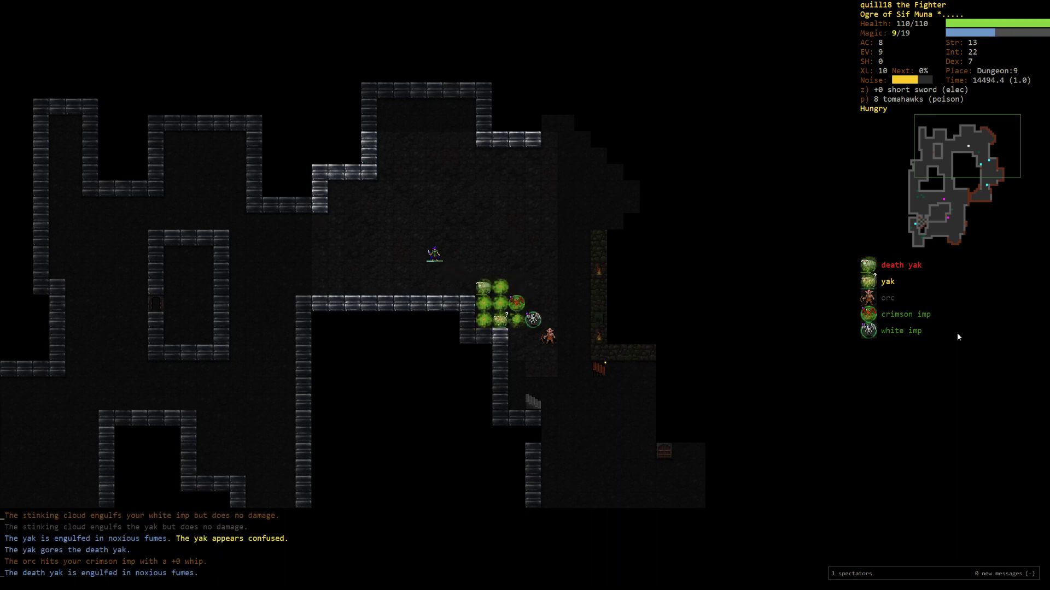
Step: Consult the spell list to cast Mephitic Cloud at the yaks while the imps fight
key("z")
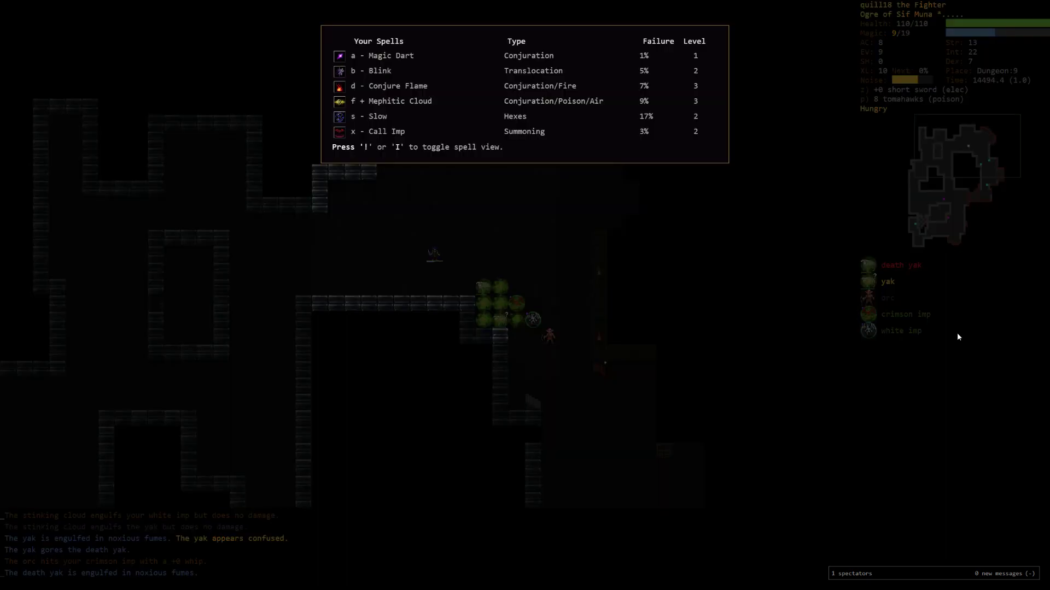
key("Escape")
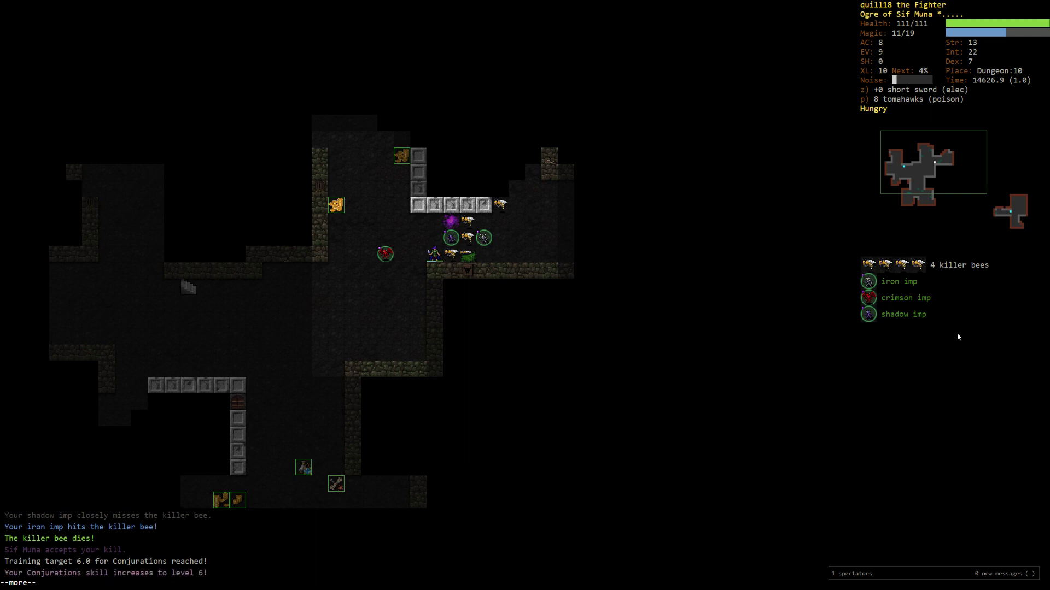
key("Return")
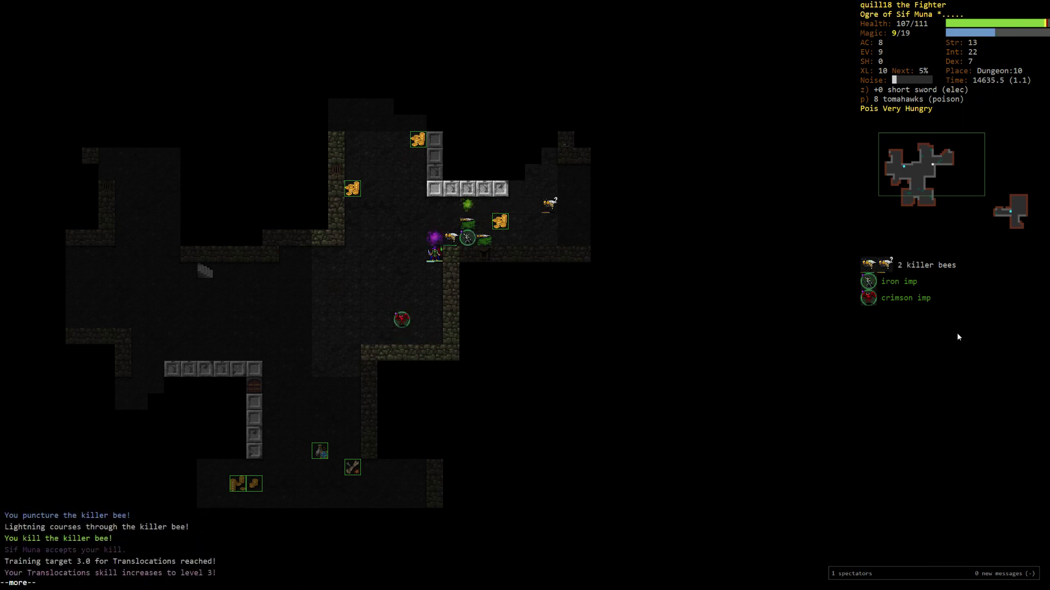
key("m")
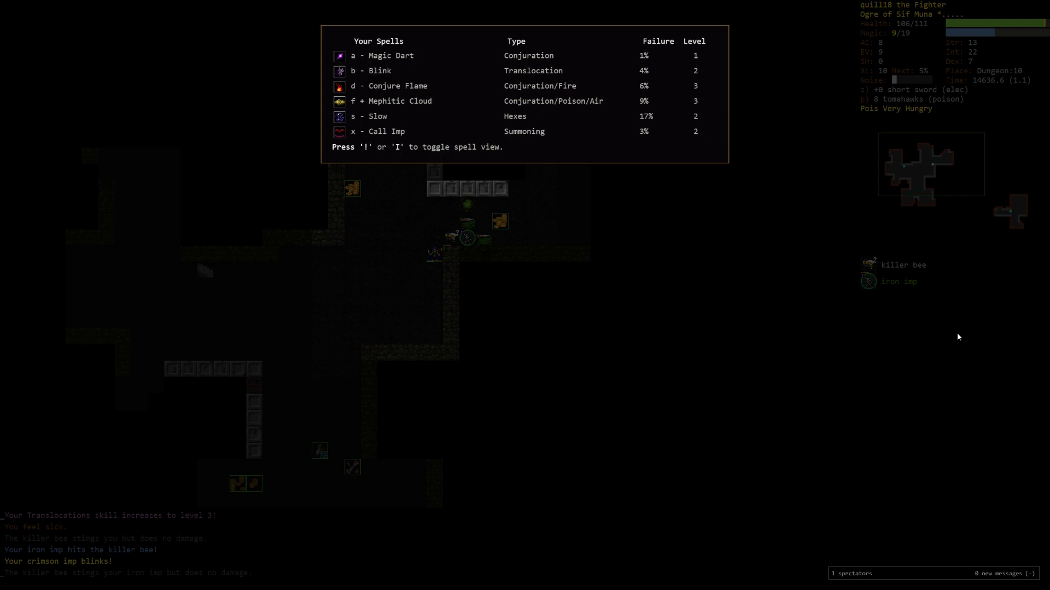
key("Escape")
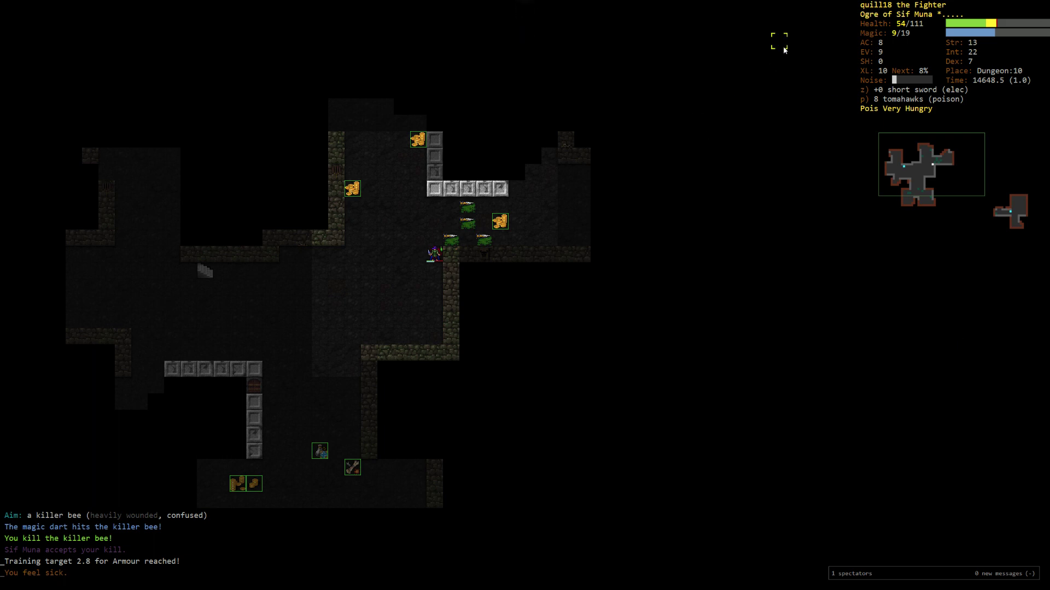
mouse_move(828, 484)
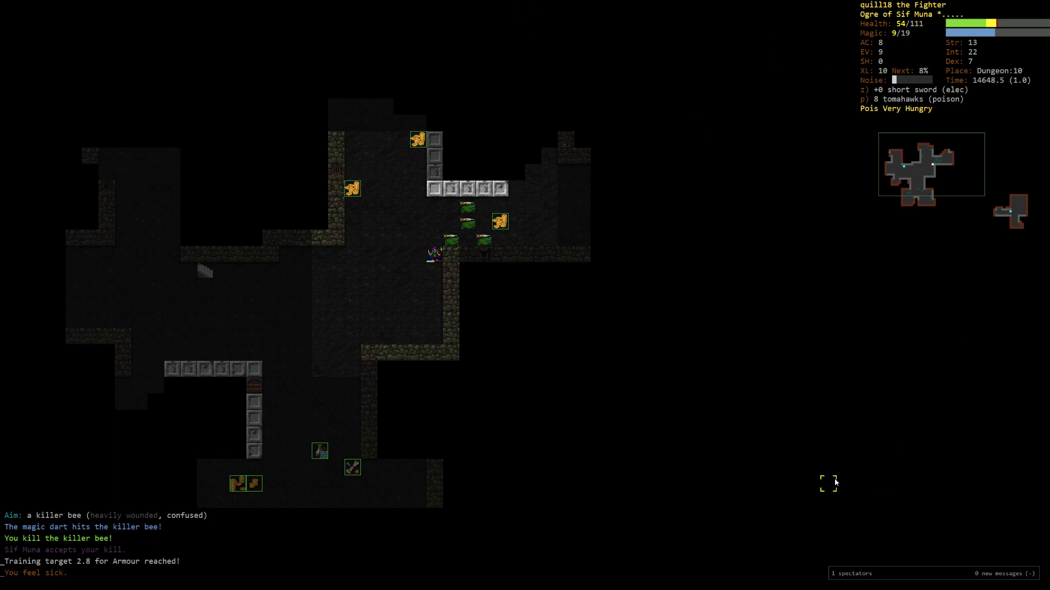
mouse_move(646, 420)
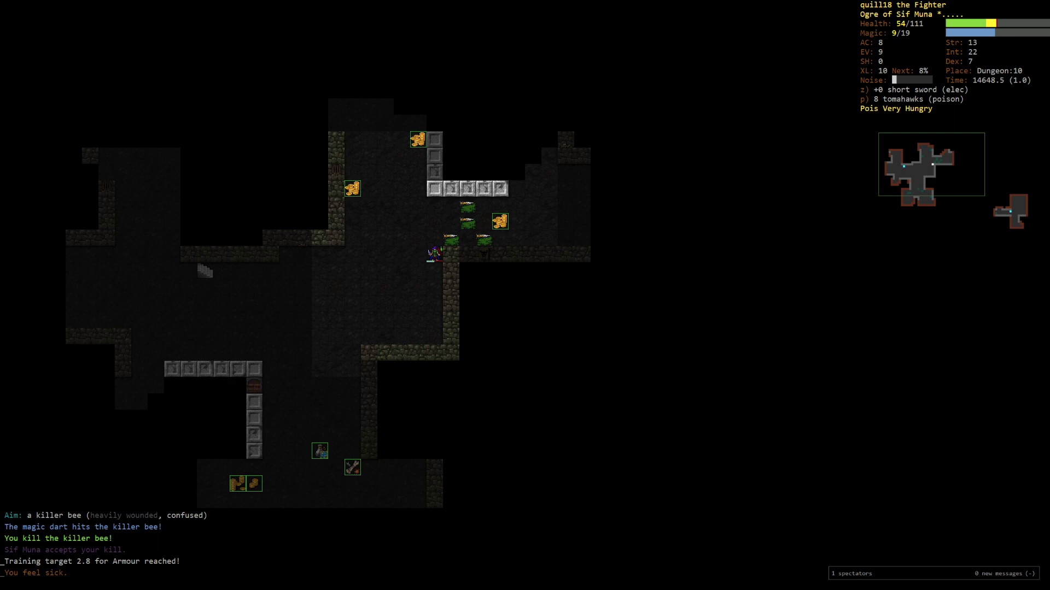
key("m")
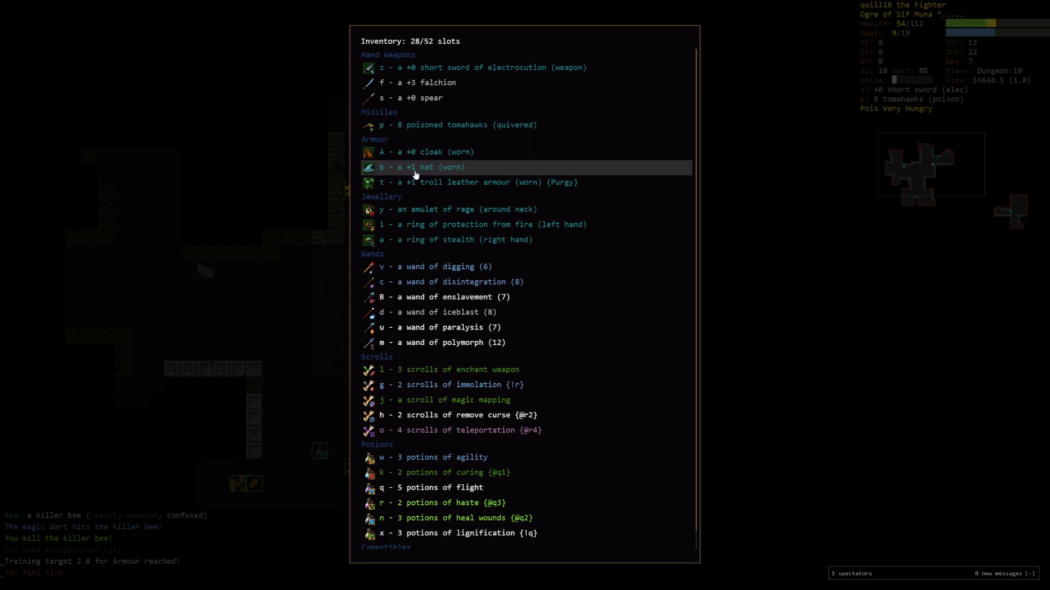
key("Escape")
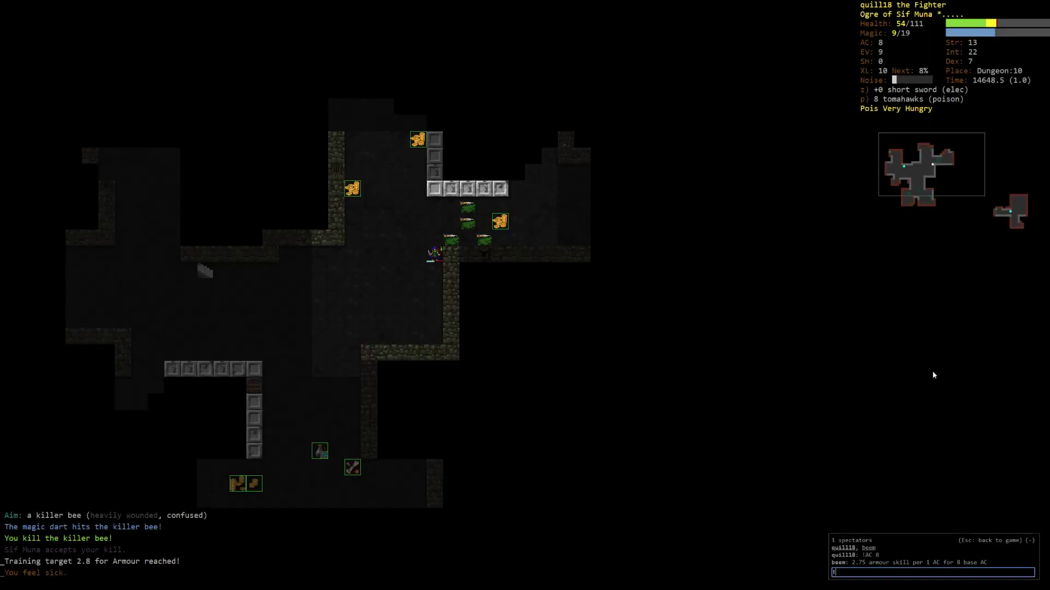
type("!AC")
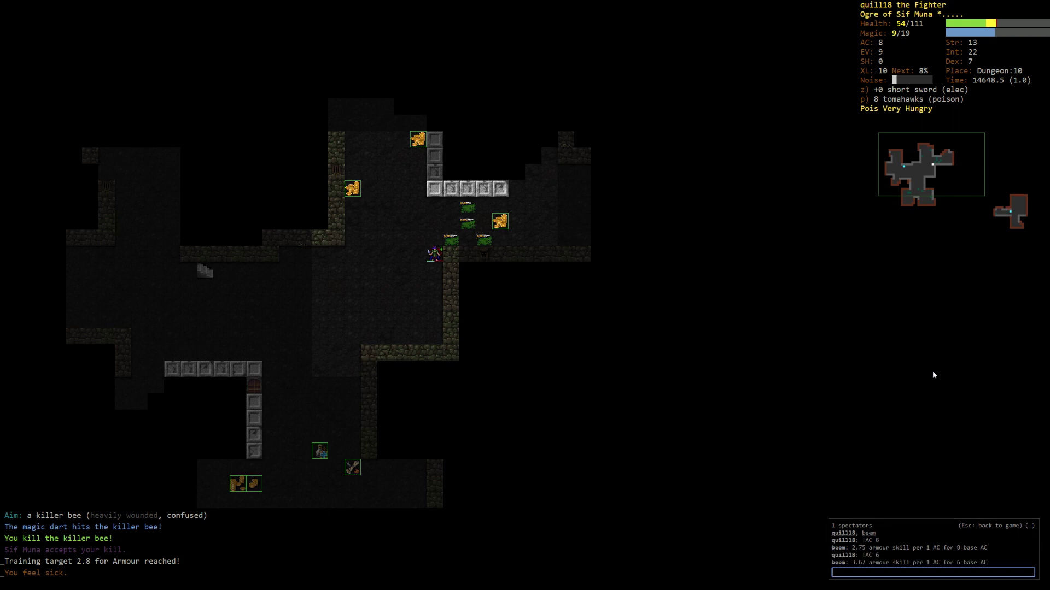
mouse_move(973, 533)
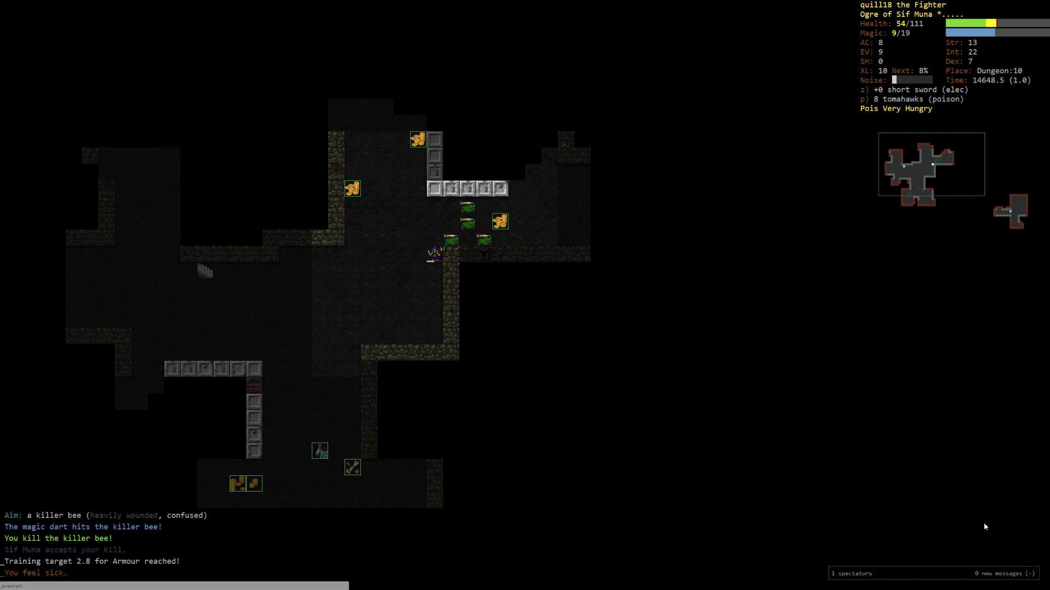
Step: Set a new Armour training target on the skills screen and confirm it
key("m")
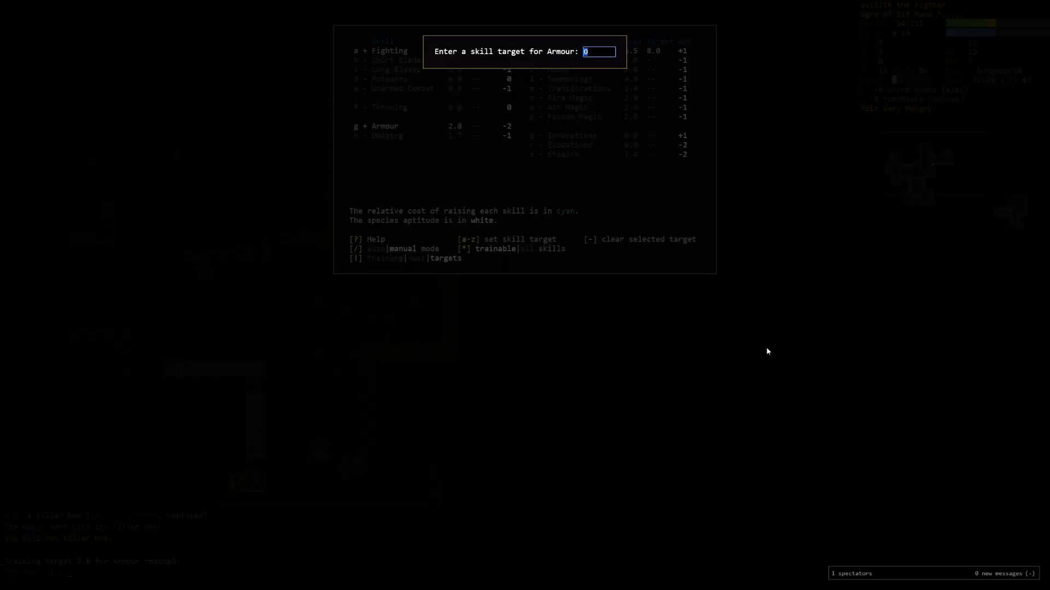
key("Return")
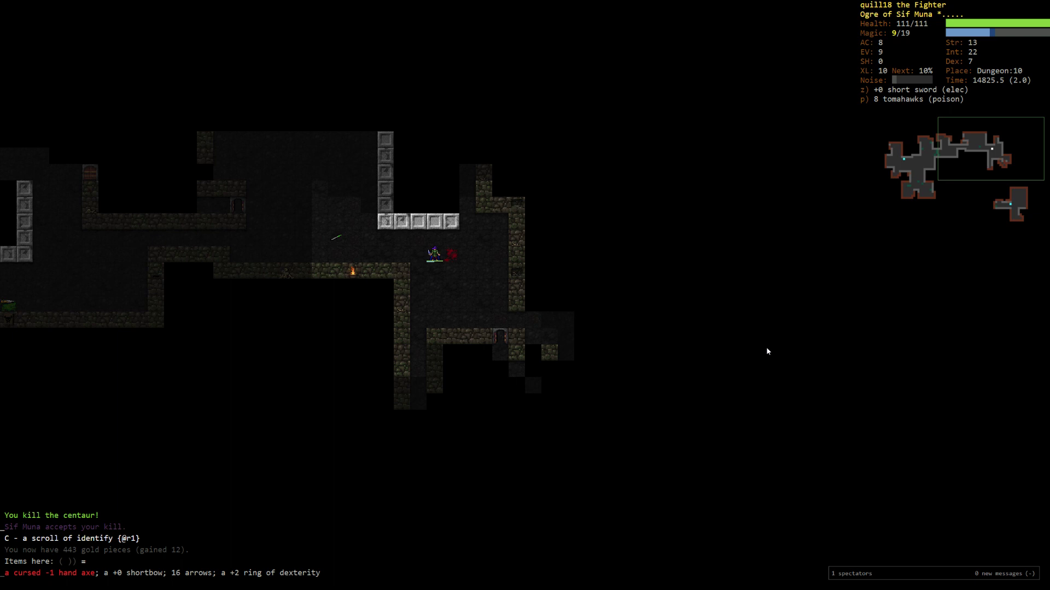
Step: Look through the inventory before exploring onward to the up staircase
key("i")
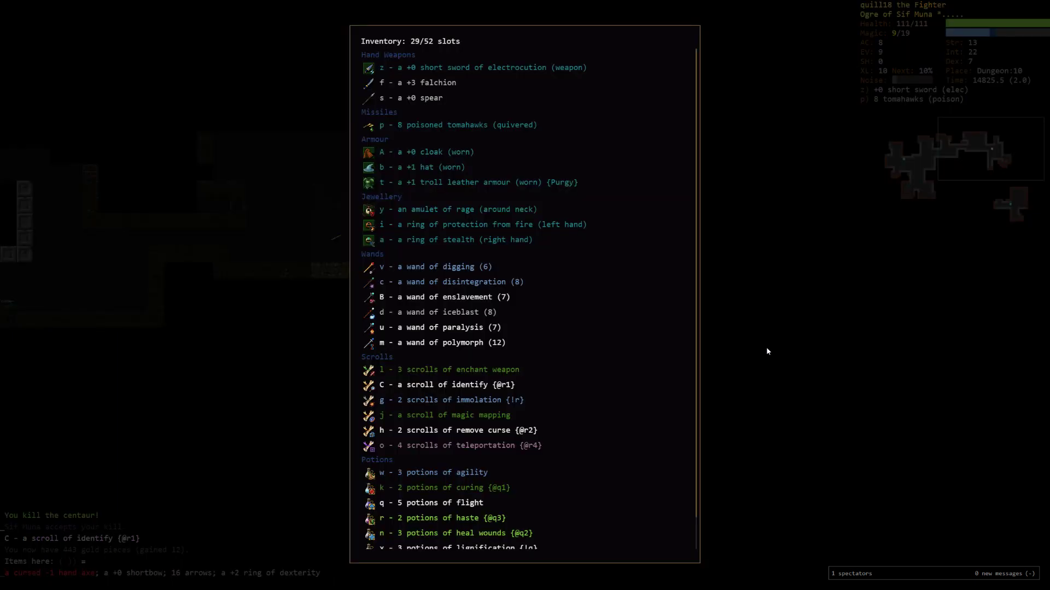
key("Escape")
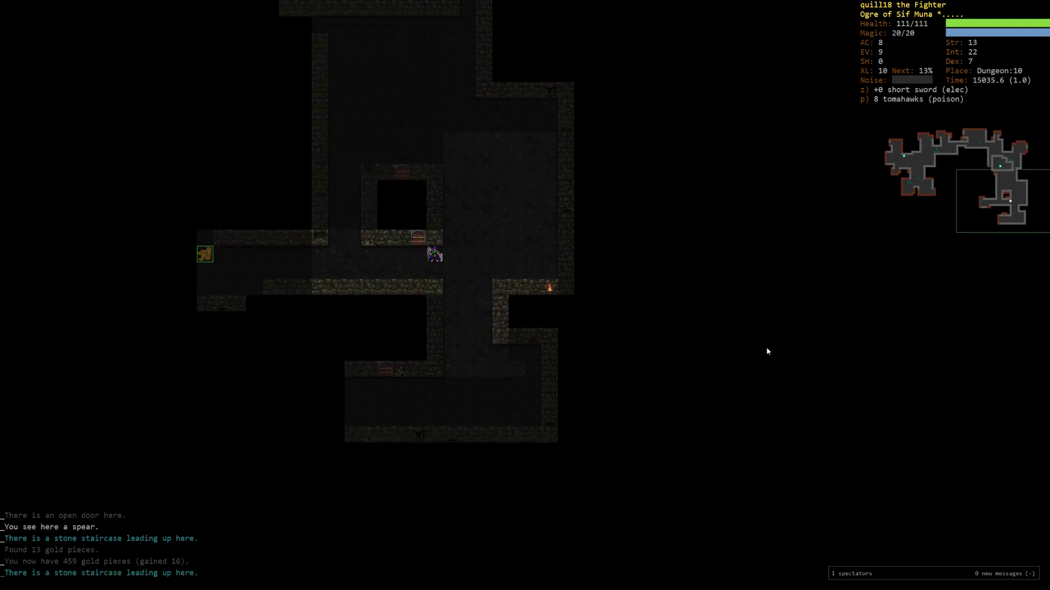
Step: Climb the staircase up to Dungeon:9
key("<")
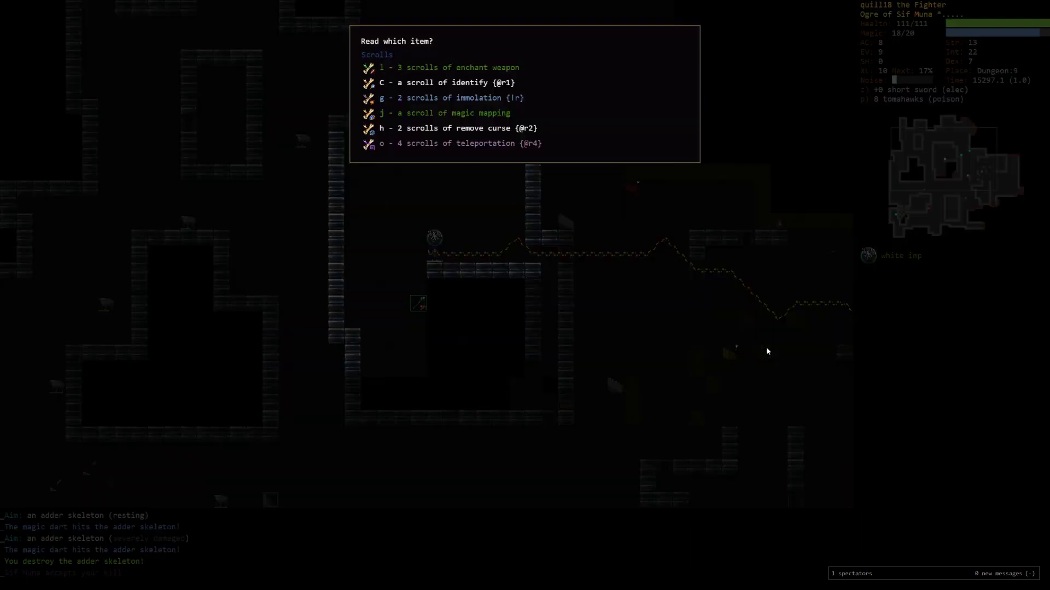
Step: Cancel the scroll-reading prompt and check the inventory before resuming exploration
key("Escape")
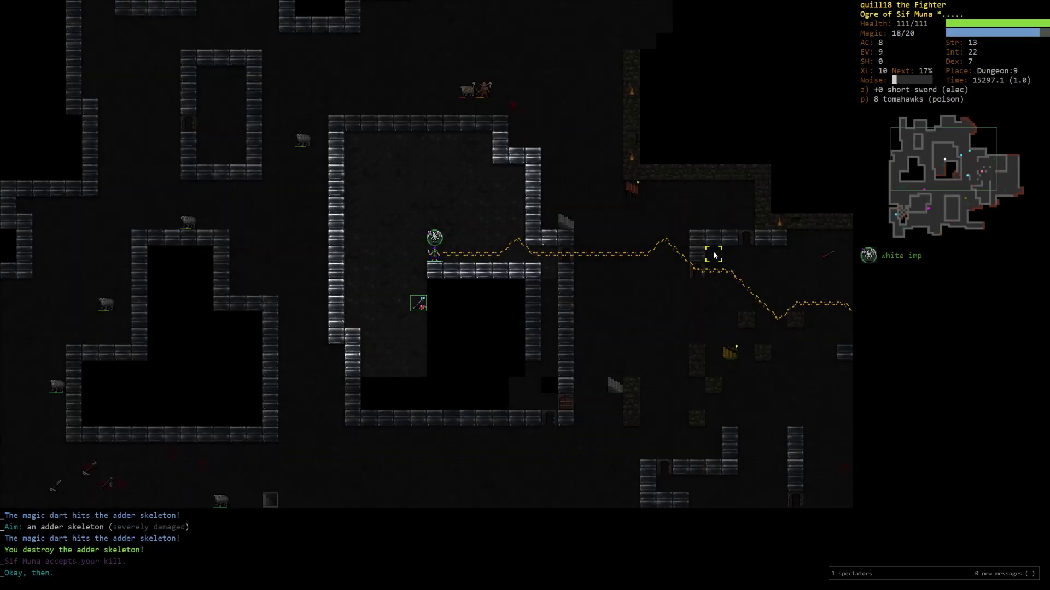
key("i")
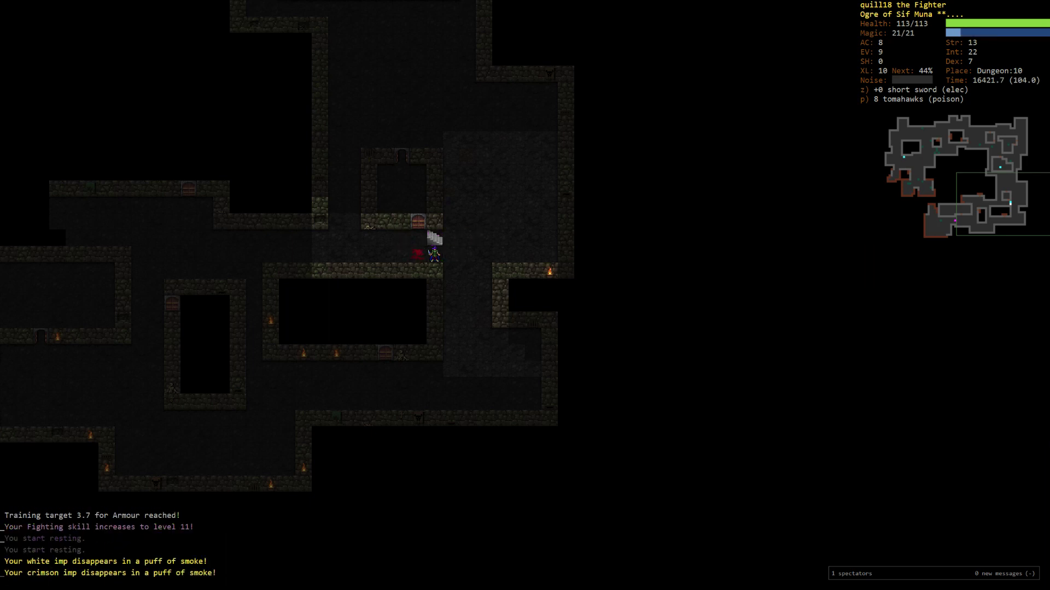
Step: Review known spells in the power, range, hunger and noise view, then dismiss the list
key("m")
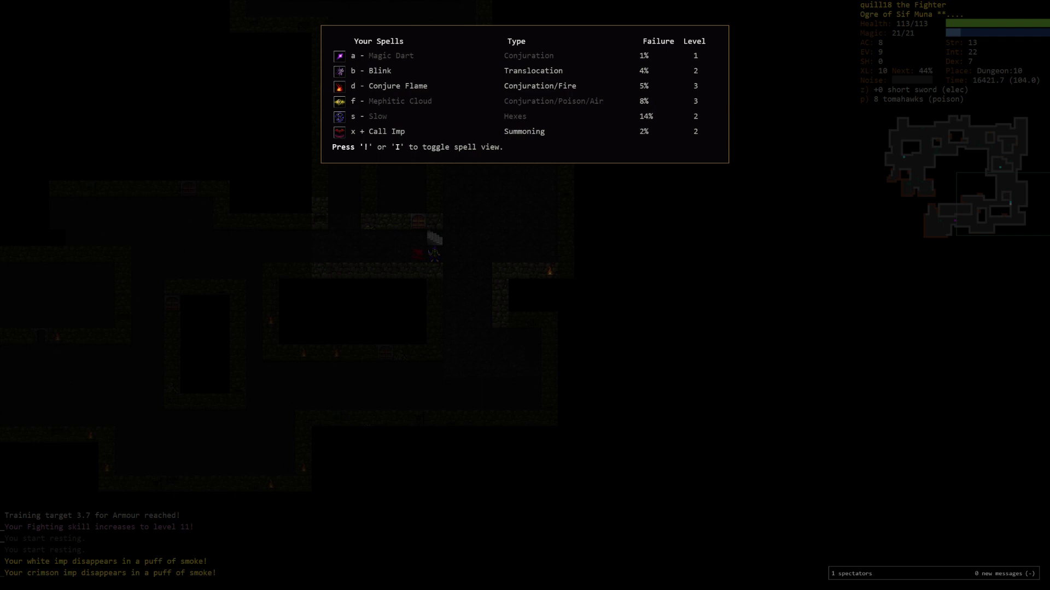
key("!")
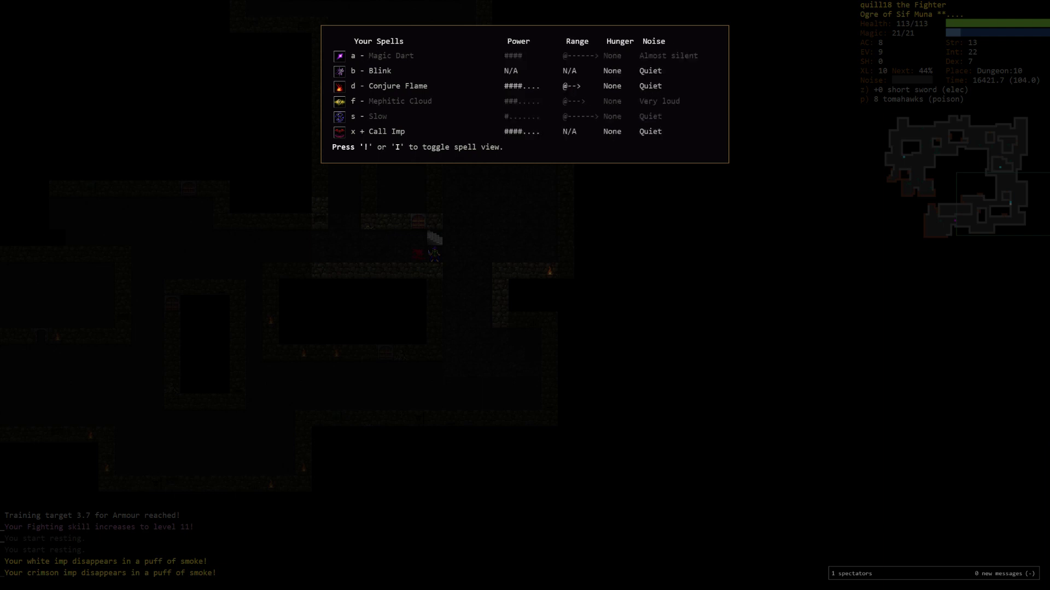
key("!")
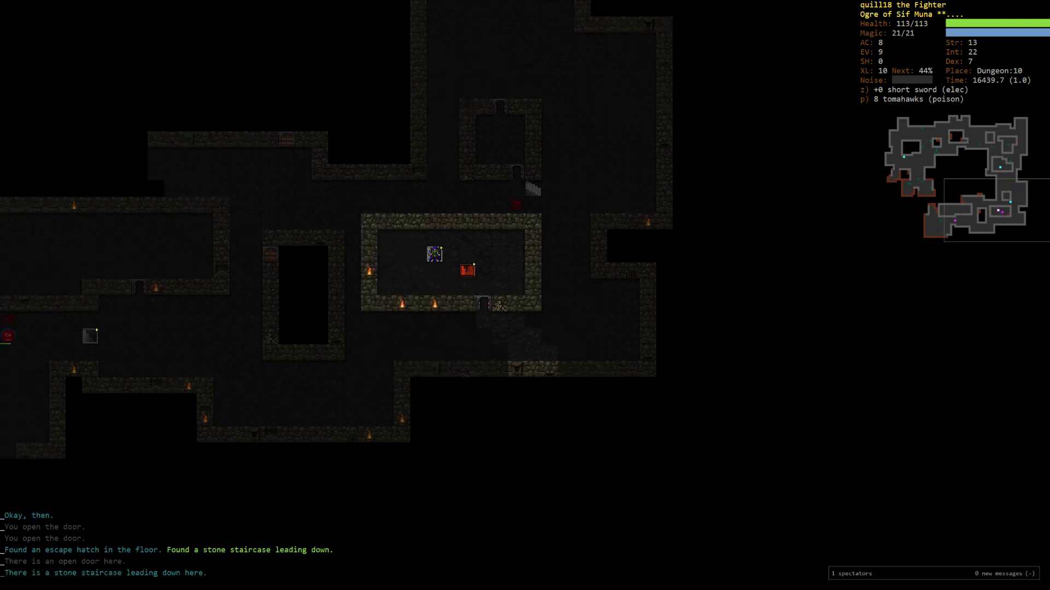
Step: Descend the staircase to Dungeon:11
key(">")
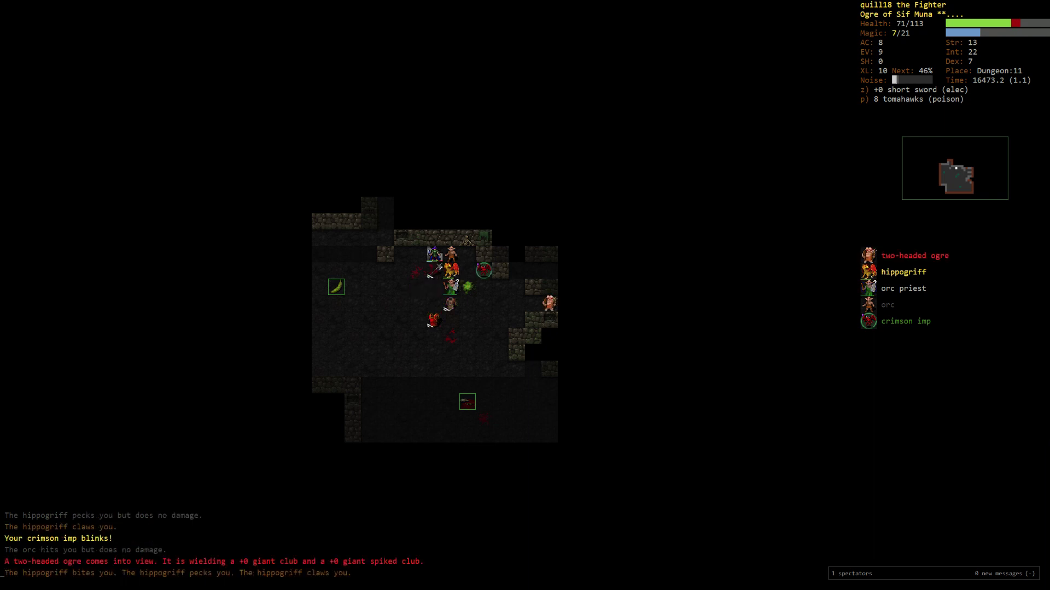
Step: Retreat up to Dungeon:10 and strike down the pursuing wounded hippogriff
key("<")
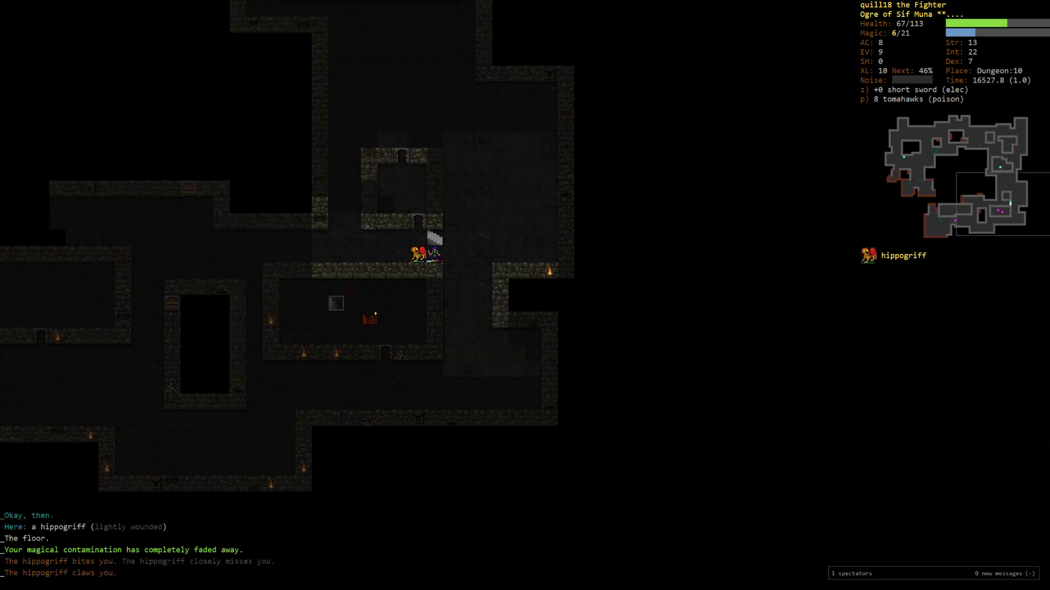
key("down")
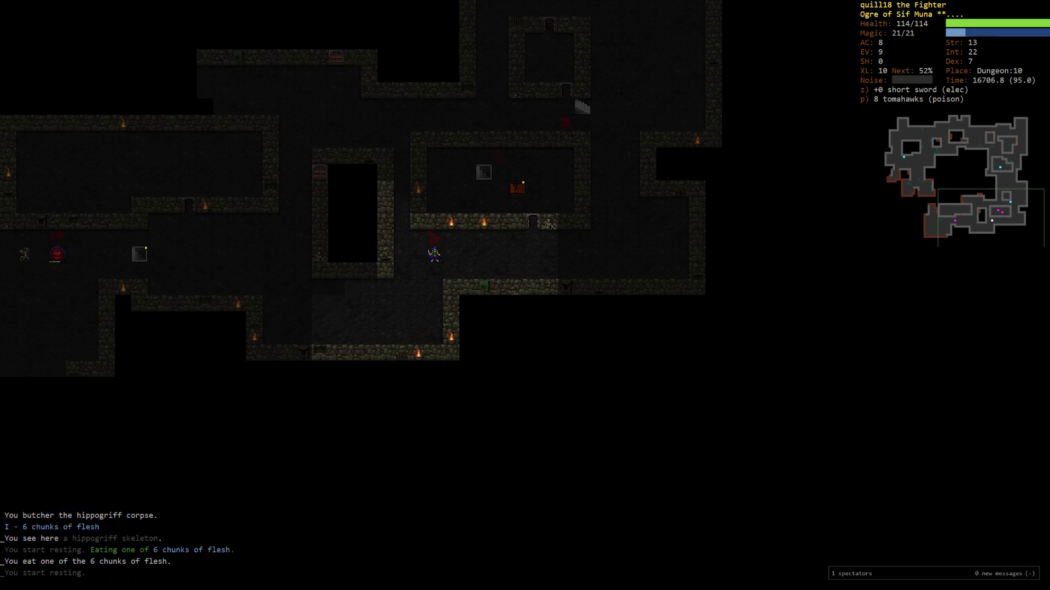
Step: Review the carried items, then continue exploring Dungeon:10 to the down staircase
key("i")
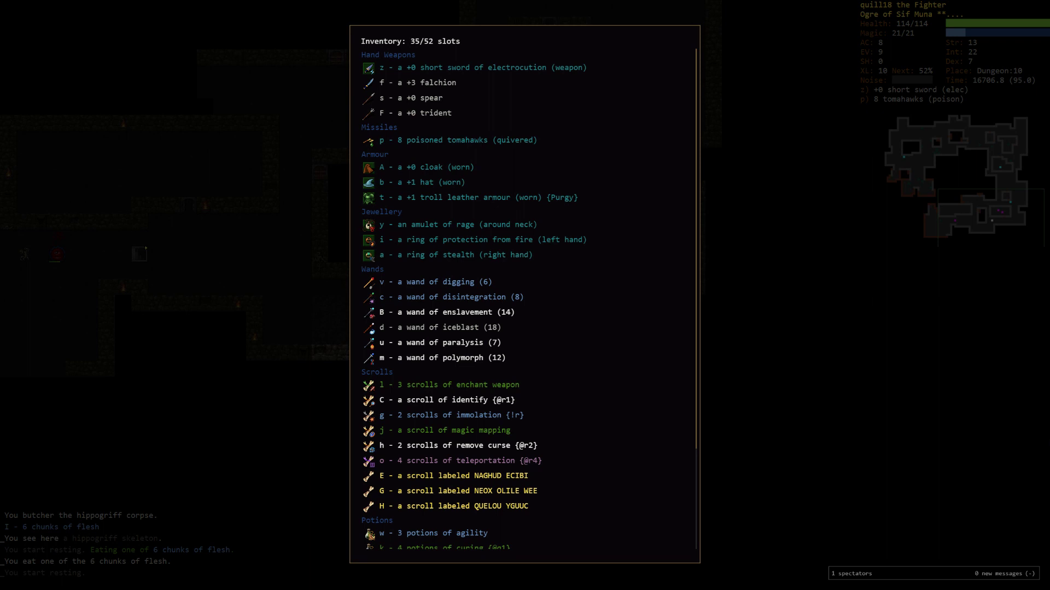
mouse_move(588, 121)
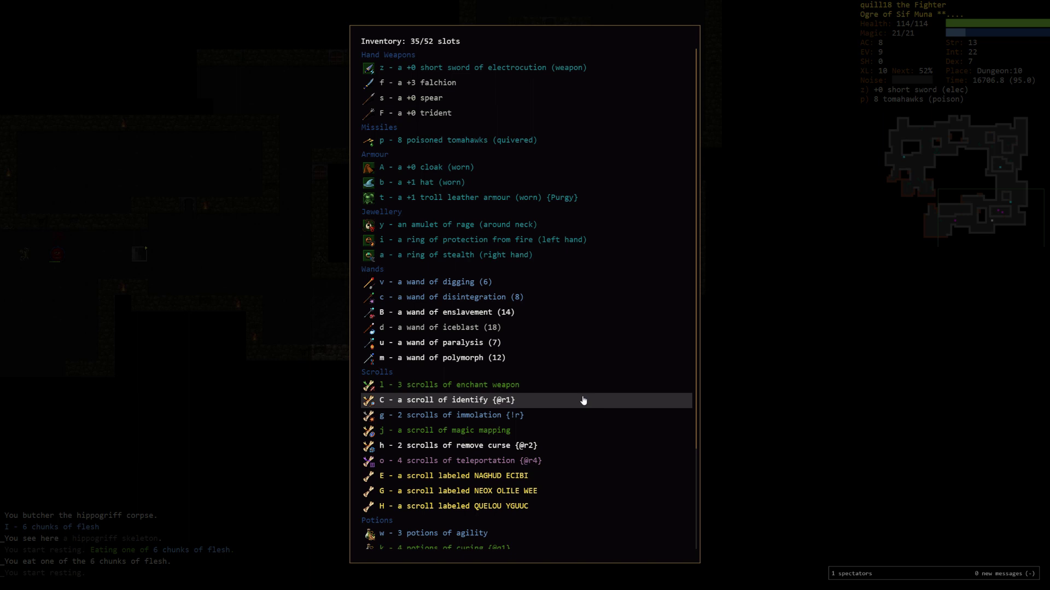
key("Escape")
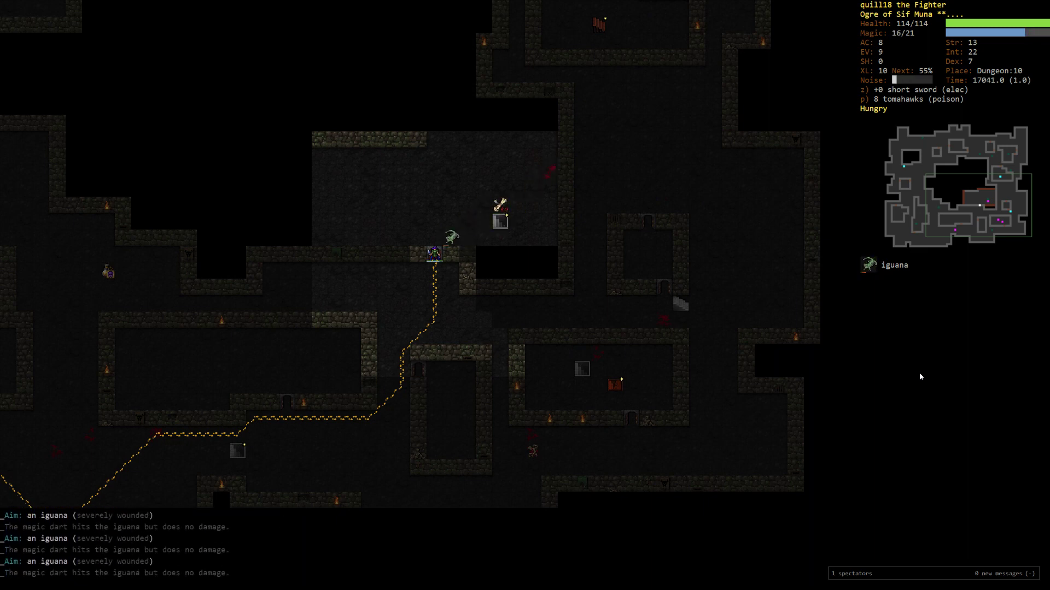
key("z")
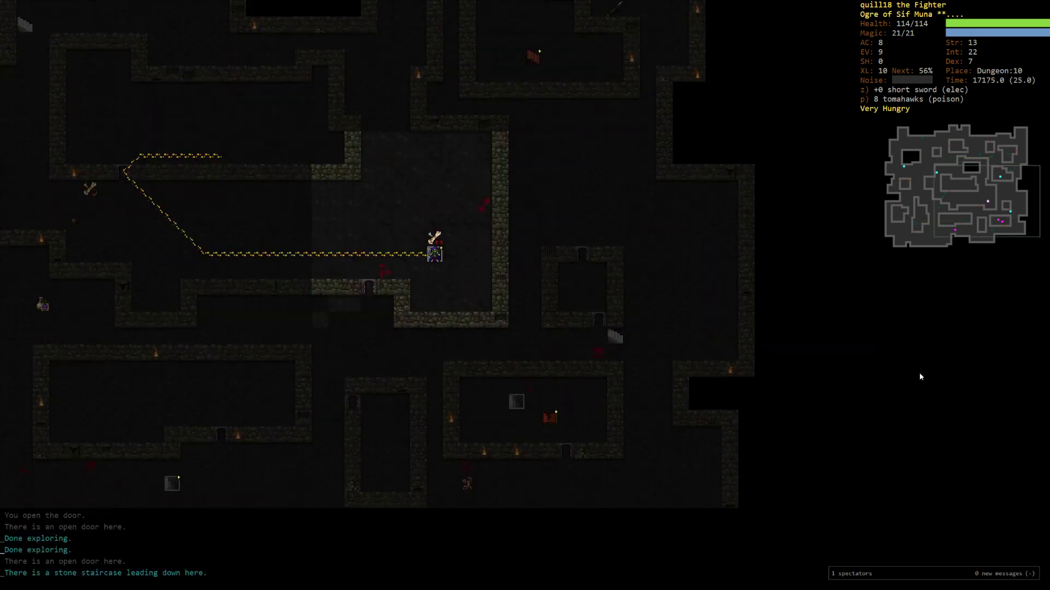
Step: Descend to Dungeon:11, fight the sky beast with magic darts, then retreat upstairs from the cyclops
key(">")
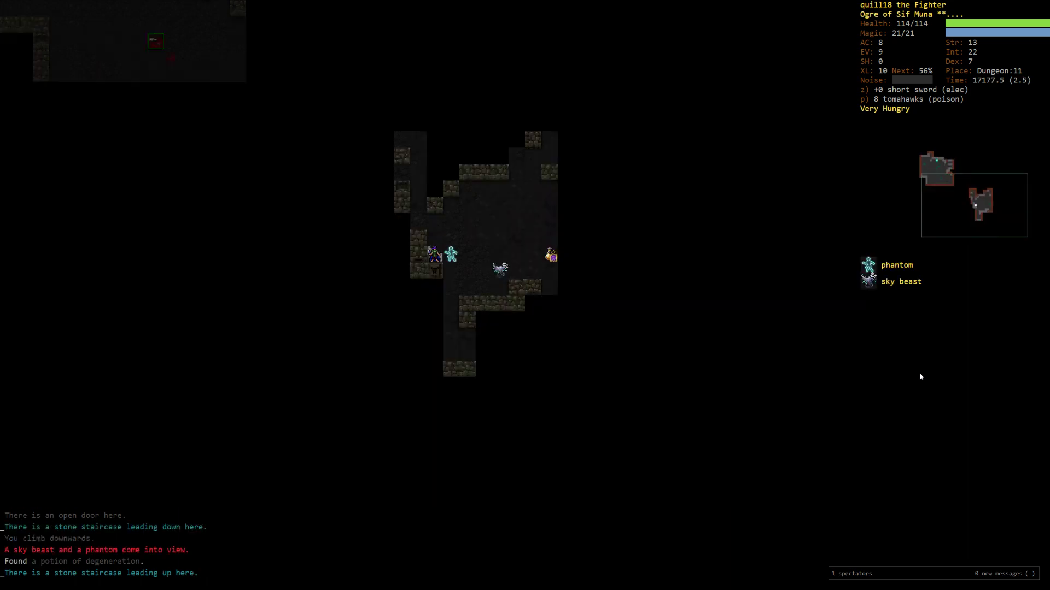
key("<")
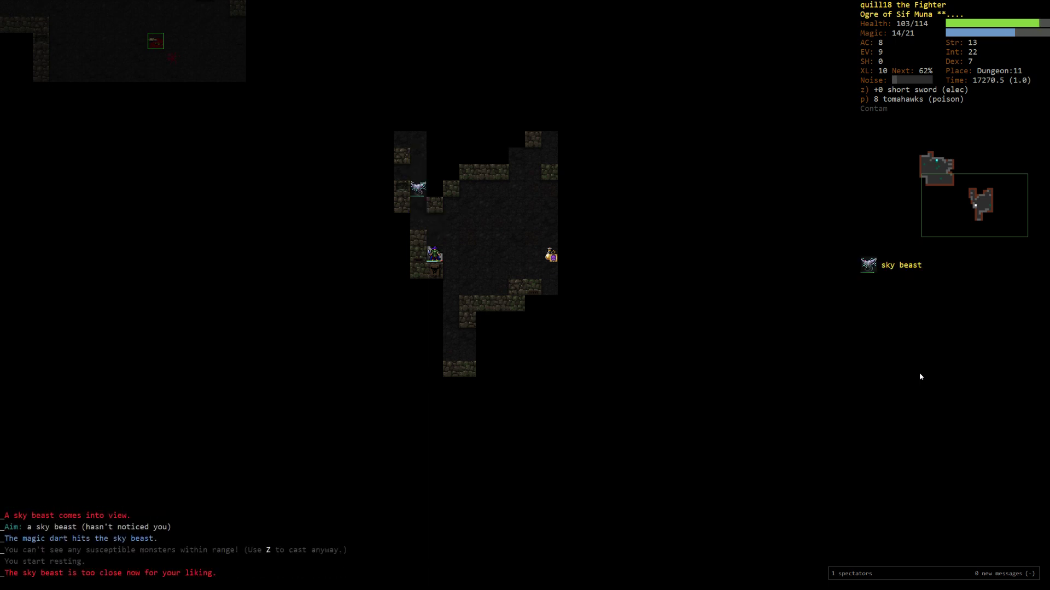
key("Z")
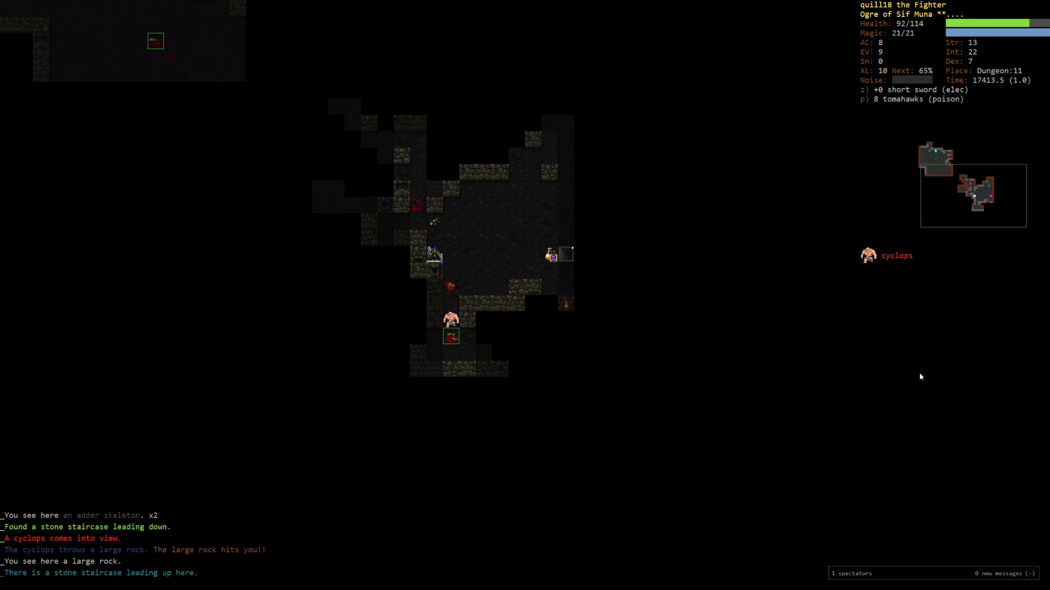
key("<")
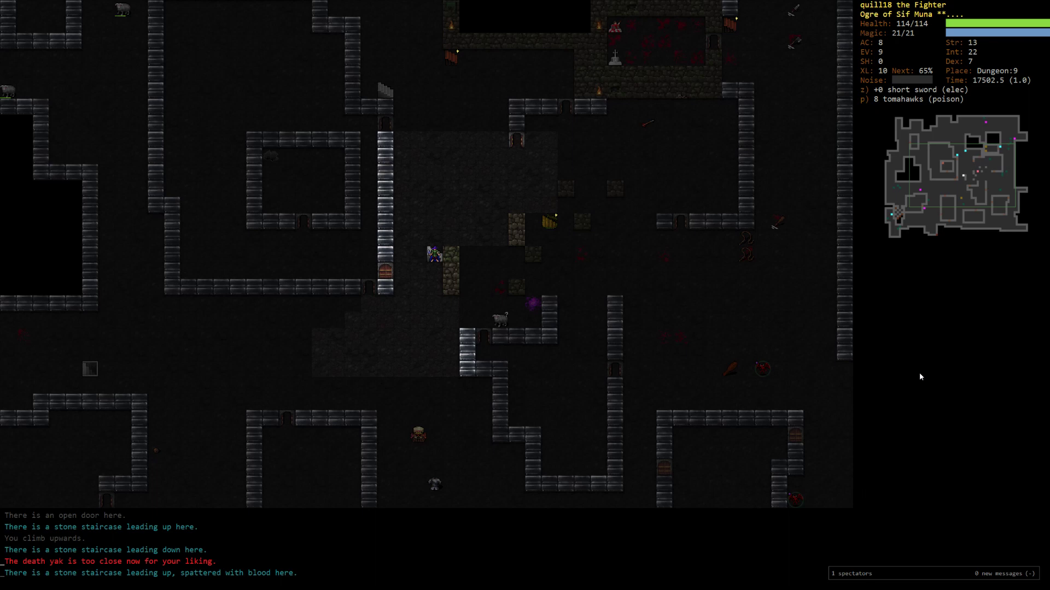
Step: Check the inventory, then search the level's items for 'shield'
key("i")
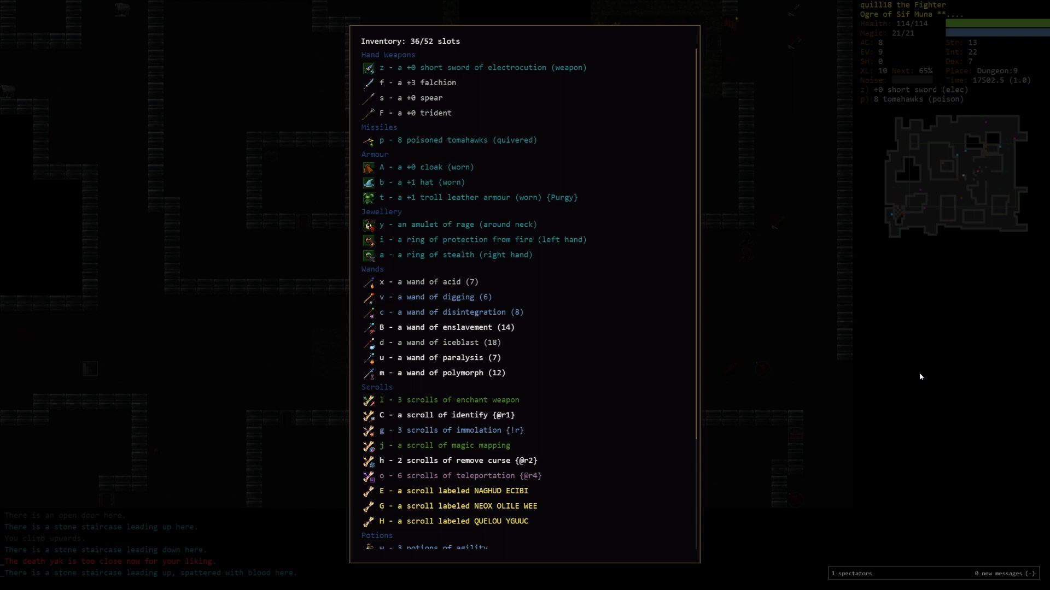
key("Escape")
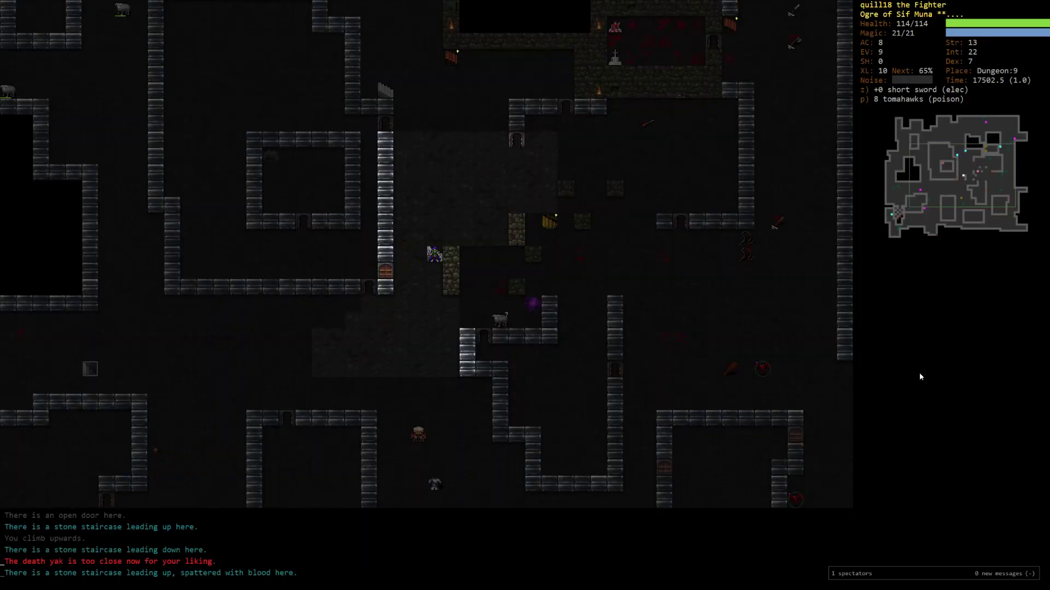
key("m")
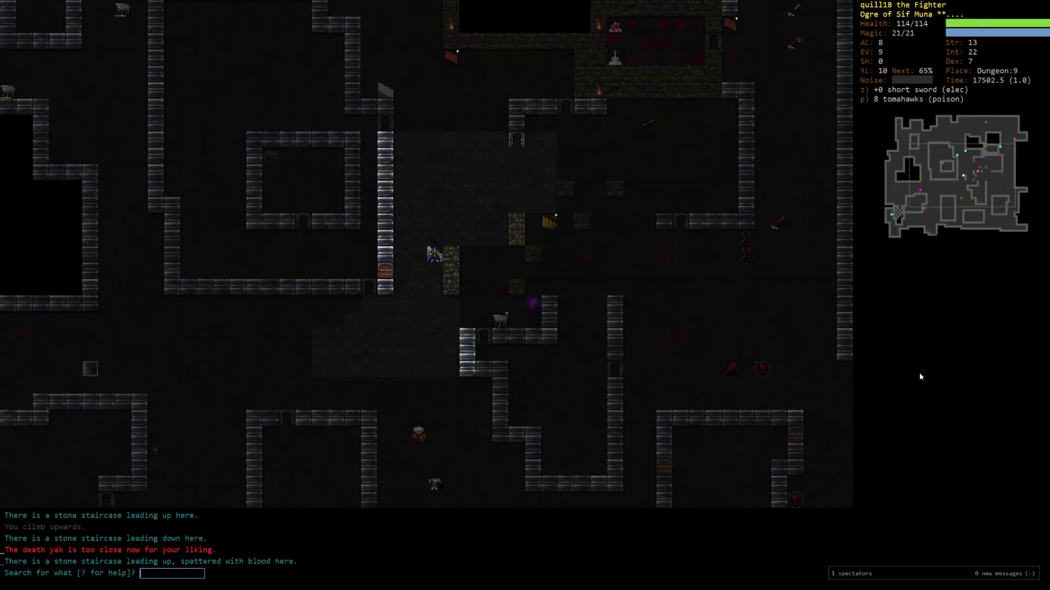
type("shield")
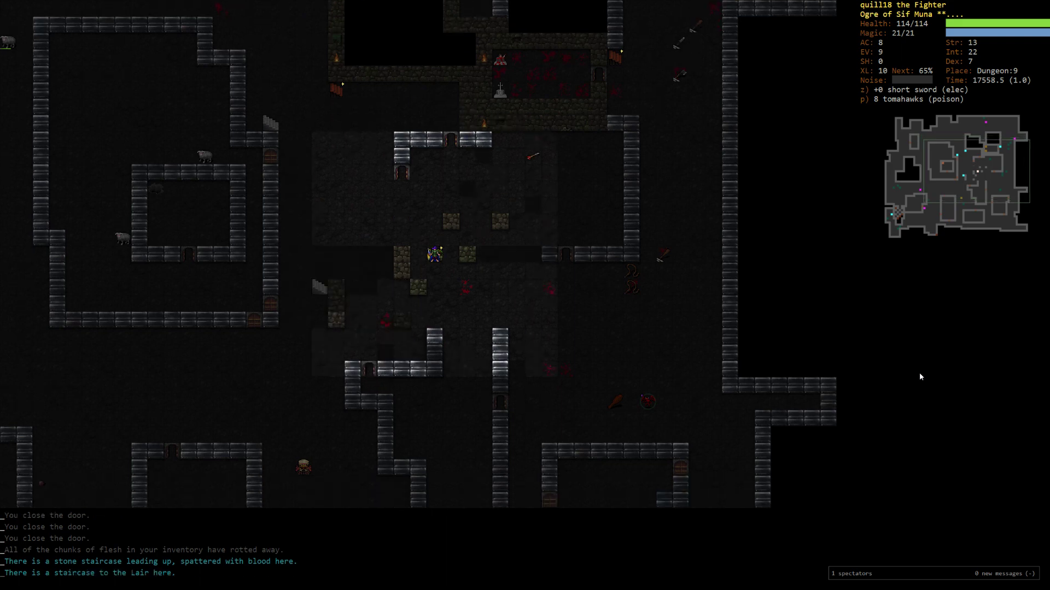
Step: Enter Lair:1 and dismiss the five-headed hydra's description before attacking it
key(">")
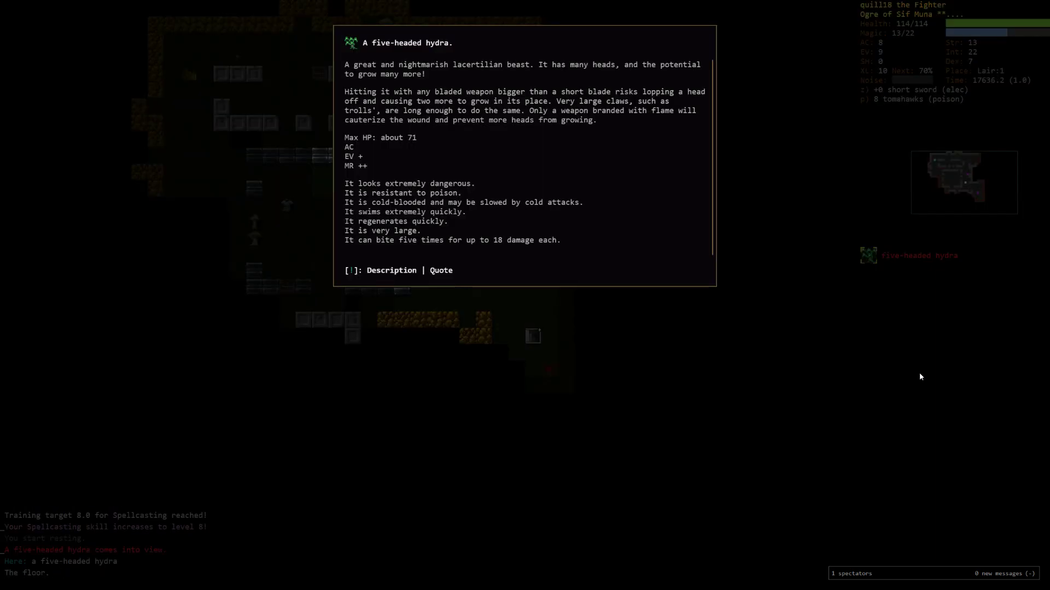
key("Escape")
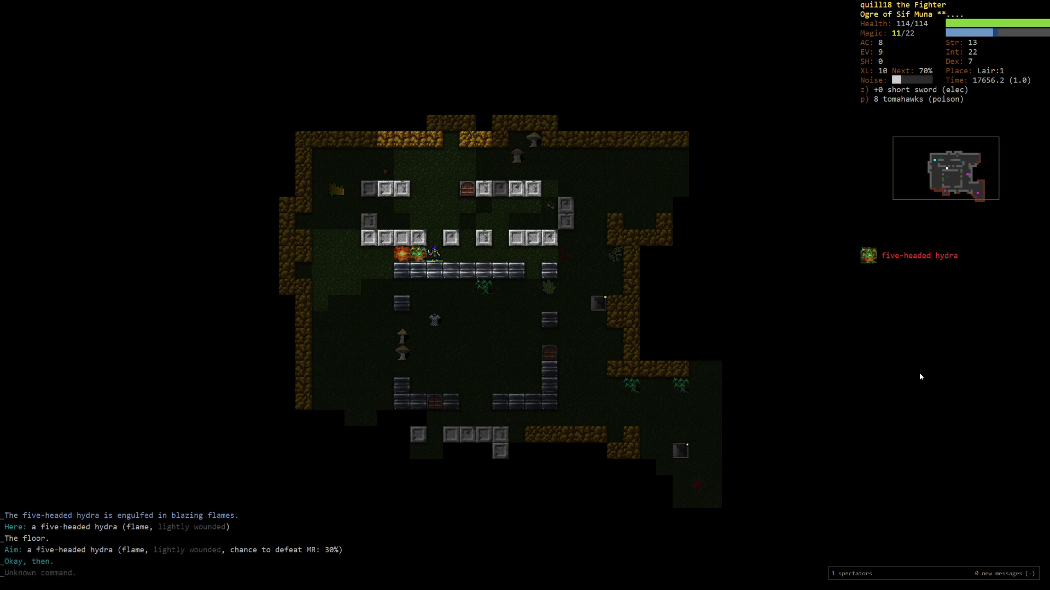
Step: Check the inventory and search the level's items for 'axe'
key("i")
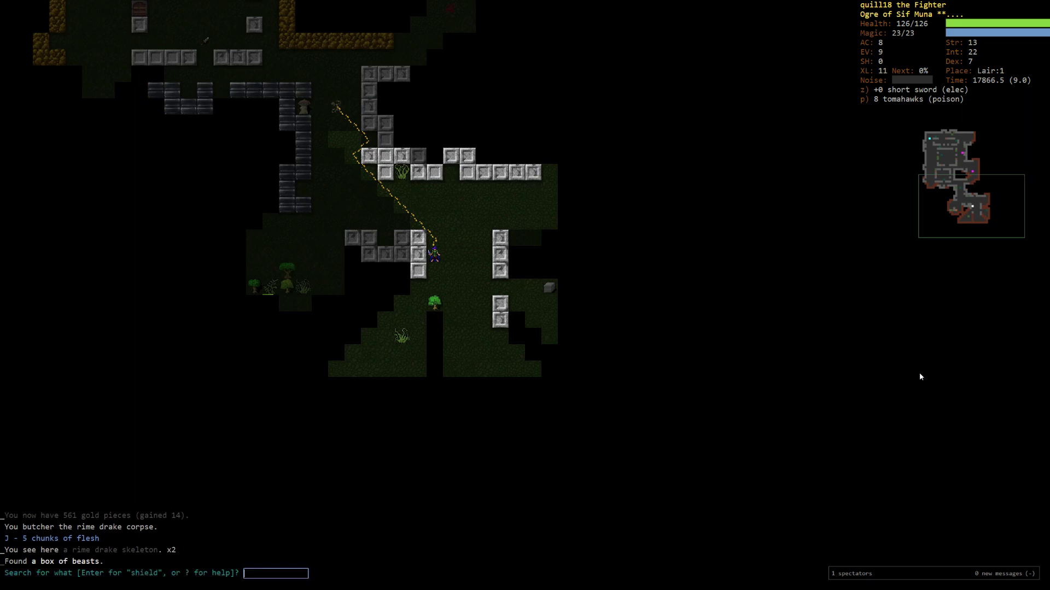
type("axe")
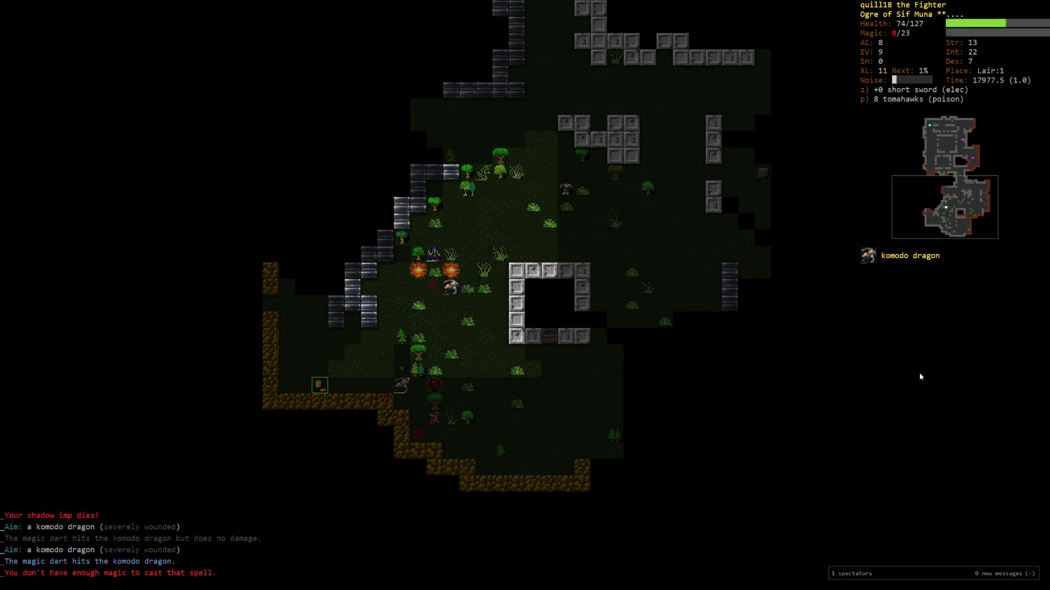
Step: Wield the +0 trident in place of the short sword of electrocution
key("w")
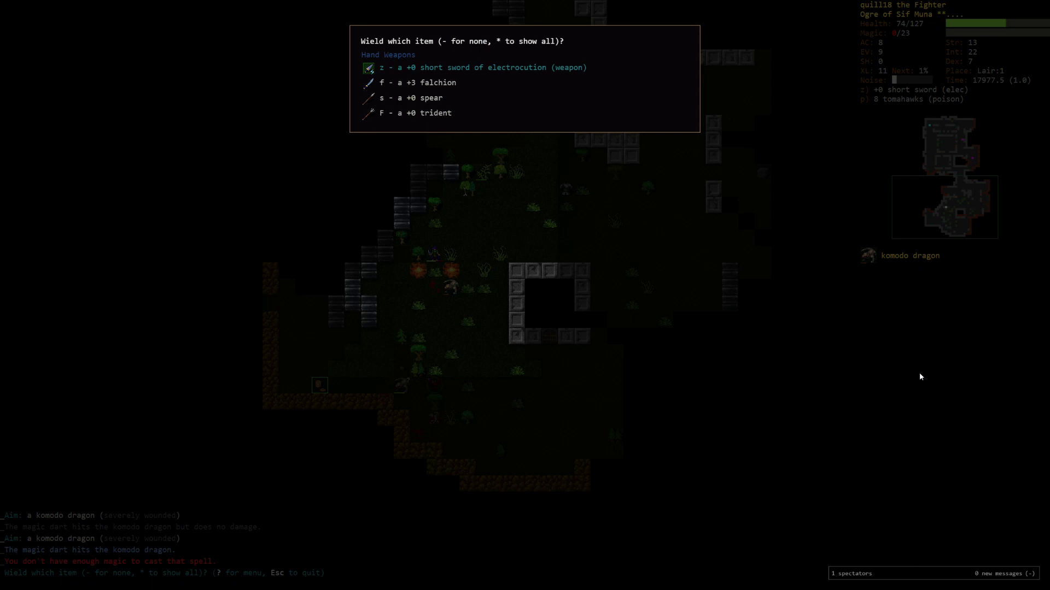
key("Escape")
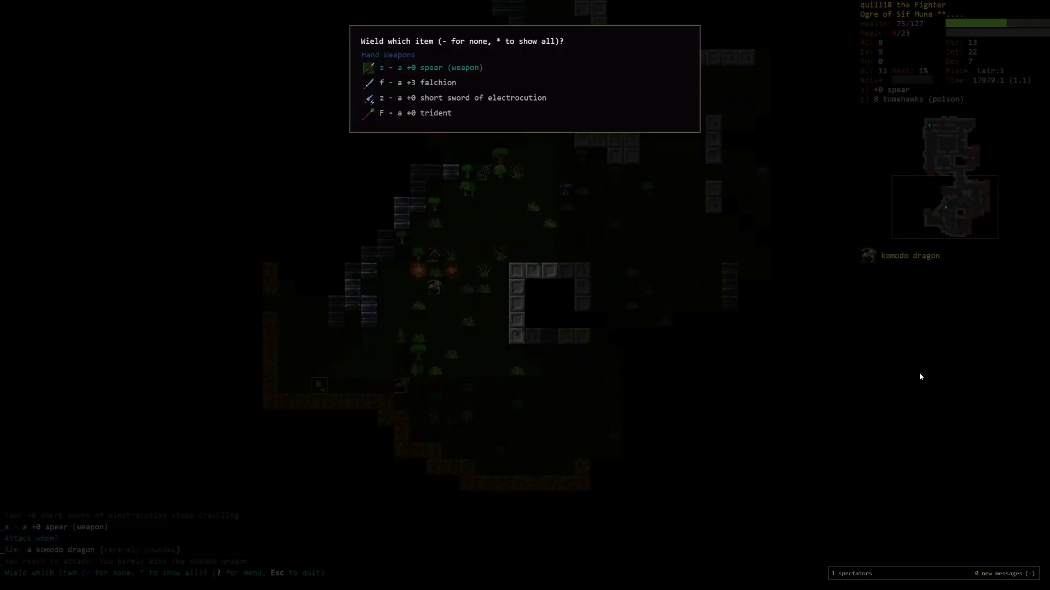
key("F")
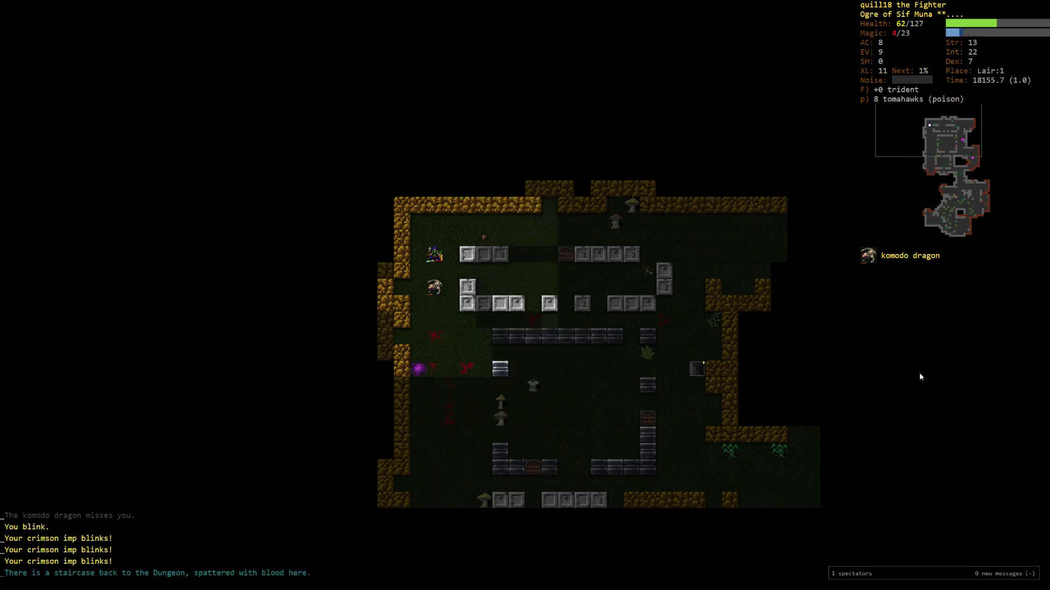
Step: Climb up to Dungeon:9 and read enchant armour on the troll leather armour
key("<")
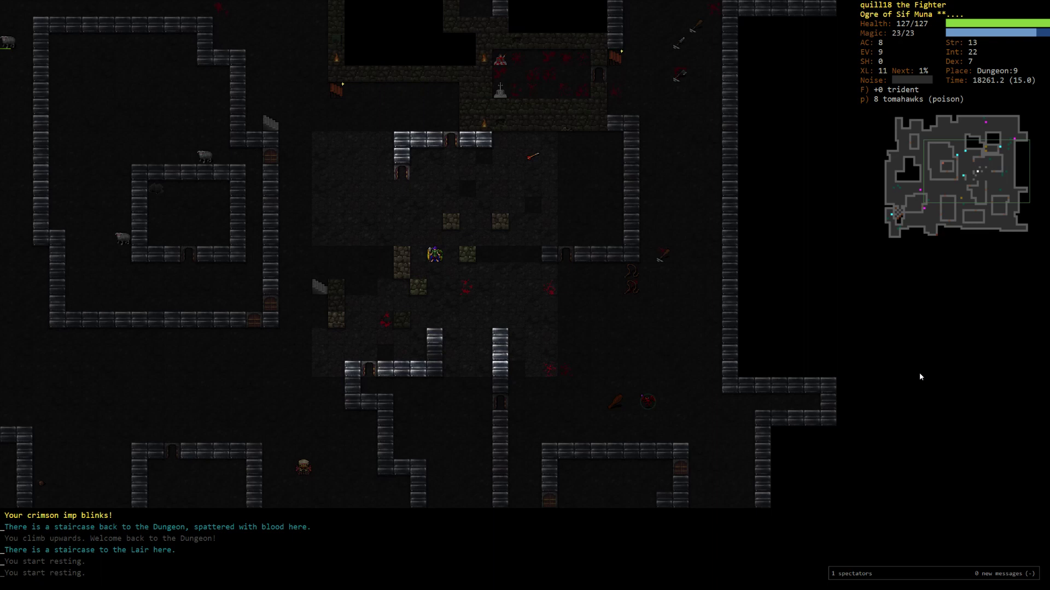
key("i")
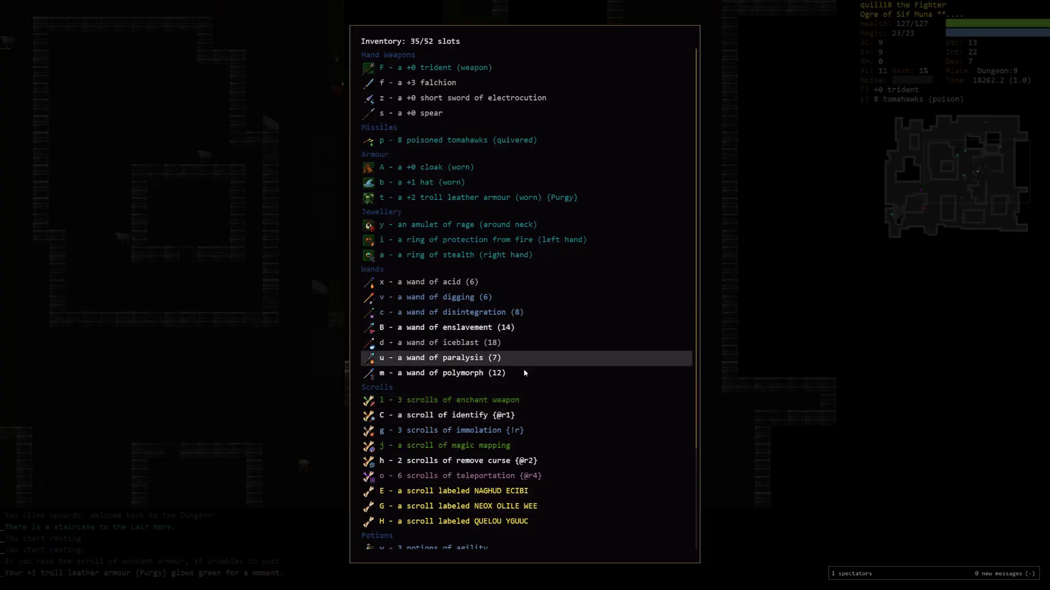
mouse_move(843, 367)
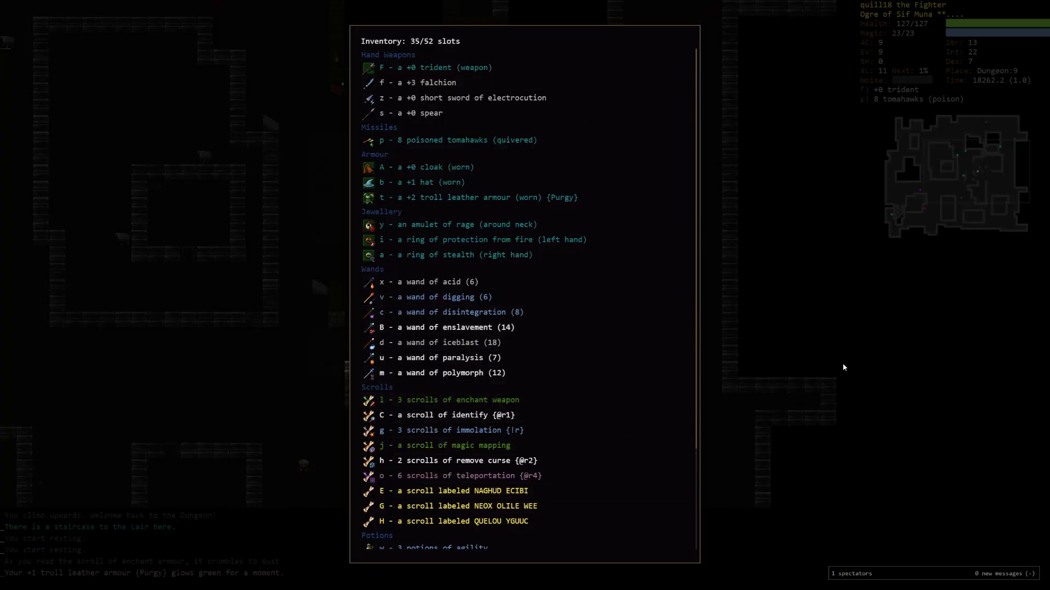
mouse_move(741, 428)
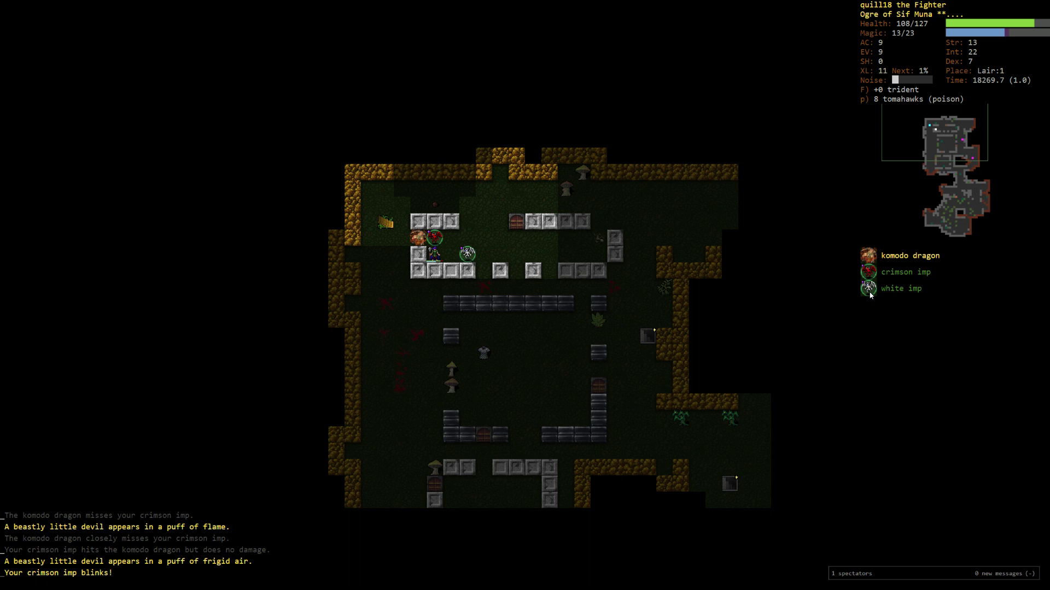
Step: Launch flames at the komodo dragon and bring up the wand list for the fight
key("V")
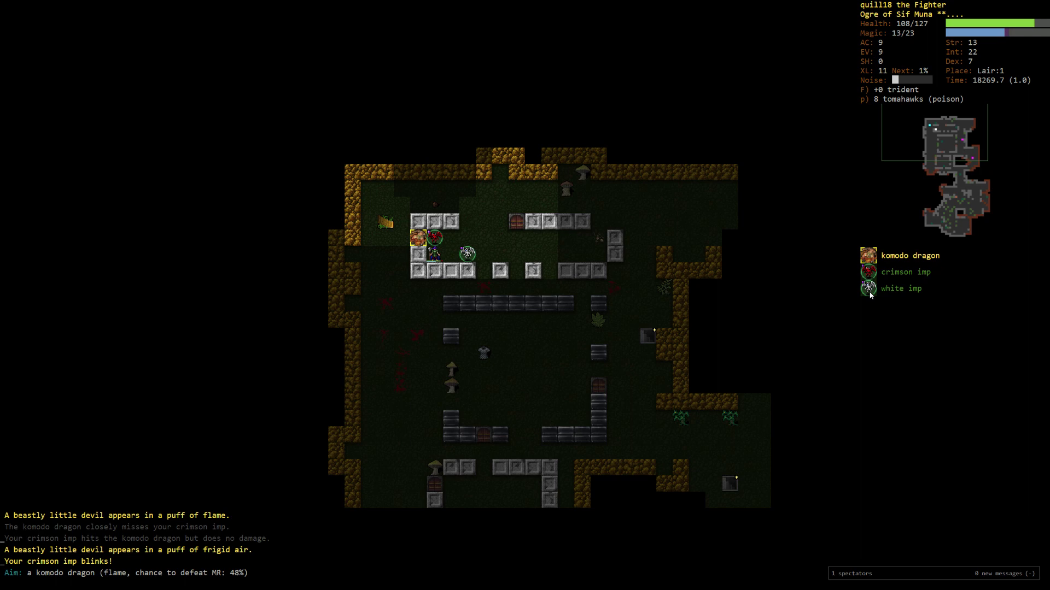
key("V")
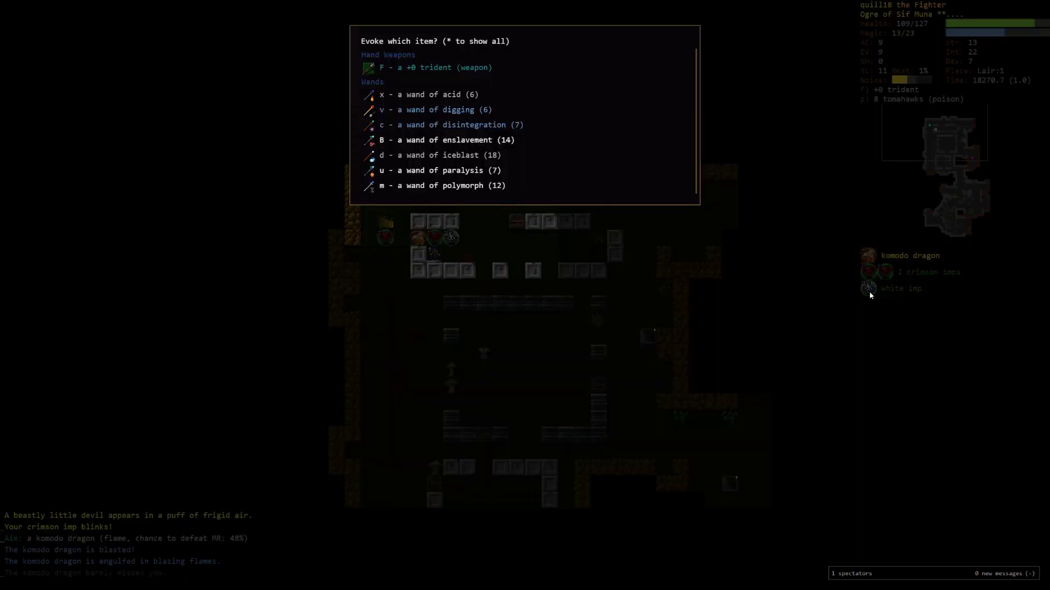
key("Escape")
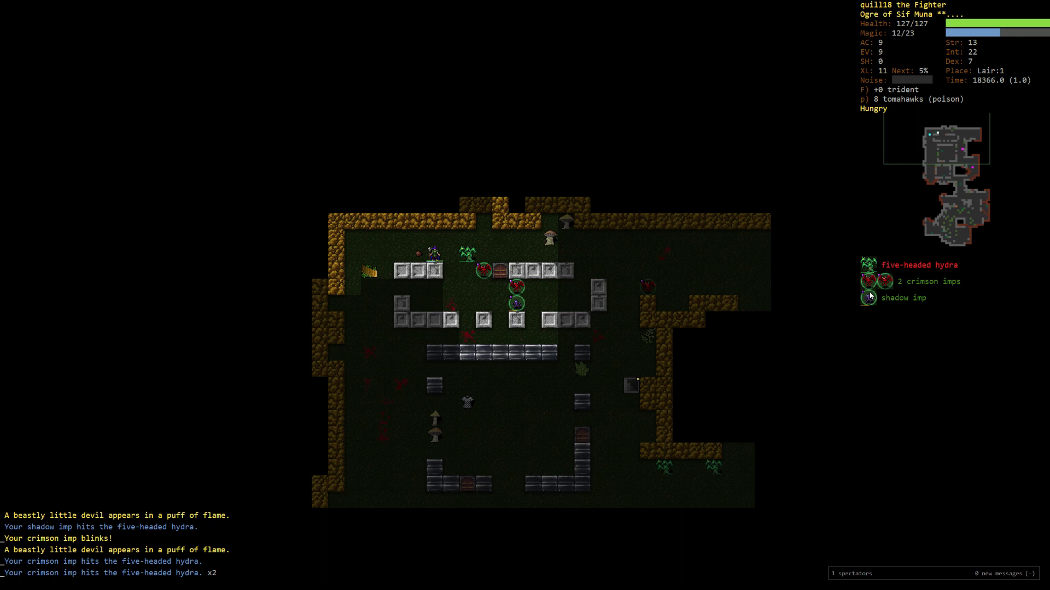
Step: Zap the wand of acid at the five-headed hydra
key("V")
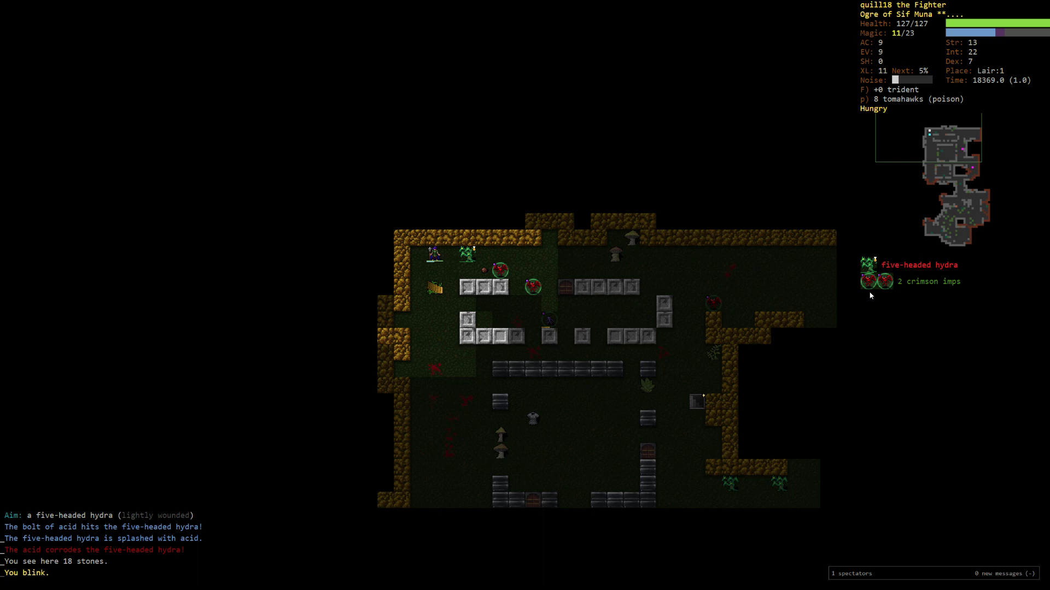
key("V")
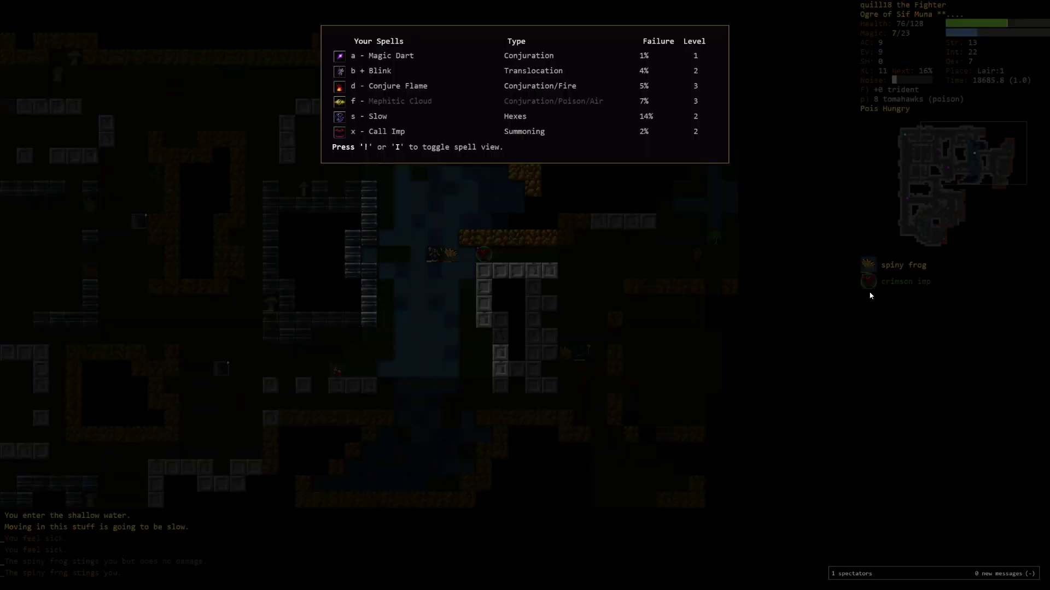
Step: Cast Slow on the spiny frog, confirming it as the target
key("Escape")
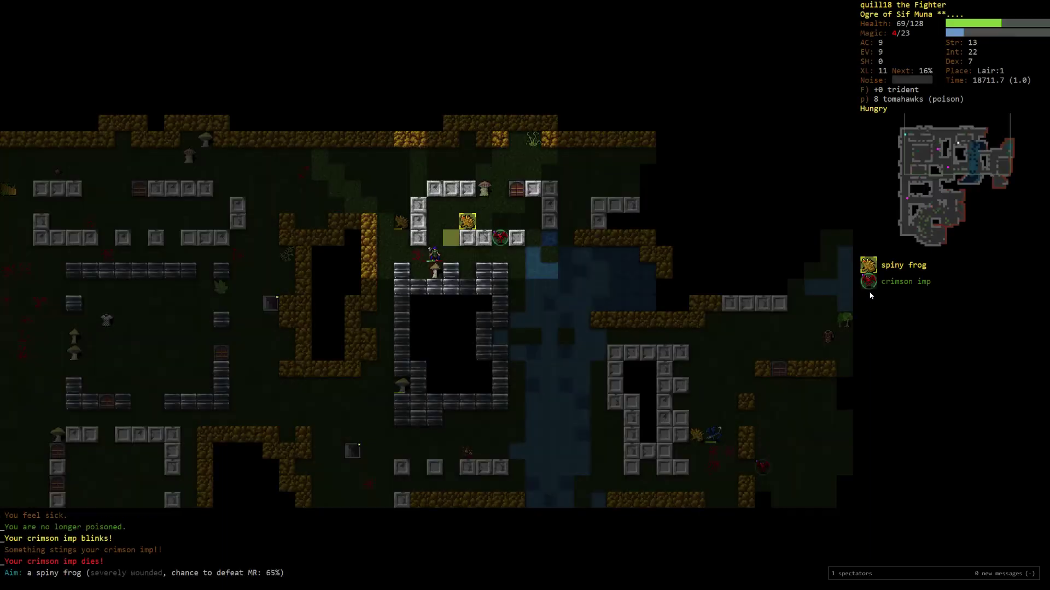
key("V")
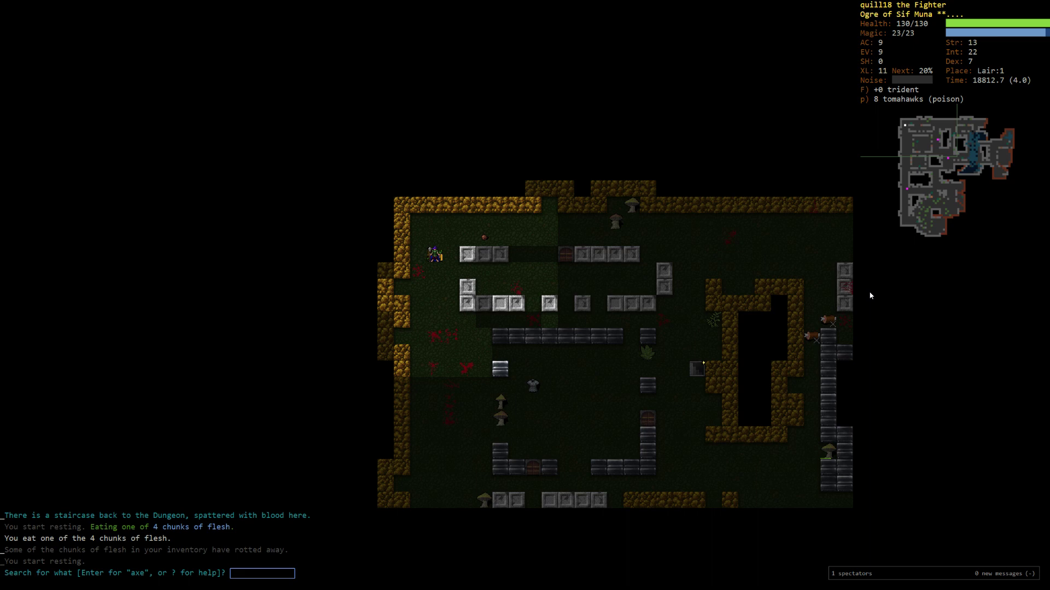
Step: Search items for 'weapon' and scroll through the 48 matches
type("weapon")
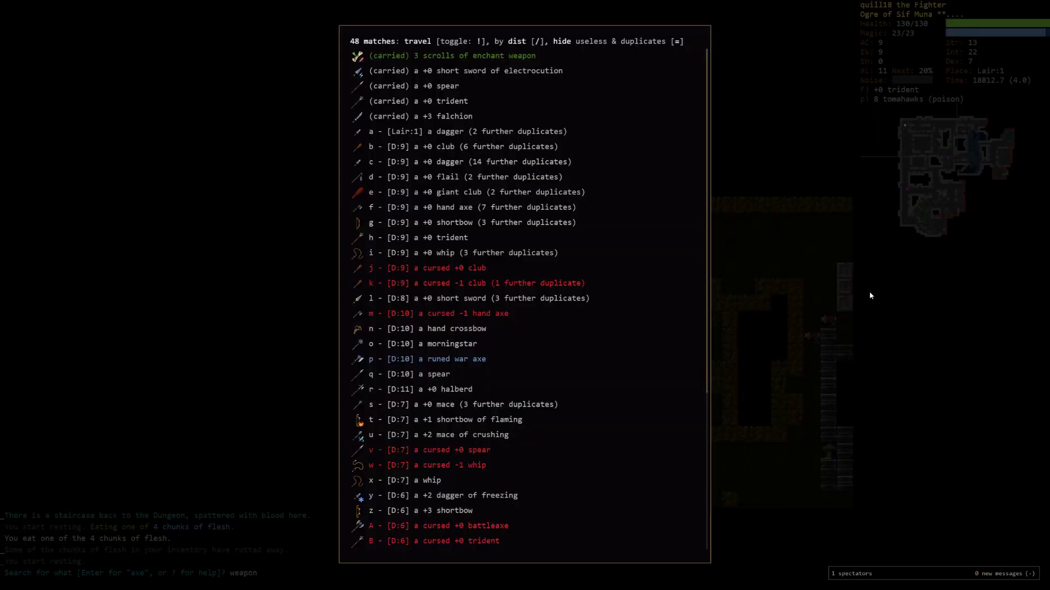
scroll("down", 3)
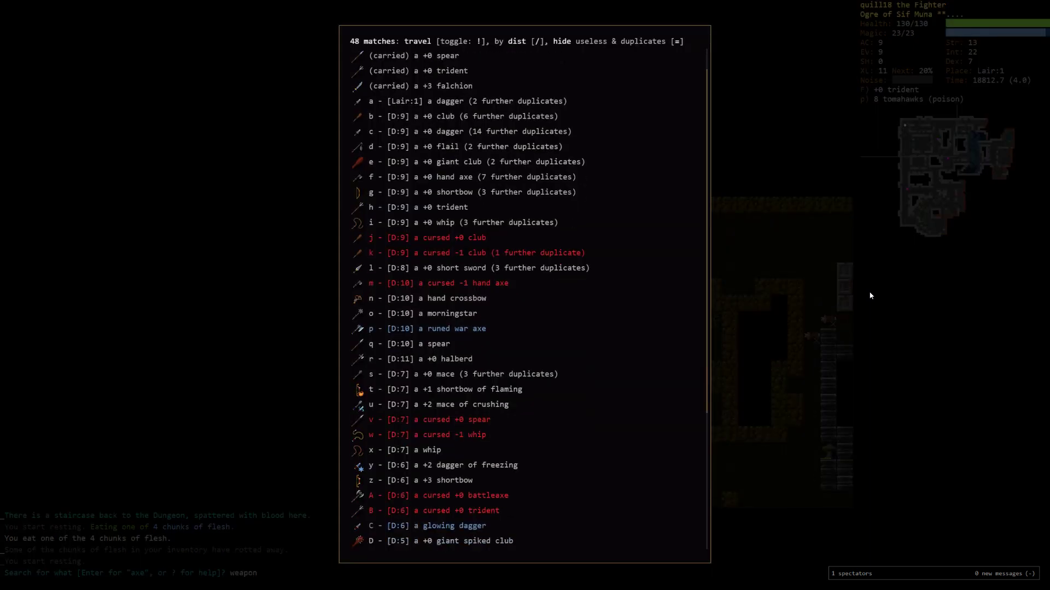
scroll("down", 3)
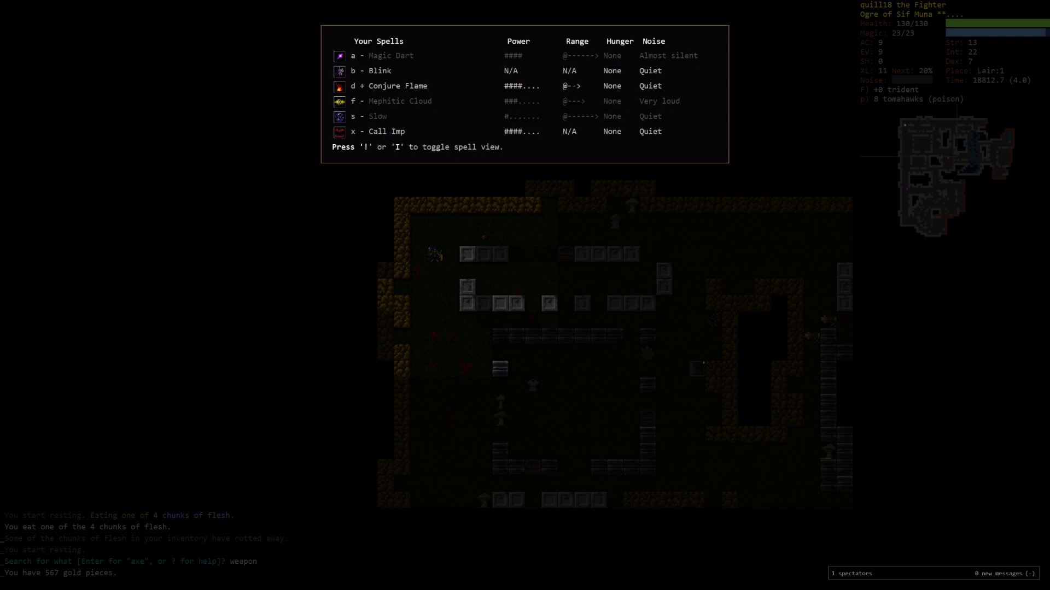
mouse_move(769, 302)
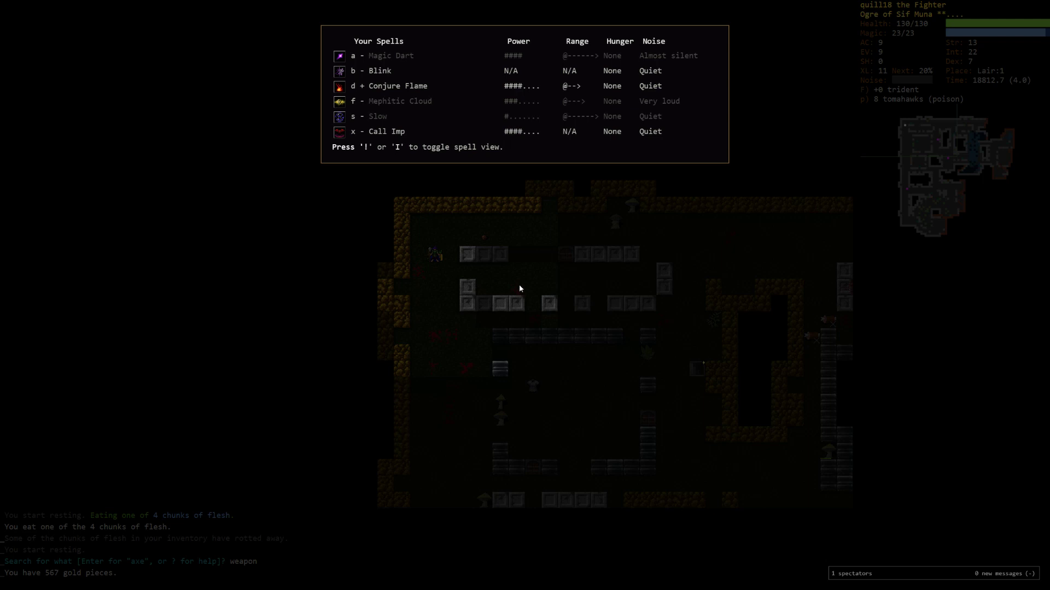
mouse_move(880, 353)
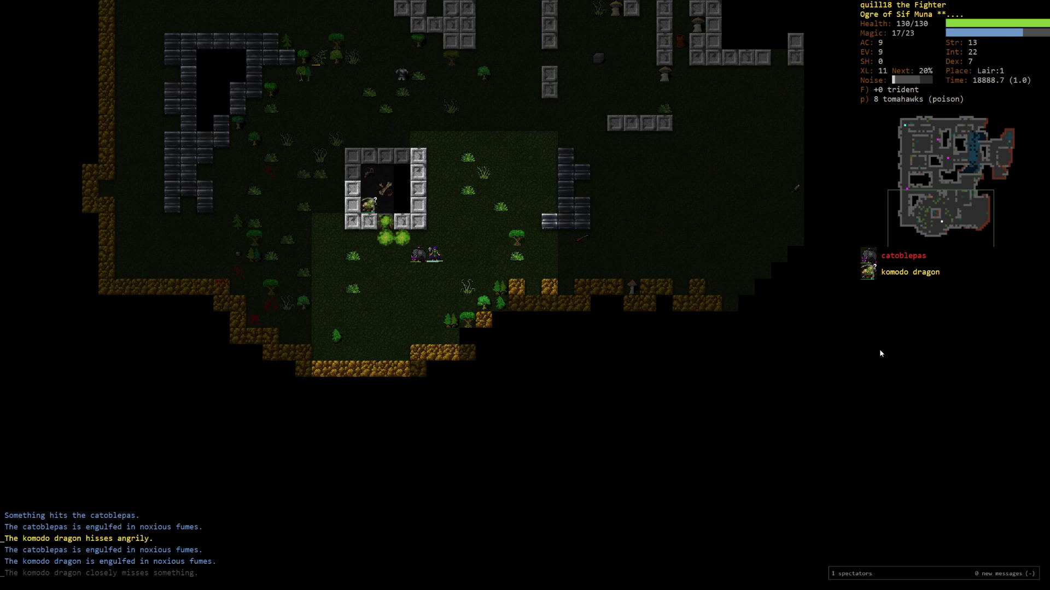
Step: Target the wounded catoblepas and view its full description
key("V")
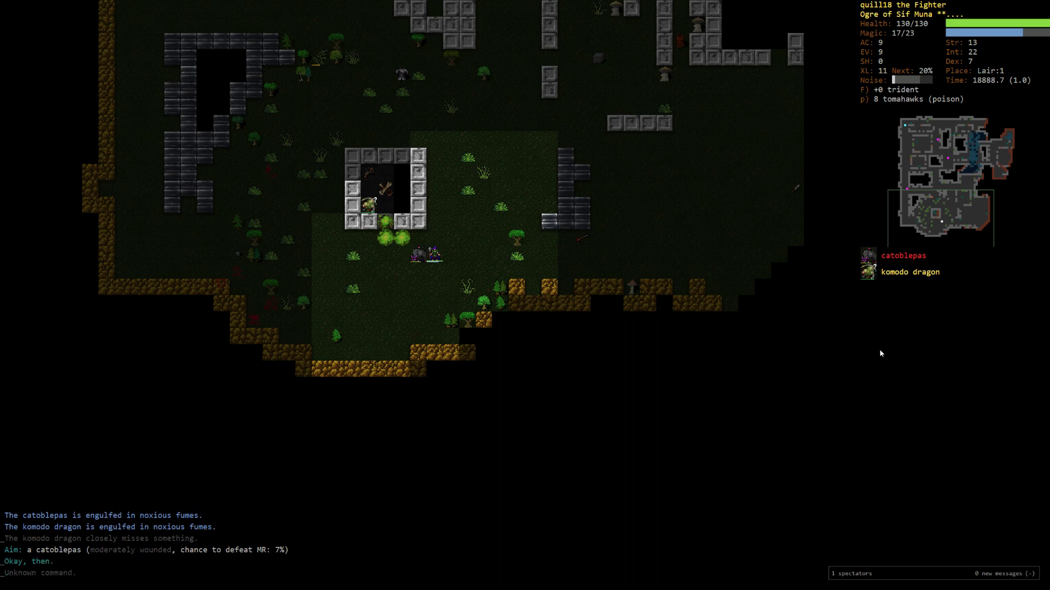
key("V")
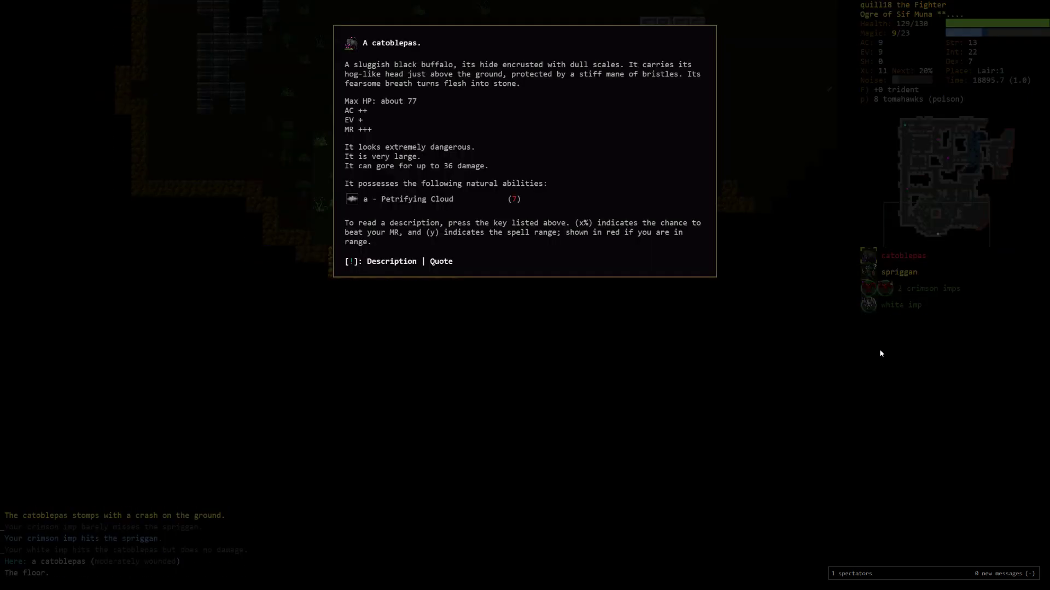
Step: Dismiss the catoblepas description to resume the escape to the upstairs
key("escape")
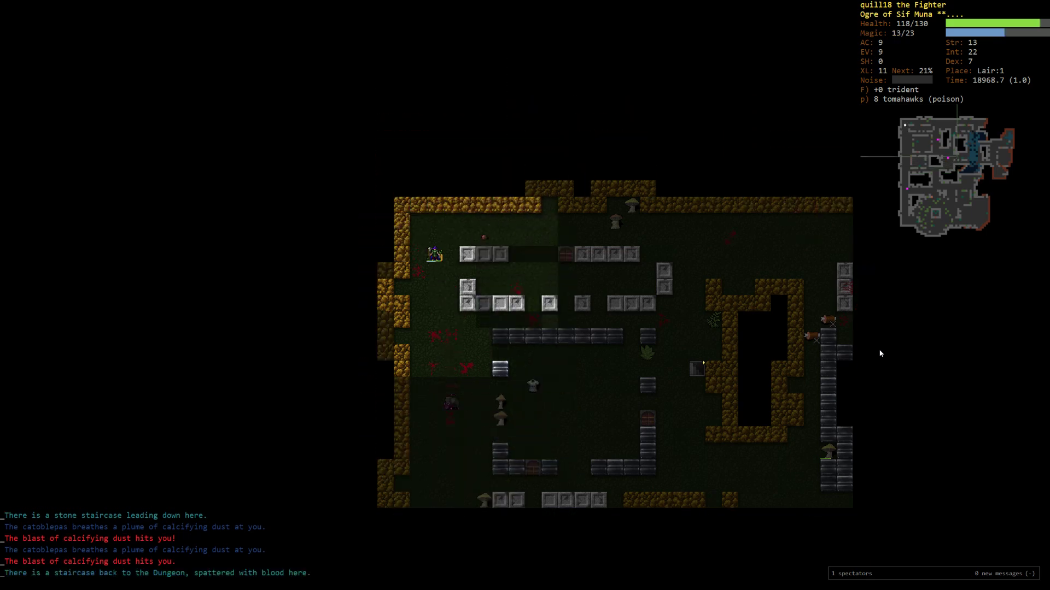
Step: Climb back into the Dungeon and travel to the runed war axe on level 10
key("<")
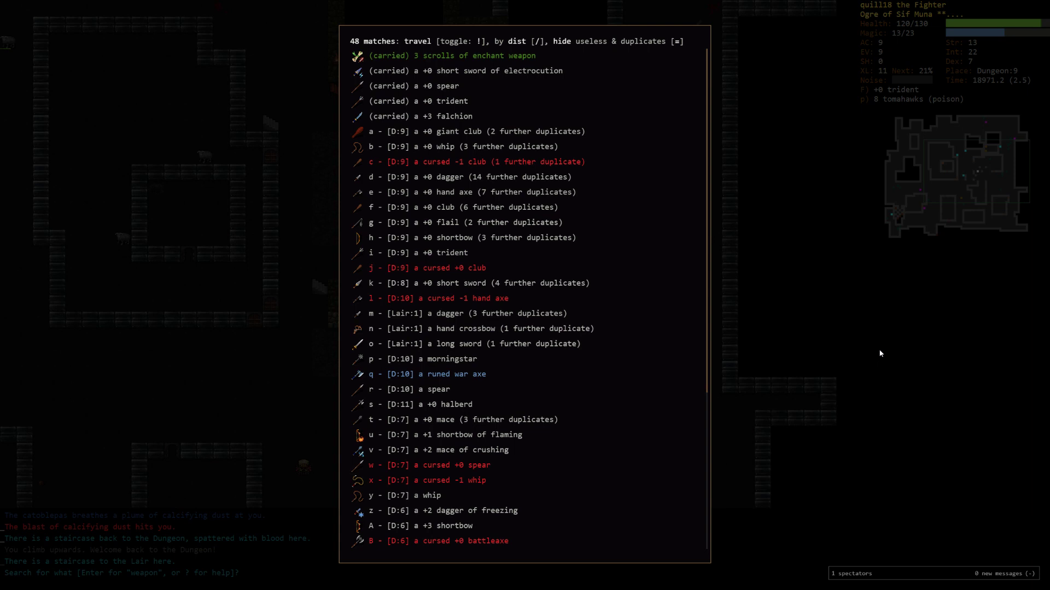
key("Escape")
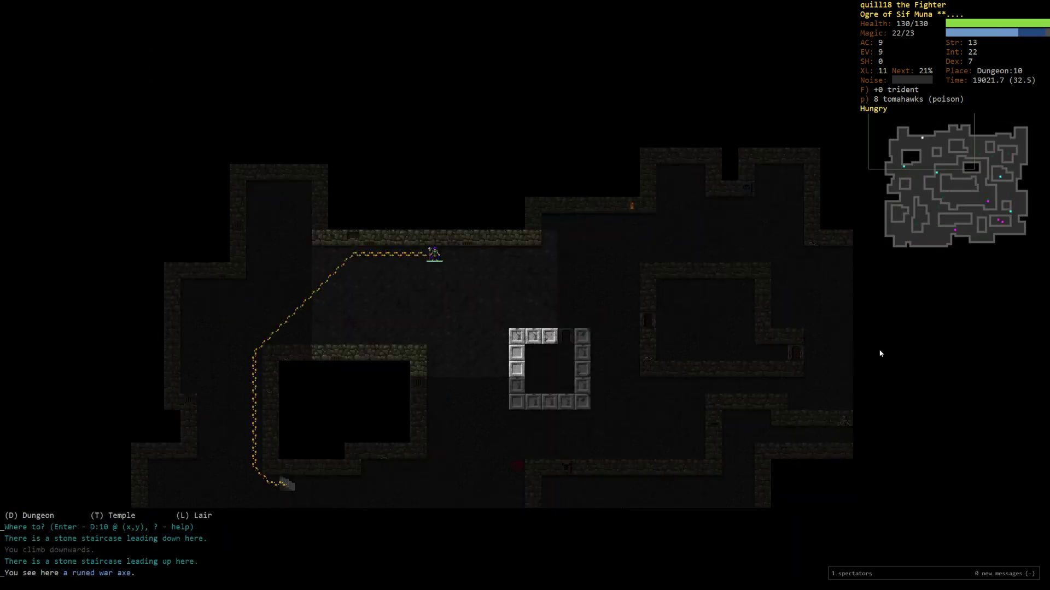
Step: Wield the runed war axe, remove its curse, drop the -1 axe, and wield the +3 falchion
key("w")
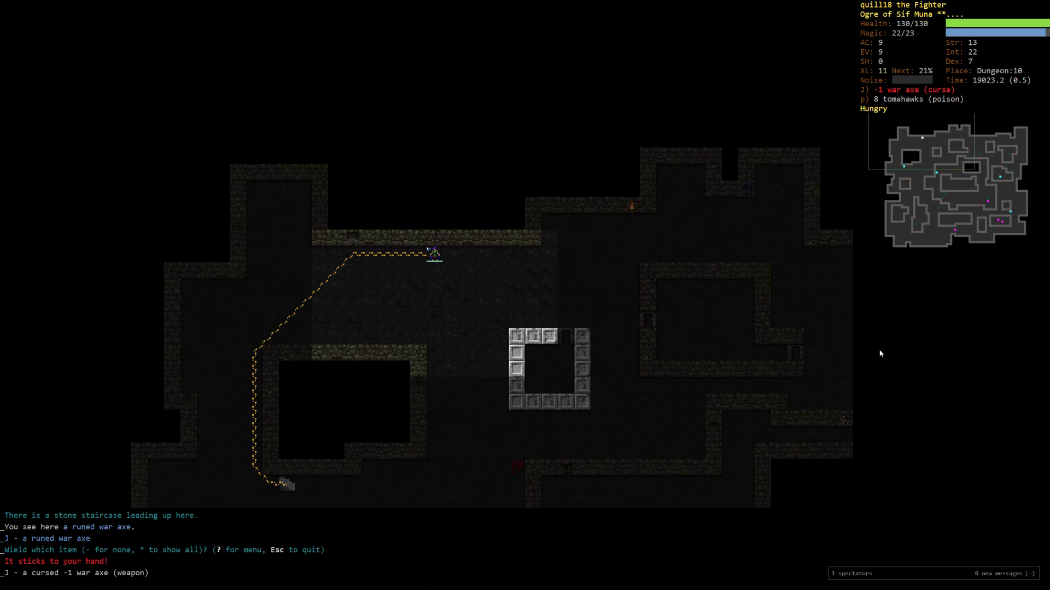
key("r")
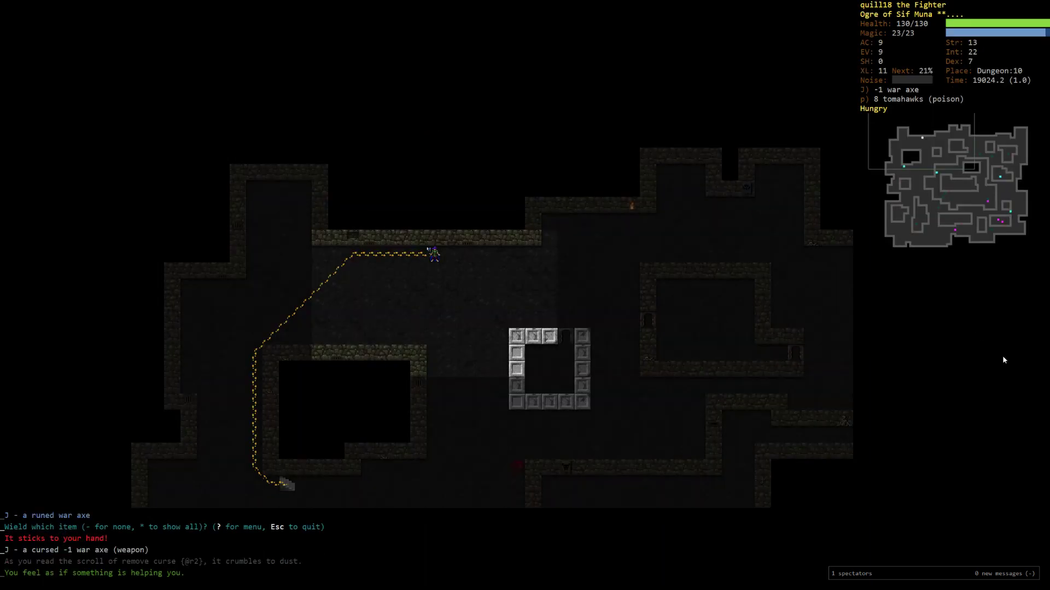
key("d")
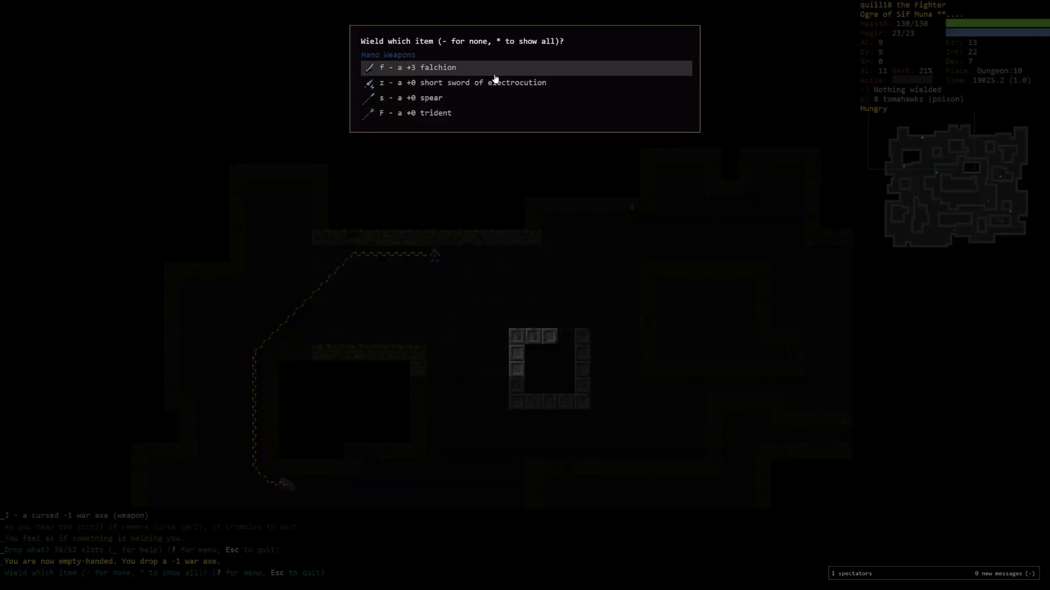
key("f")
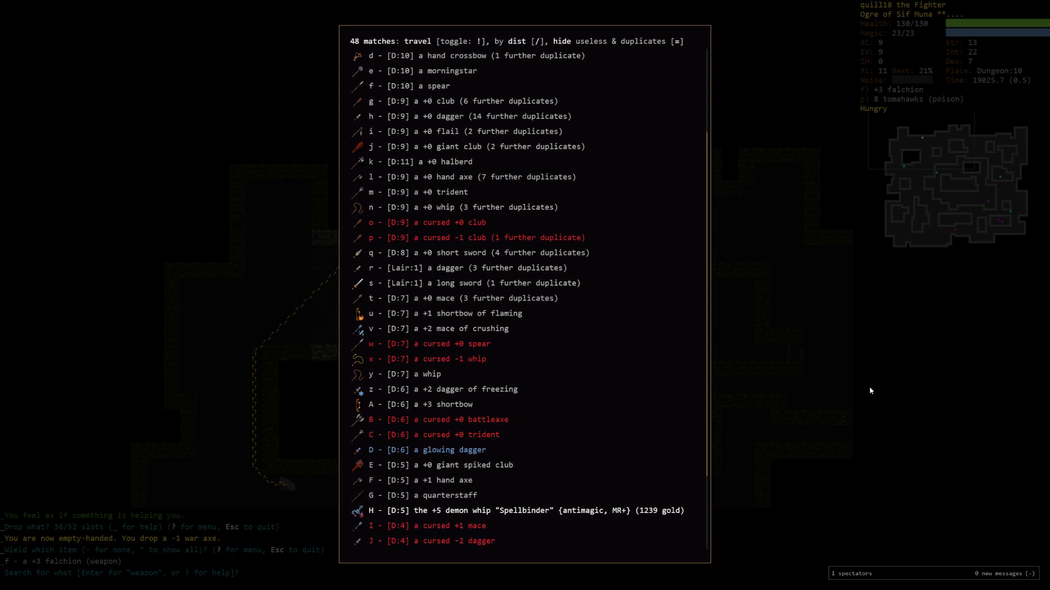
Step: Scroll through the weapon search results and inventory before returning to the Dungeon:10 map
scroll("down", 3)
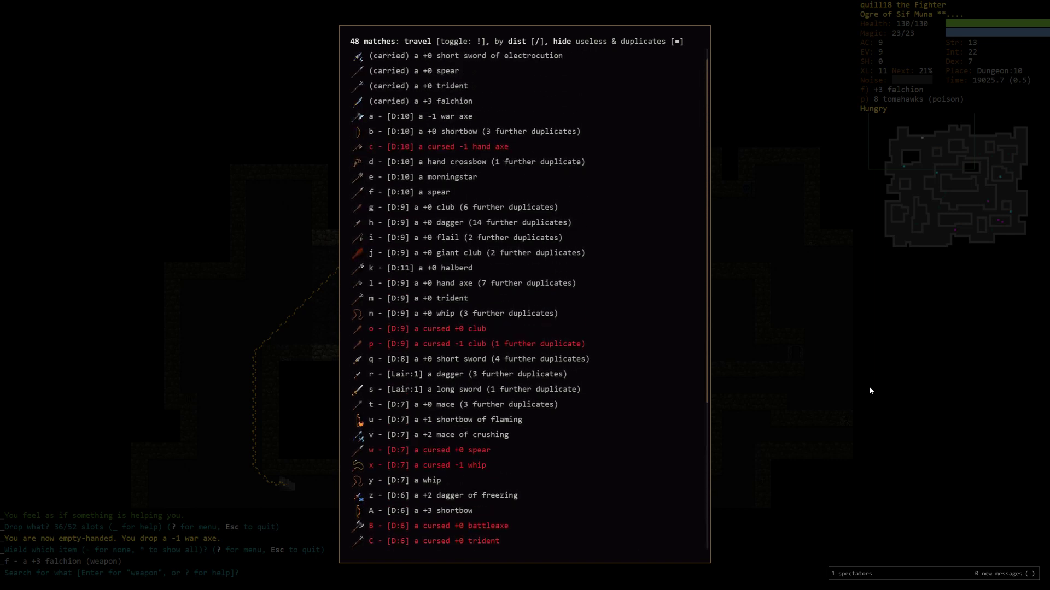
scroll("down", 3)
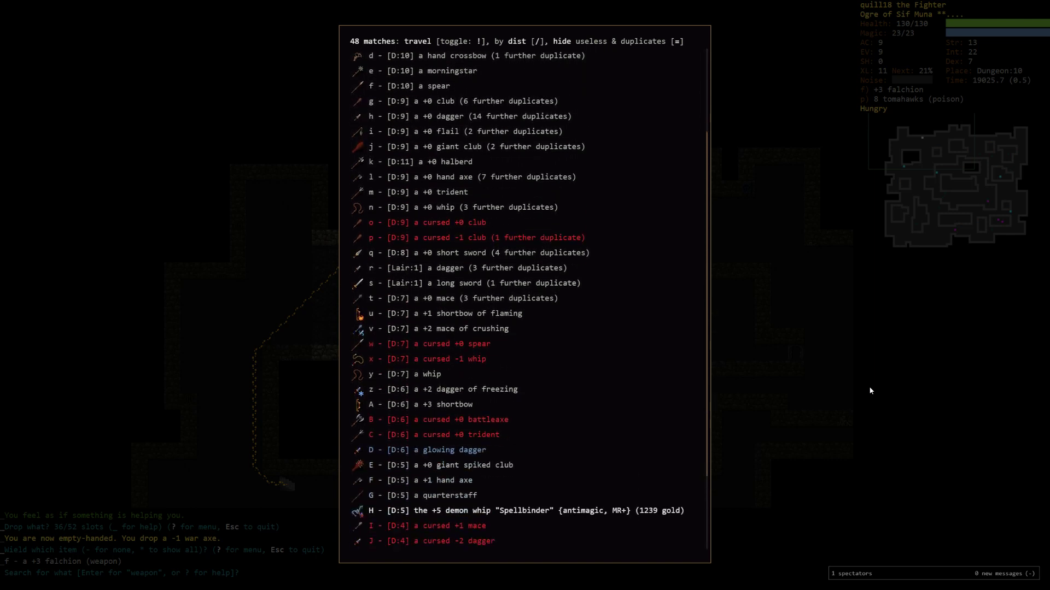
scroll("down", 3)
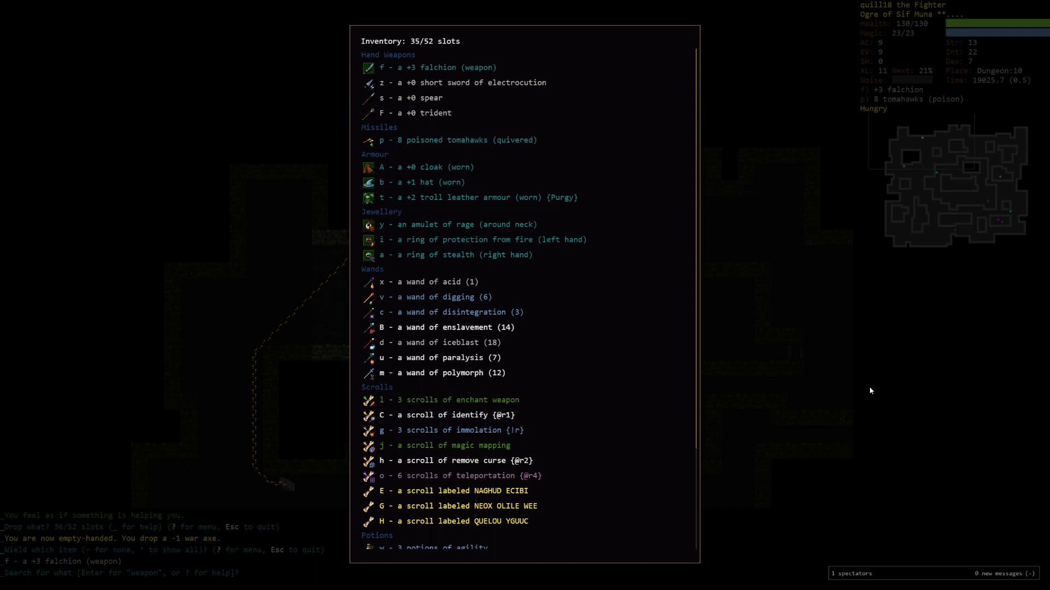
scroll("down", 3)
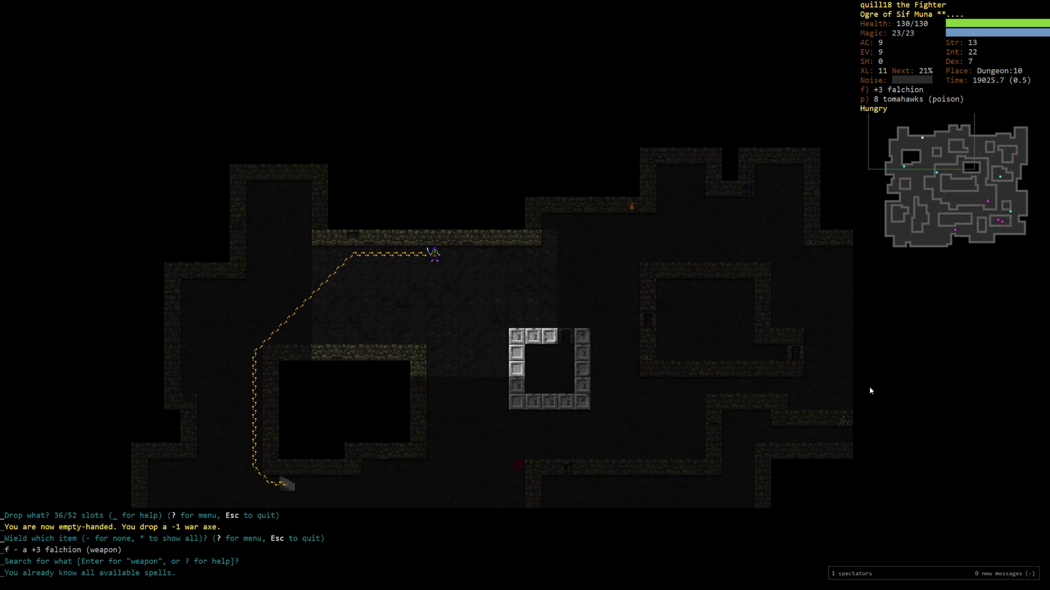
Step: Eat a ration to end hunger, then travel back up to the Dungeon:9 staircase
key("e")
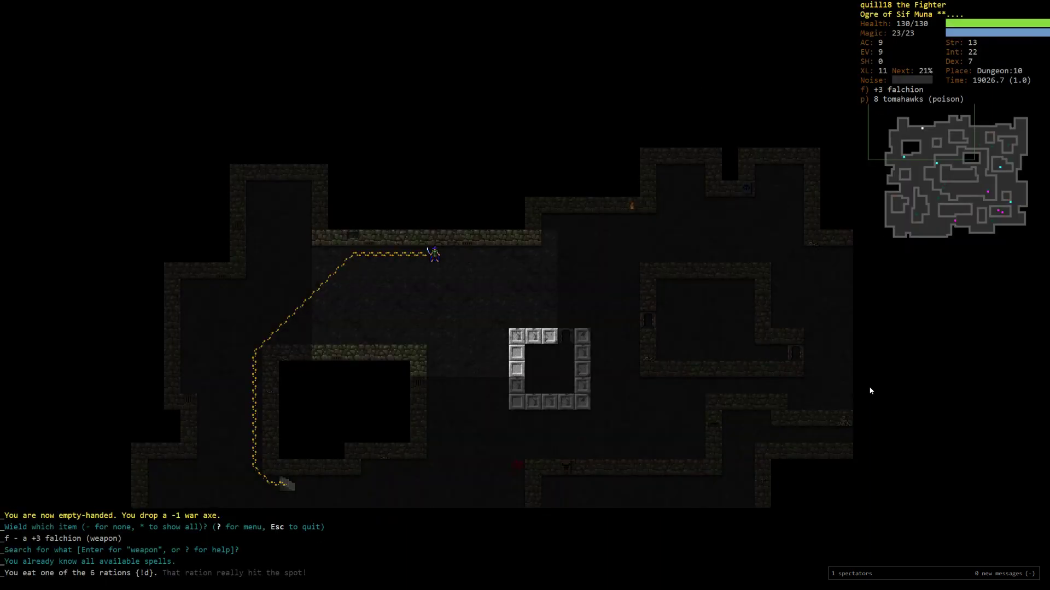
key("Ctrl+o")
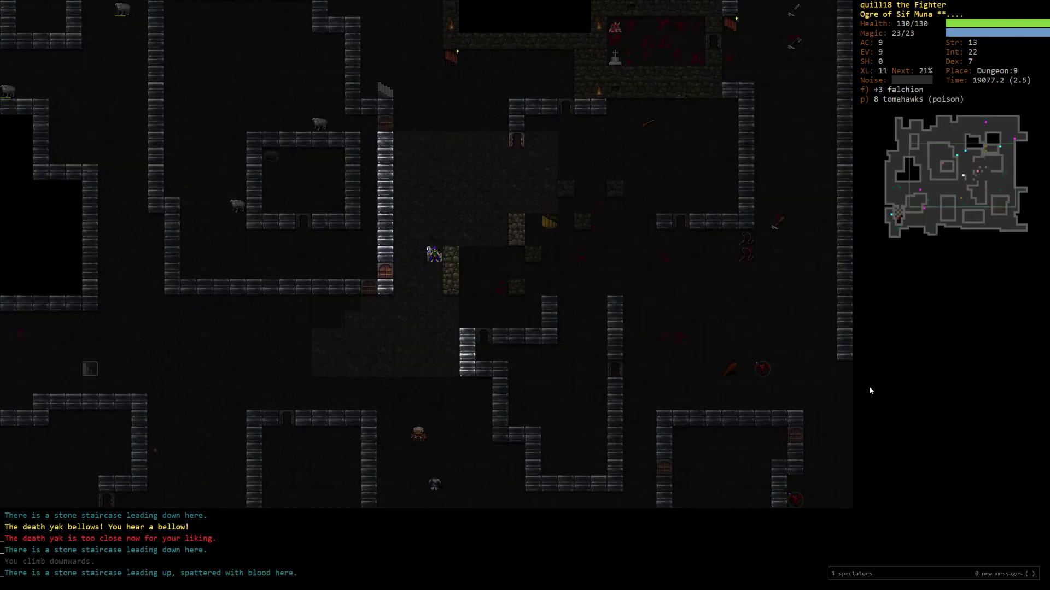
Step: Review the 35-item inventory and the catalogue of unrecognised item types
key("i")
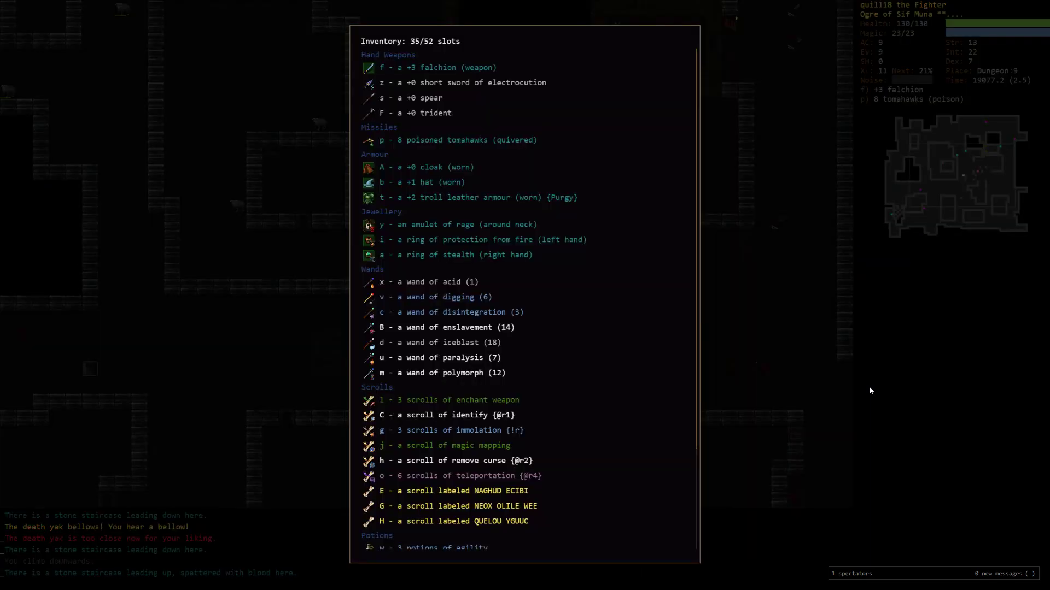
scroll("down", 3)
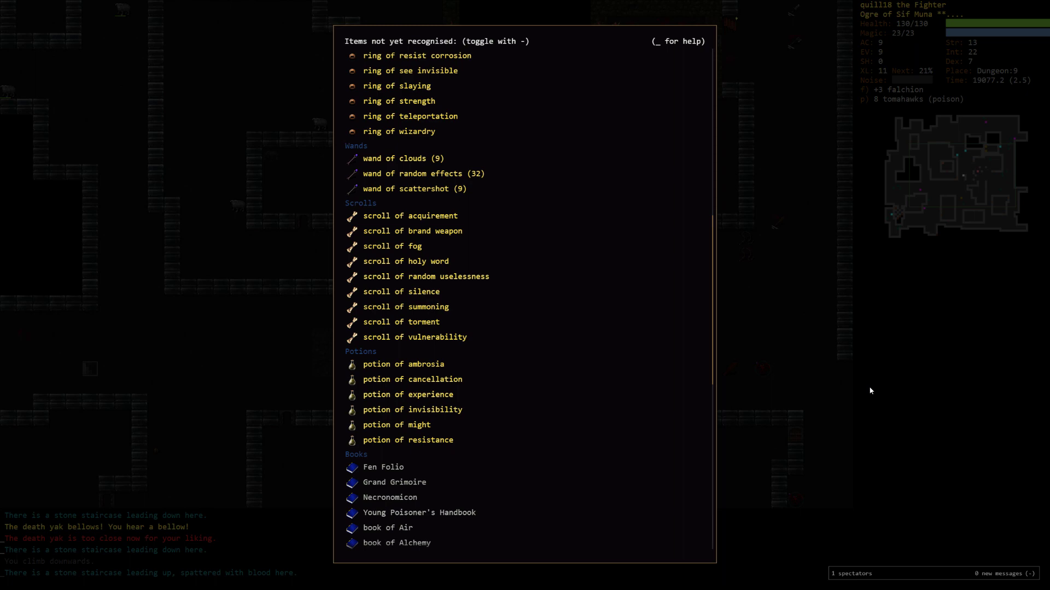
key("Escape")
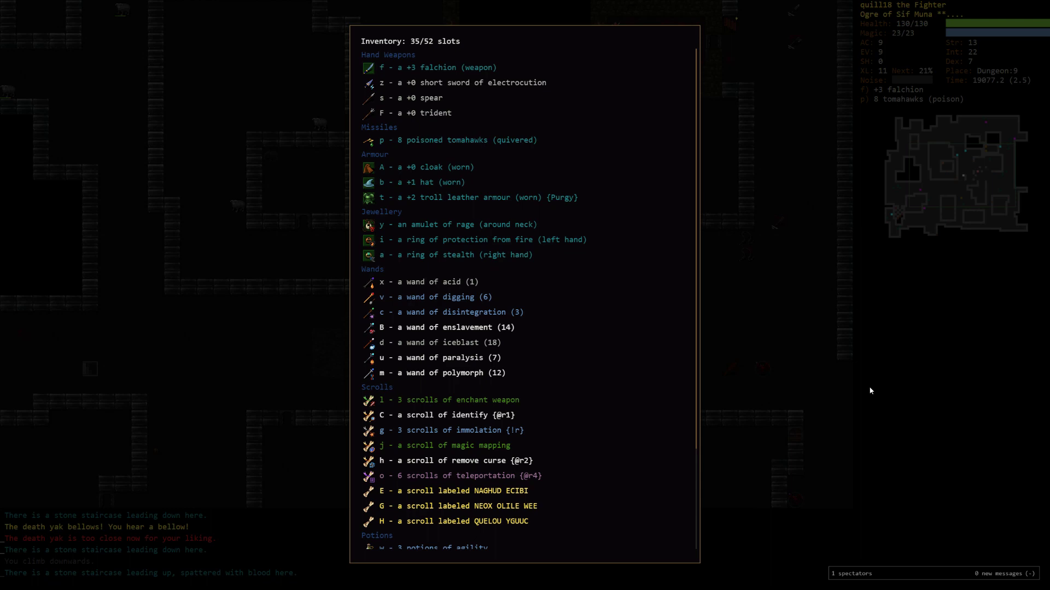
Step: Wield the +0 trident (slot F) instead of the falchion and begin reading unknown scrolls
left_click(433, 547)
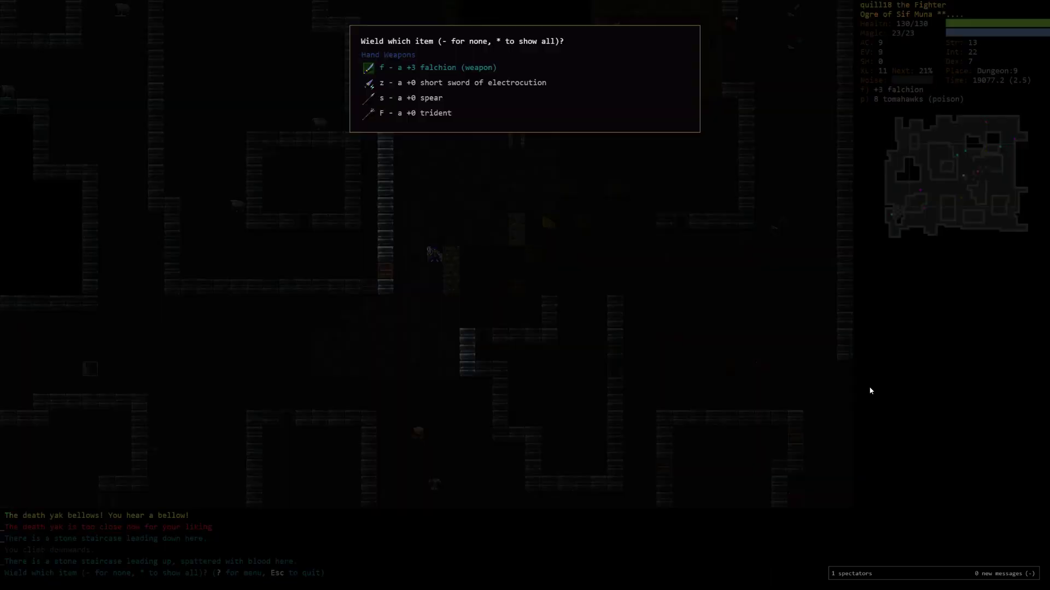
key("F")
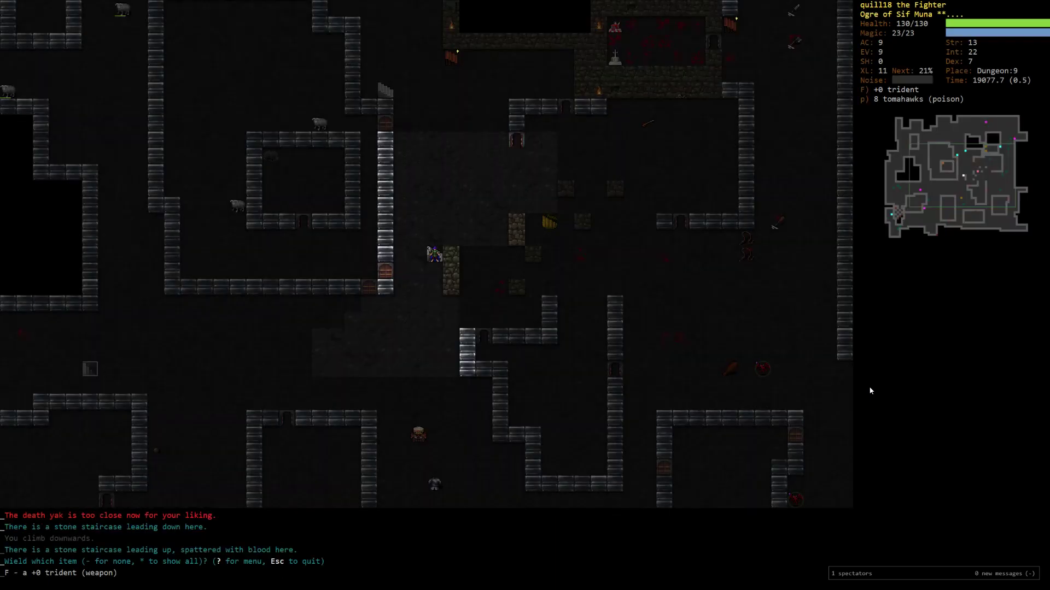
key("r")
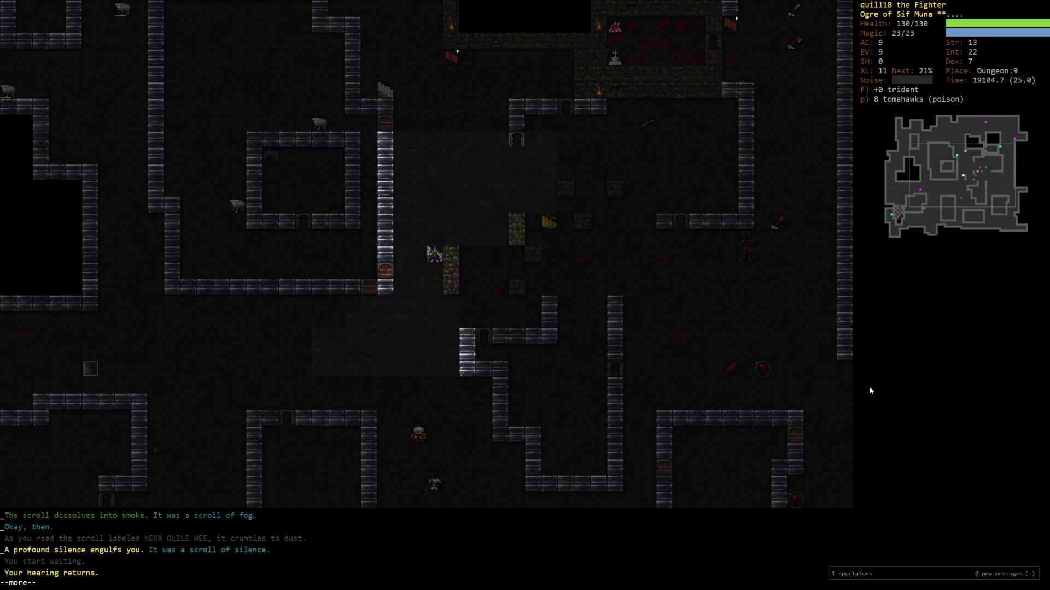
Step: Read the remaining unknown scroll and brand the wielded trident with venom
key("r")
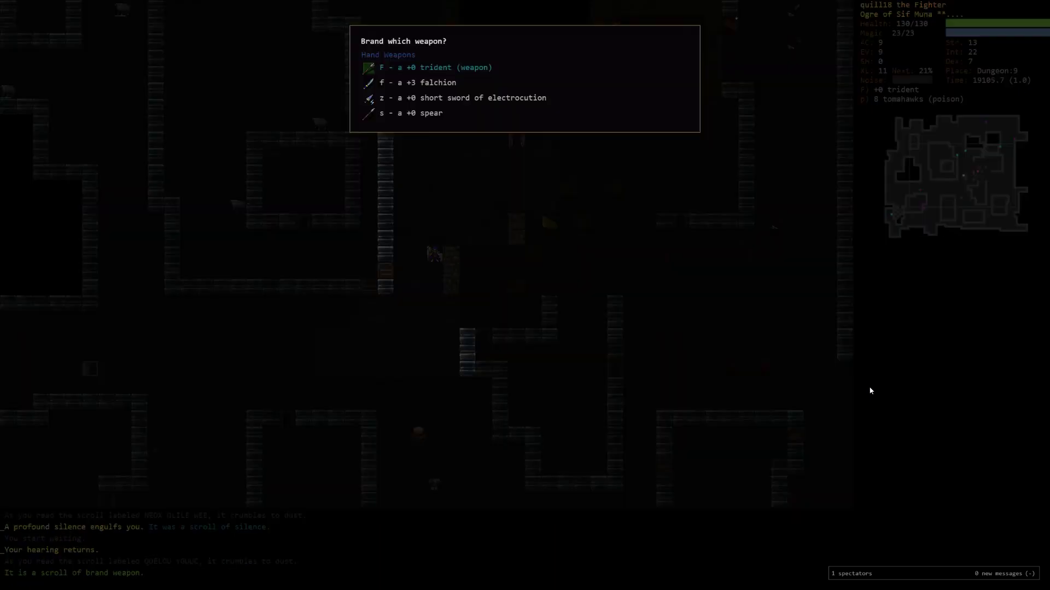
key("F")
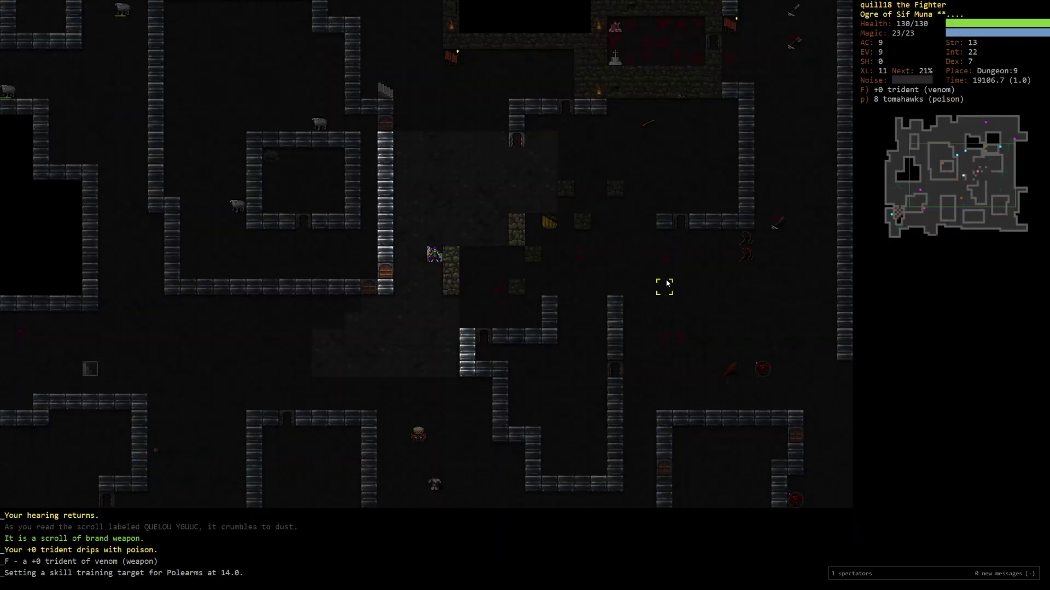
key("m")
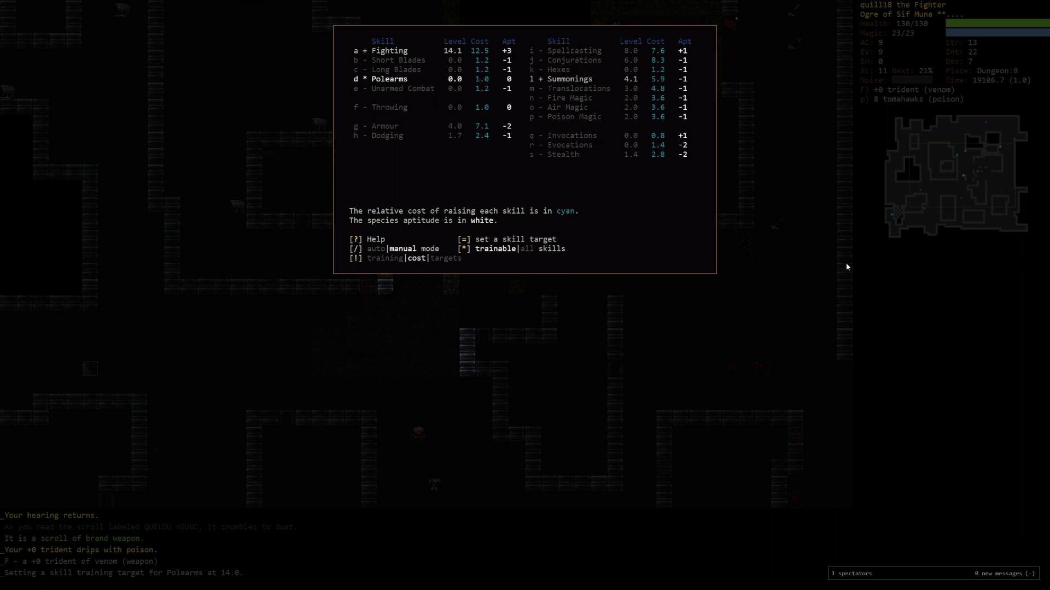
key("Escape")
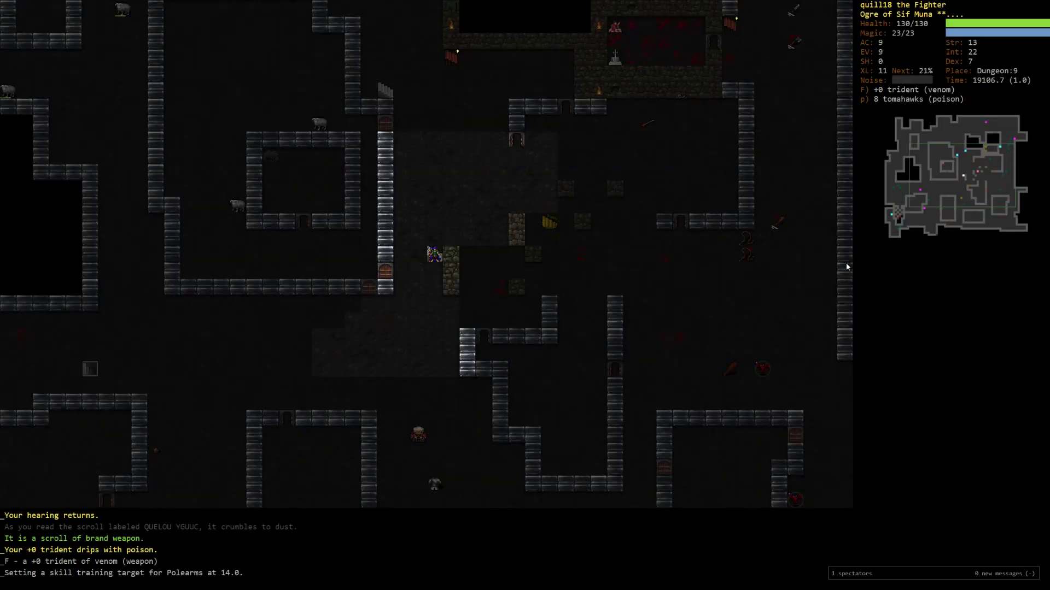
key("r")
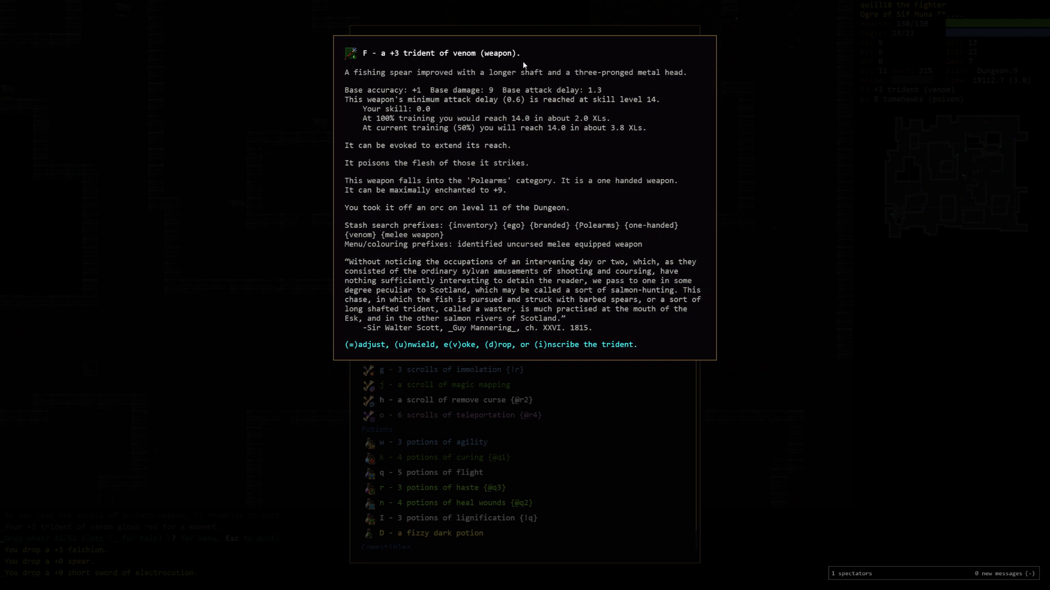
mouse_move(810, 201)
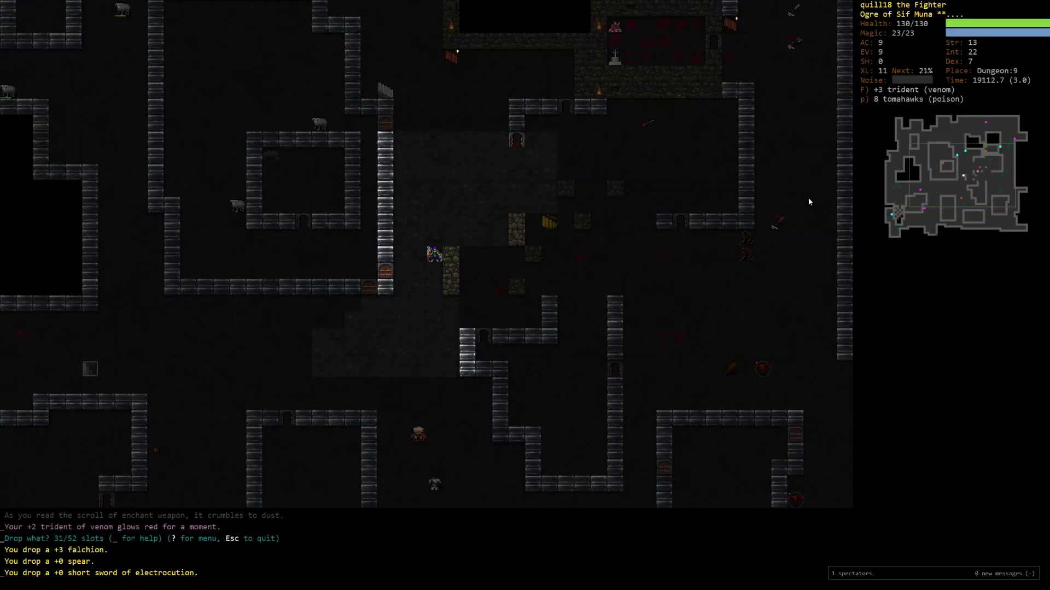
Step: Search the known items for 'shield' while wielding the +3 trident of venom
type("shield")
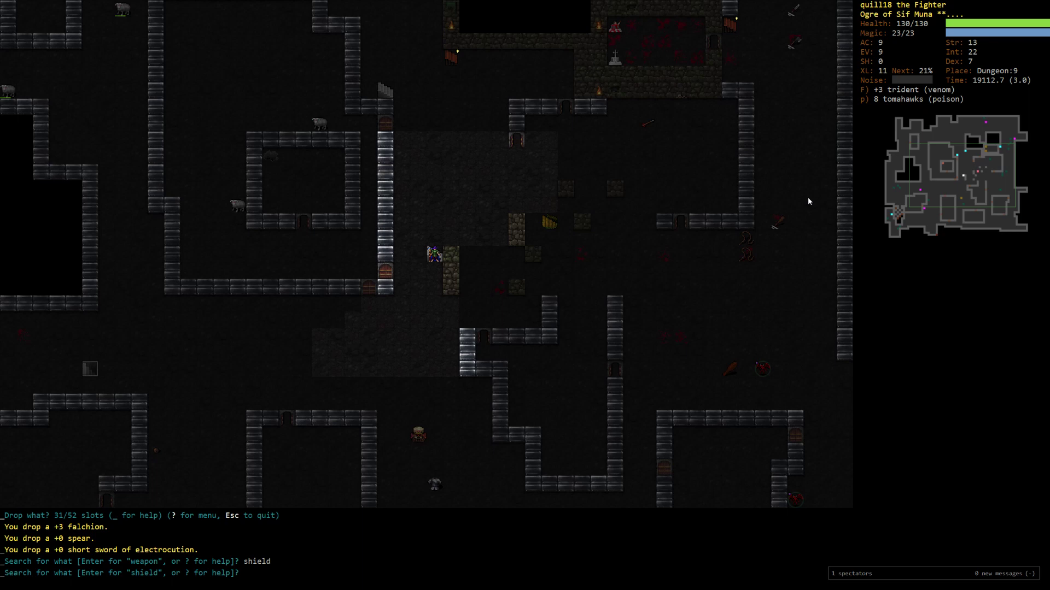
Step: Bring up the skills screen showing Polearms trained second after Fighting
key("m")
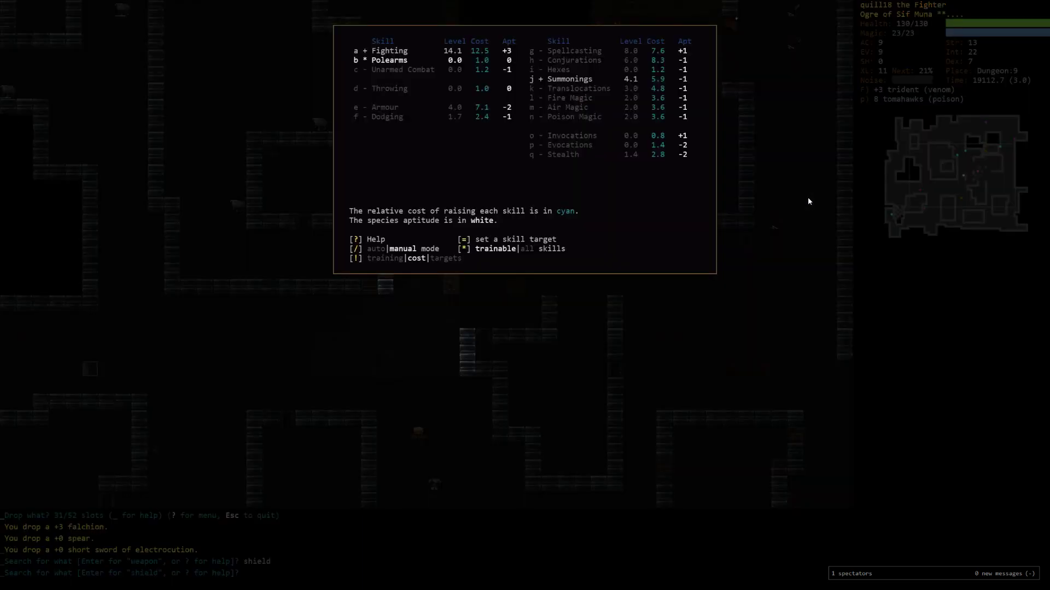